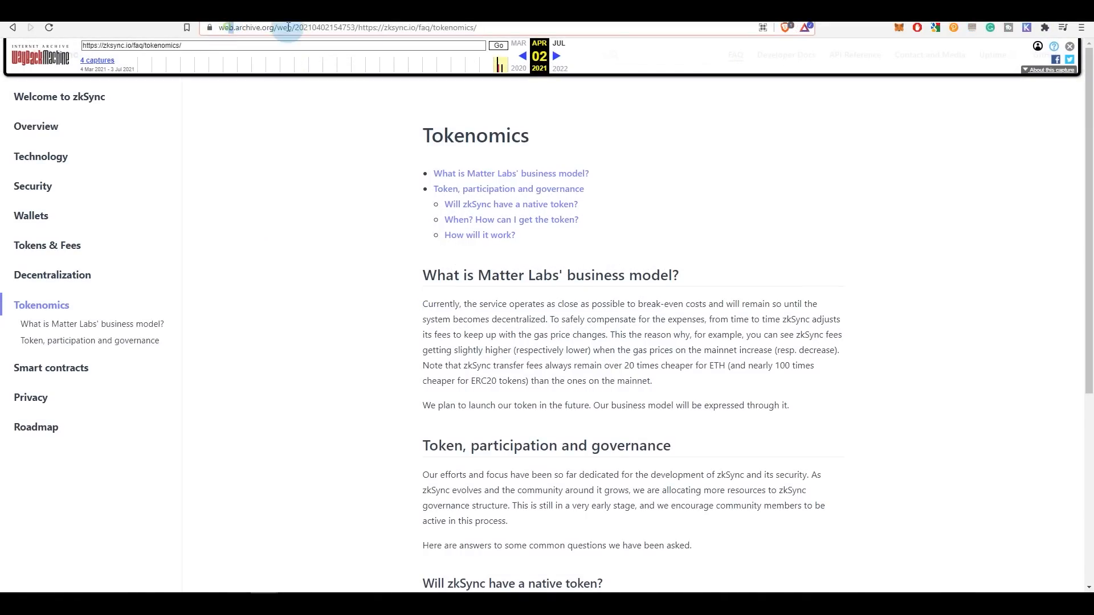
Browse the MetaMask website and go to its download page
{"action": "scroll", "scroll_direction": "down", "scroll_amount": 3}
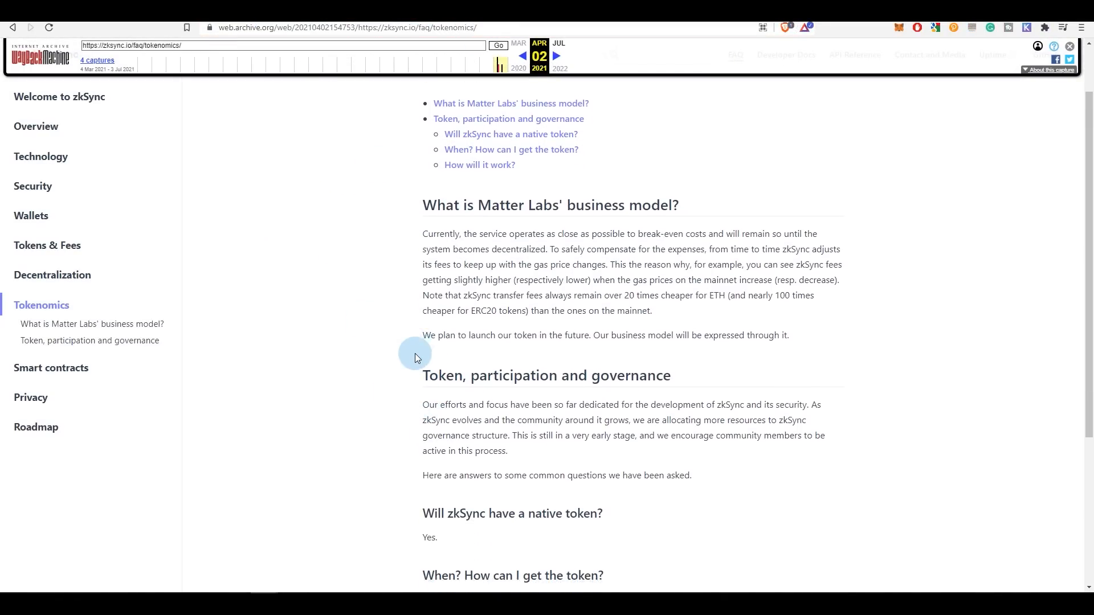
{"action": "scroll", "scroll_direction": "down", "scroll_amount": 3}
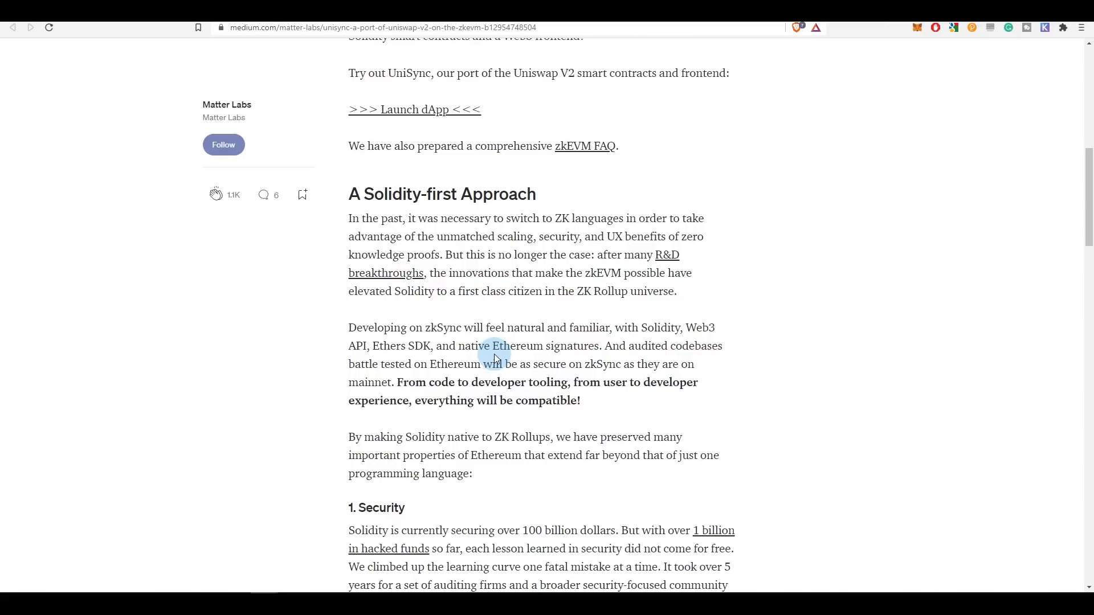
{"action": "mouse_move", "coordinate": [509, 326]}
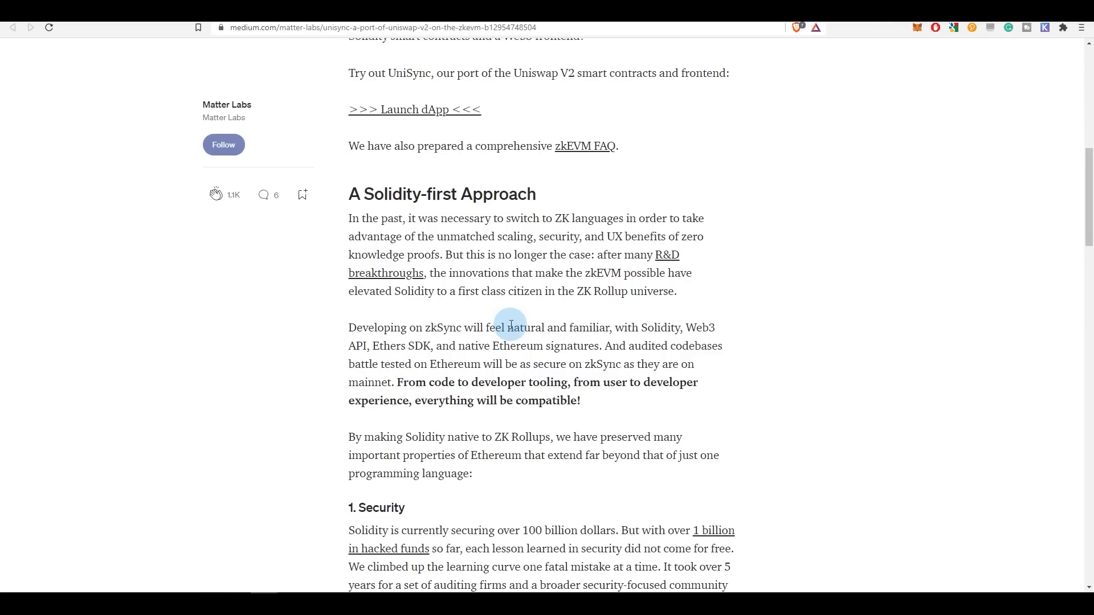
{"action": "scroll", "scroll_direction": "up", "scroll_amount": 3}
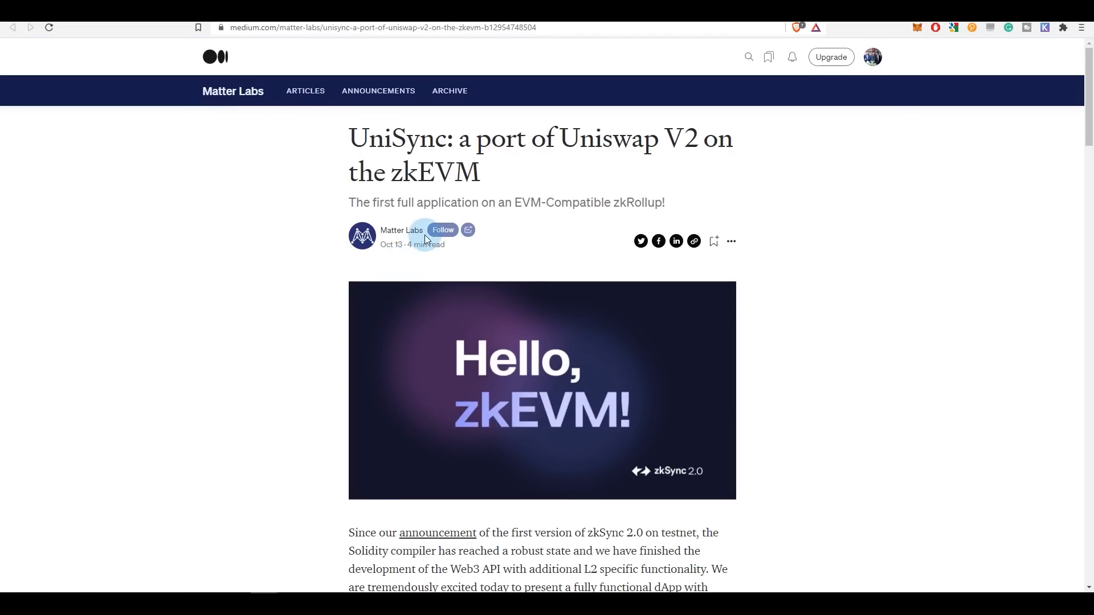
{"action": "mouse_move", "coordinate": [351, 202]}
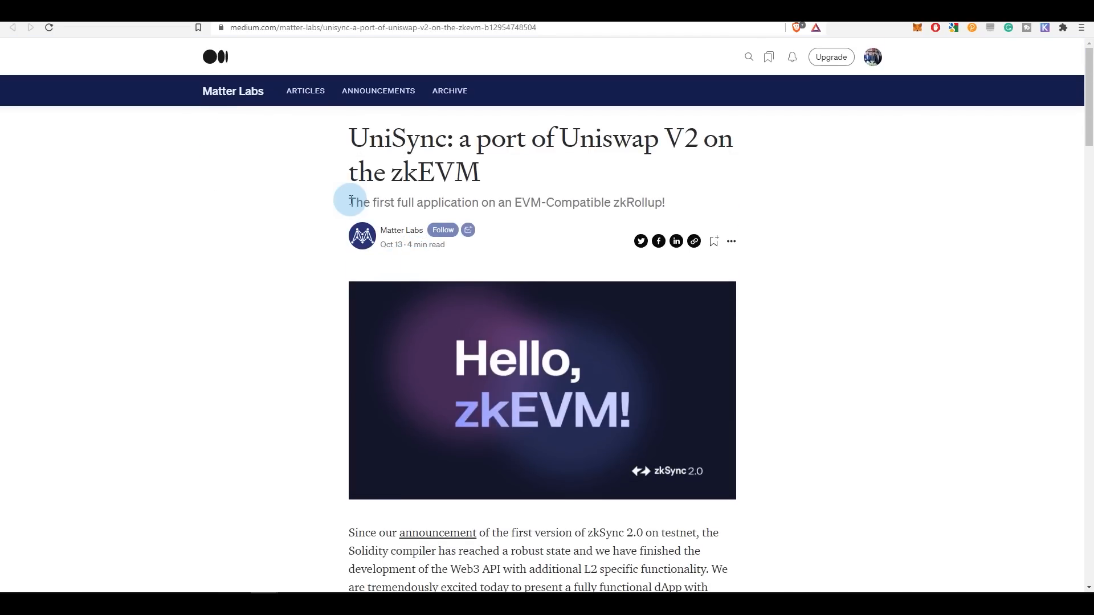
{"action": "mouse_move", "coordinate": [284, 264]}
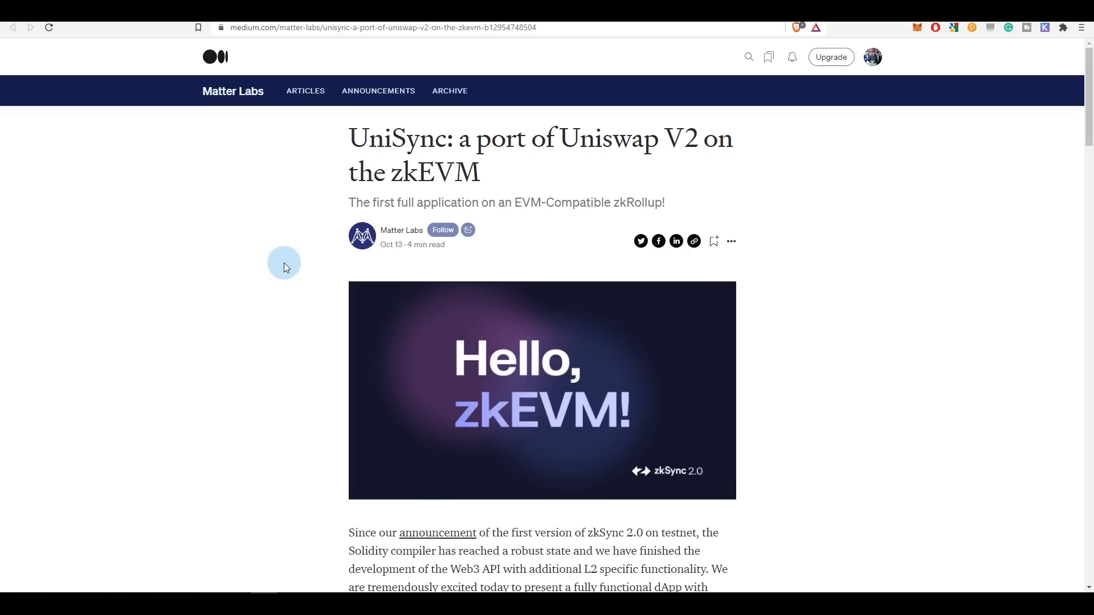
{"action": "scroll", "scroll_direction": "down", "scroll_amount": 3}
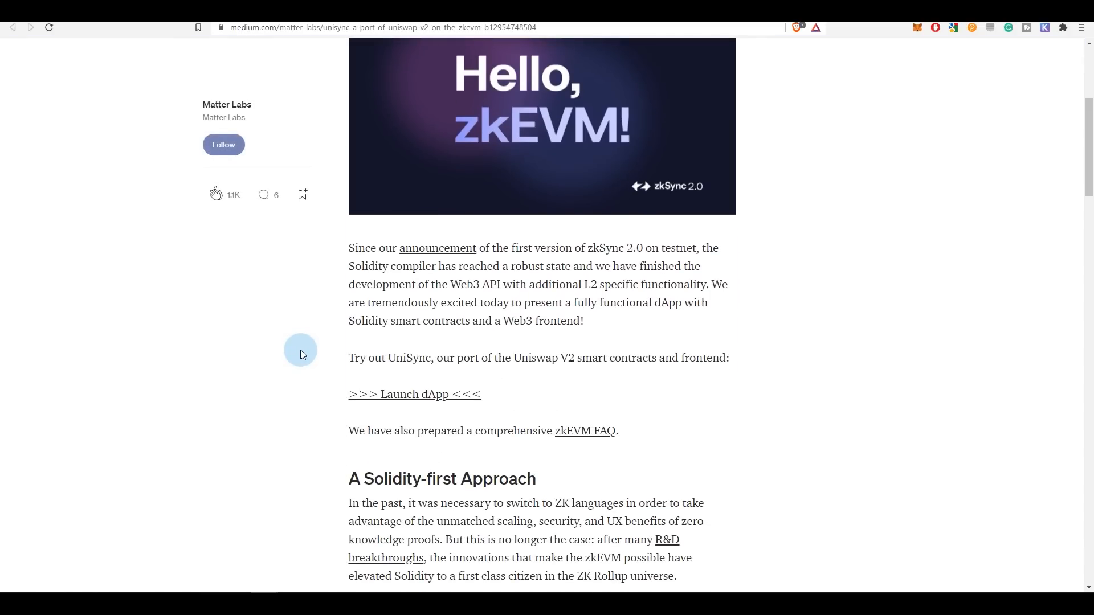
{"action": "mouse_move", "coordinate": [472, 350]}
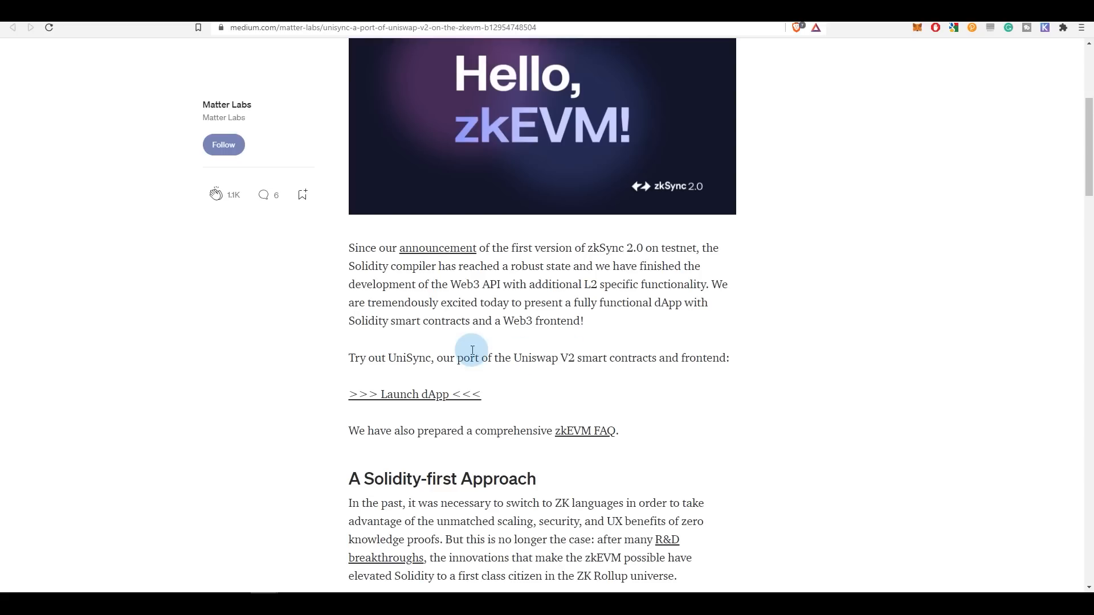
{"action": "scroll", "scroll_direction": "down", "scroll_amount": 3}
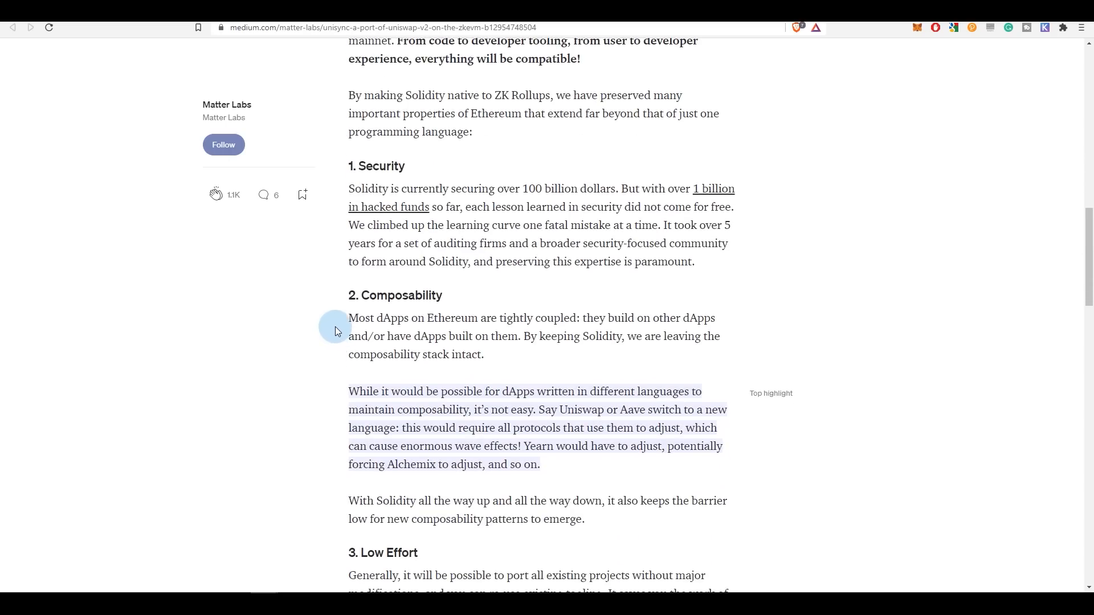
{"action": "scroll", "scroll_direction": "down", "scroll_amount": 3}
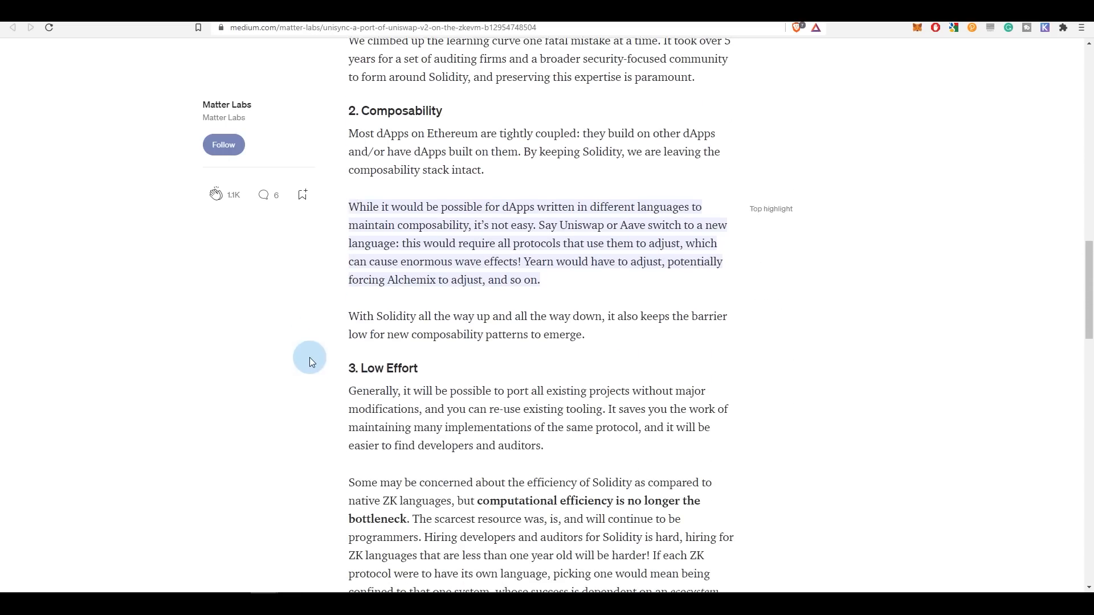
{"action": "scroll", "scroll_direction": "down", "scroll_amount": 3}
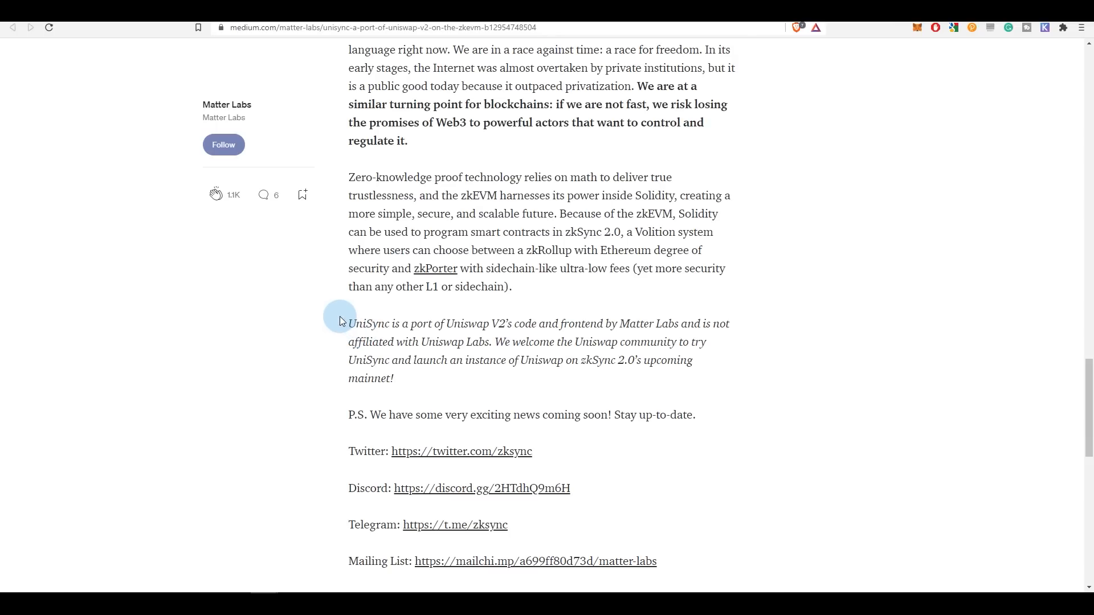
{"action": "mouse_move", "coordinate": [344, 240]}
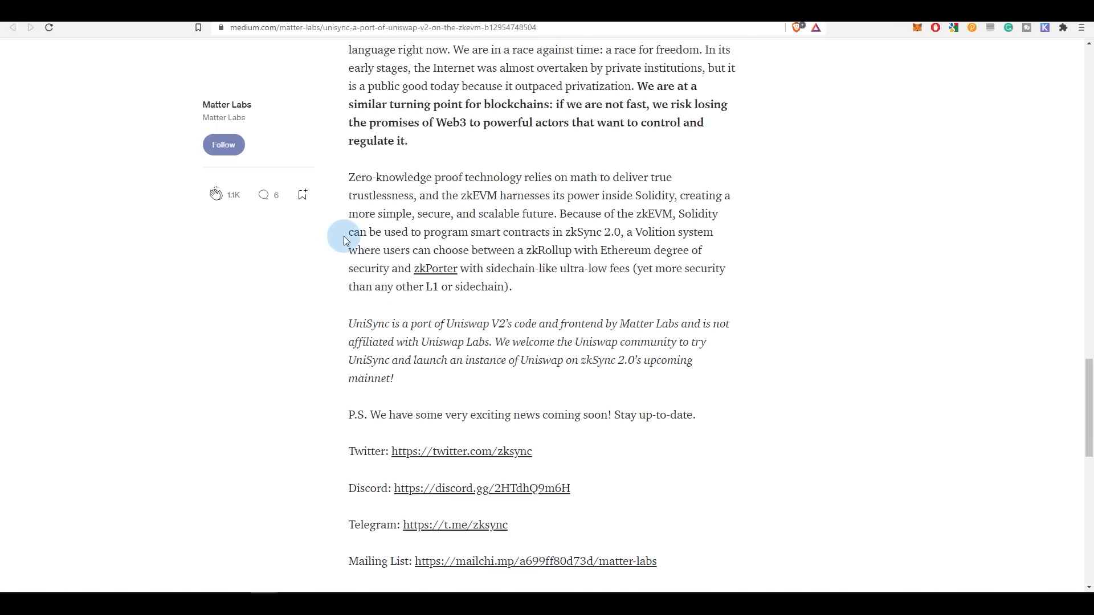
{"action": "scroll", "scroll_direction": "down", "scroll_amount": 3}
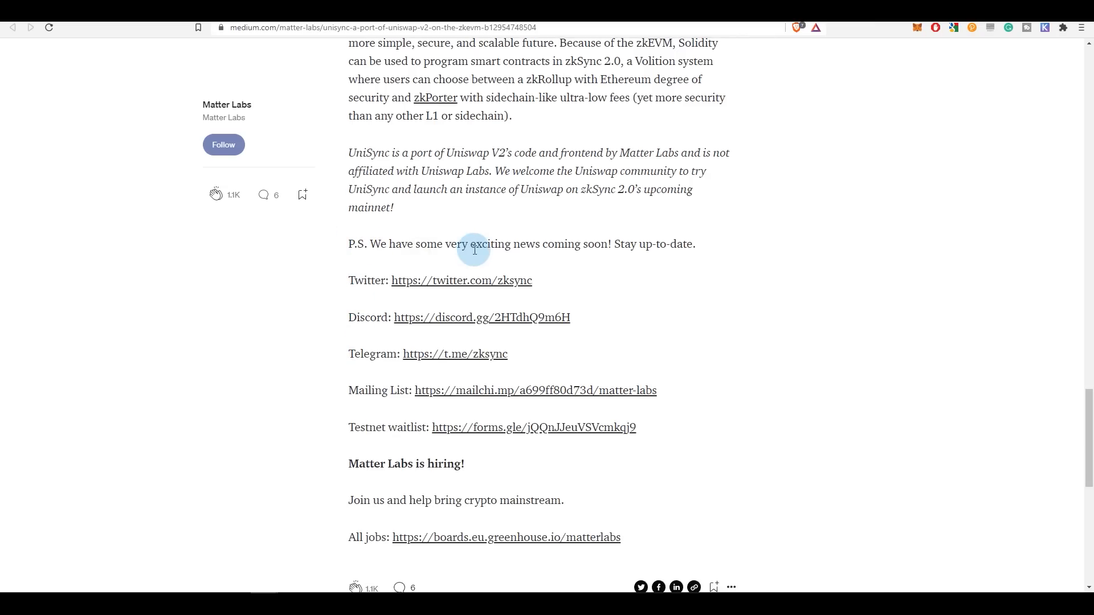
{"action": "mouse_move", "coordinate": [607, 262]}
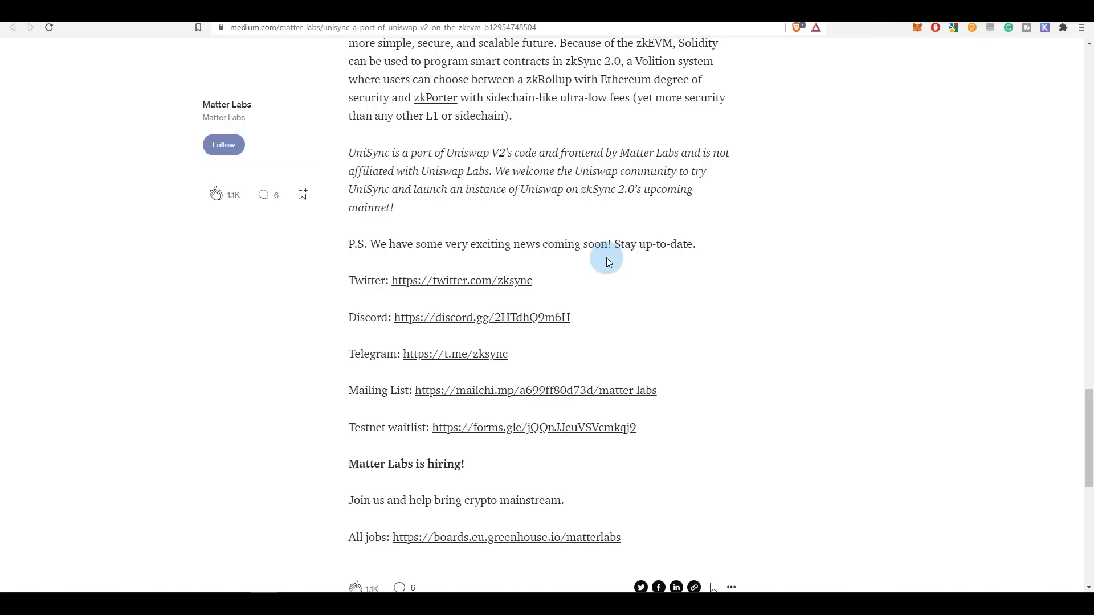
{"action": "scroll", "scroll_direction": "up", "scroll_amount": 3}
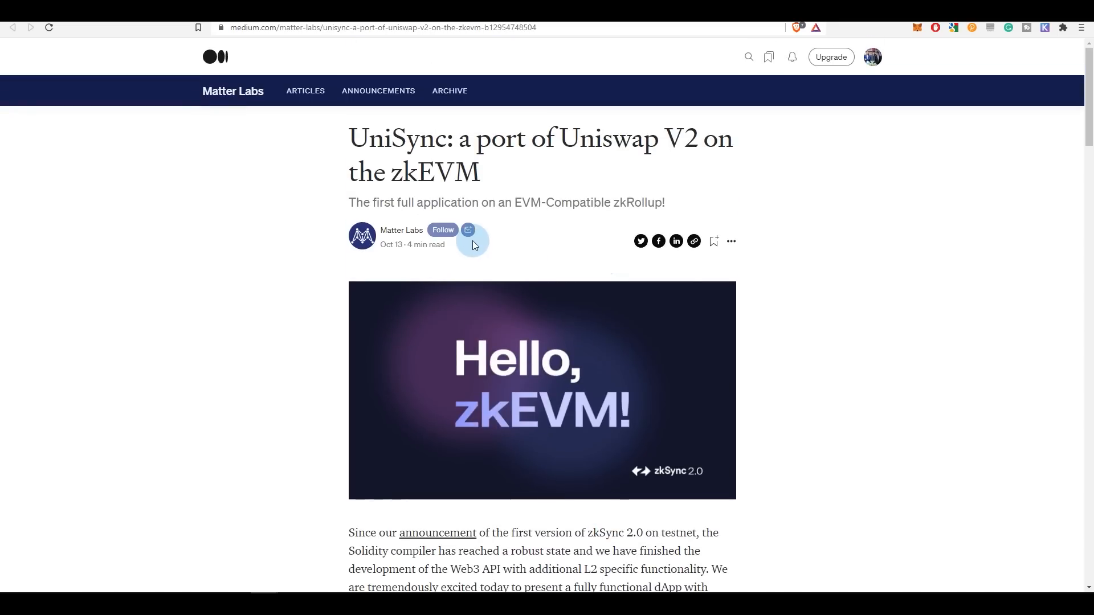
{"action": "mouse_move", "coordinate": [516, 271]}
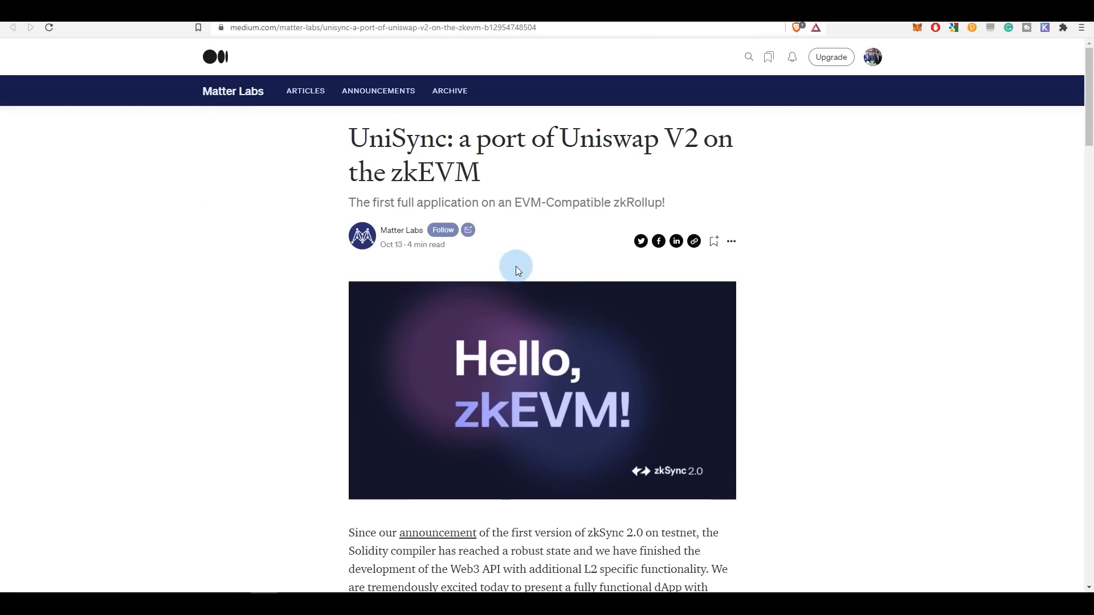
{"action": "scroll", "scroll_direction": "down", "scroll_amount": 3}
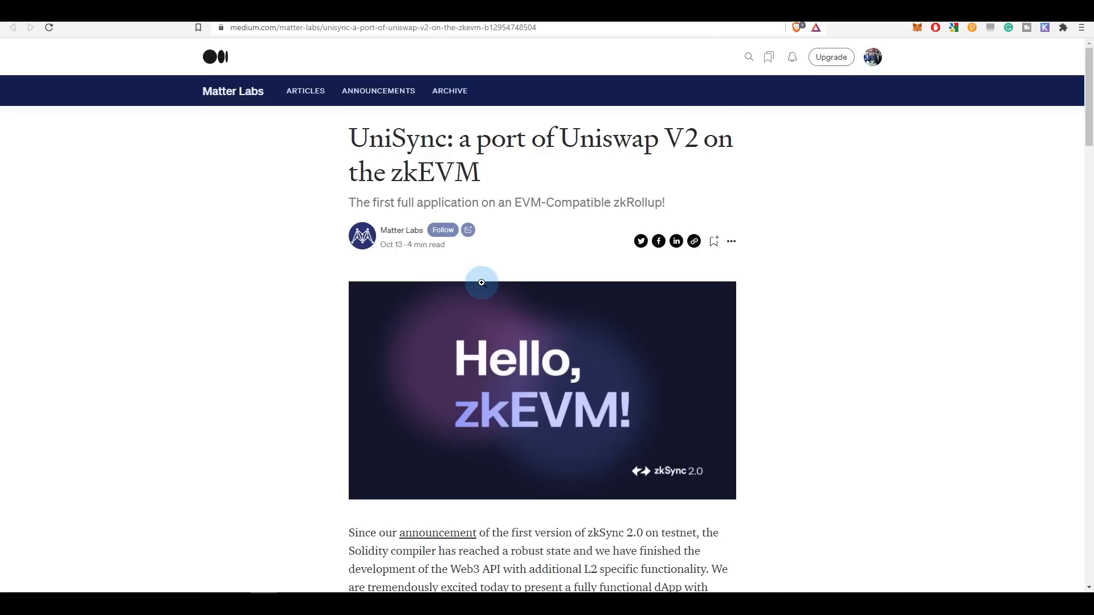
{"action": "mouse_move", "coordinate": [273, 309]}
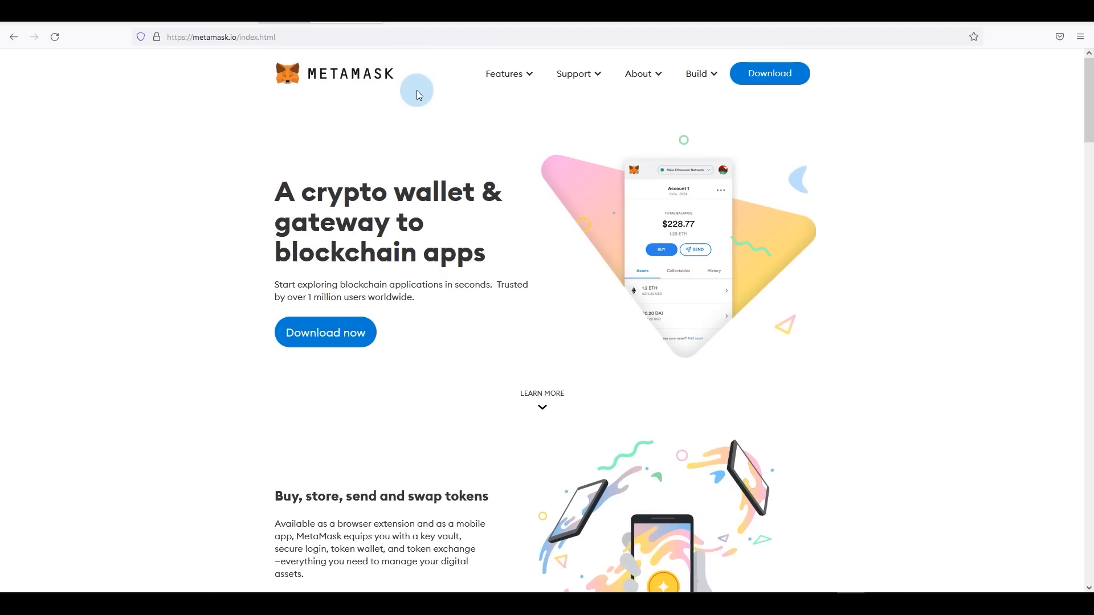
{"action": "mouse_move", "coordinate": [189, 116]}
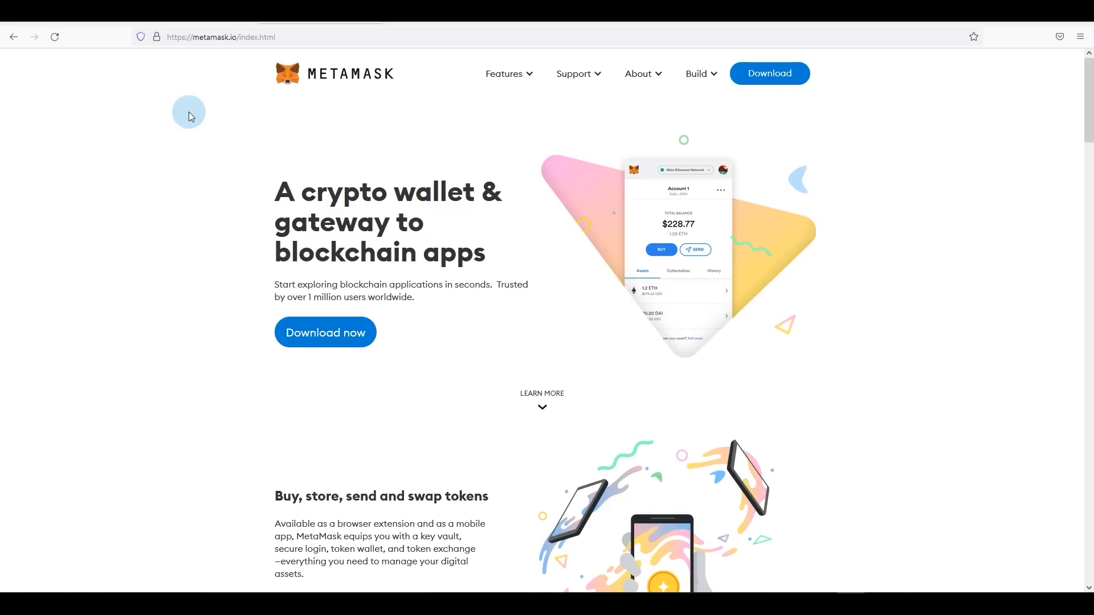
{"action": "mouse_move", "coordinate": [466, 211]}
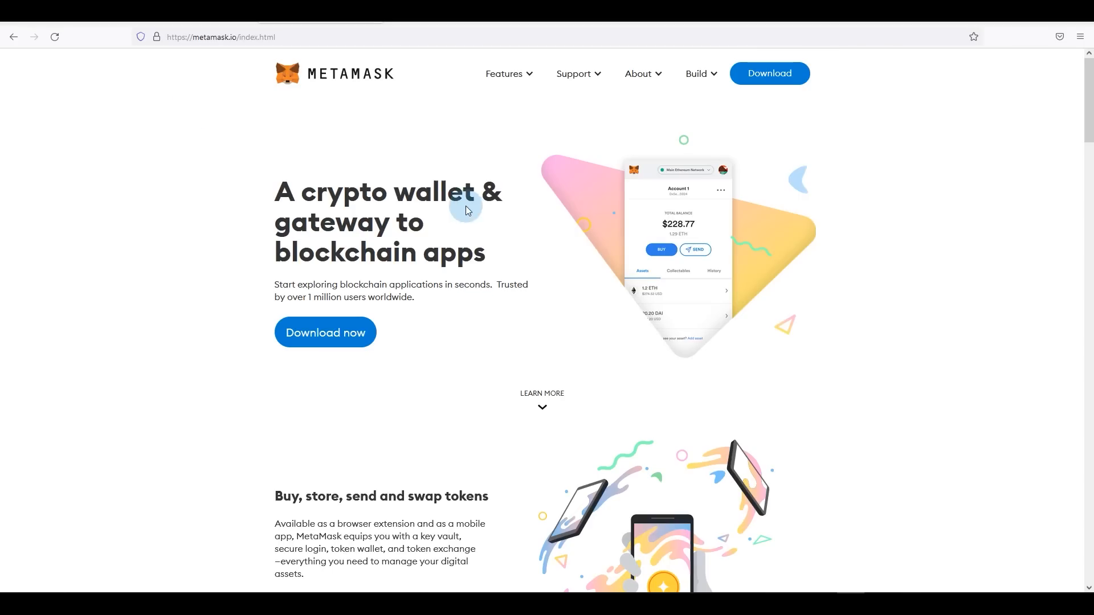
{"action": "mouse_move", "coordinate": [389, 205]}
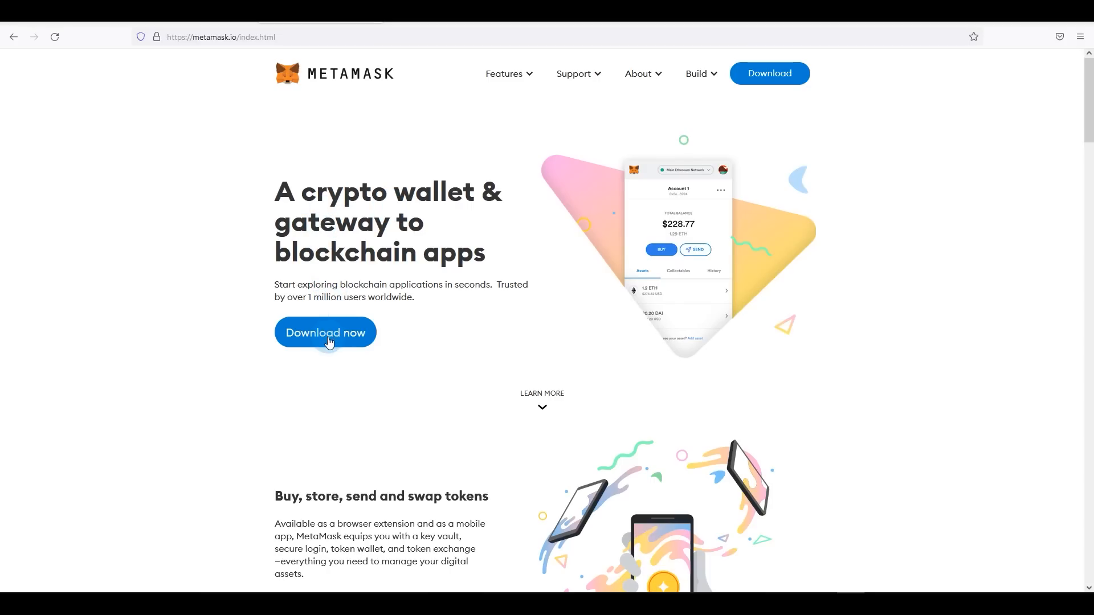
{"action": "left_click", "coordinate": [324, 332]}
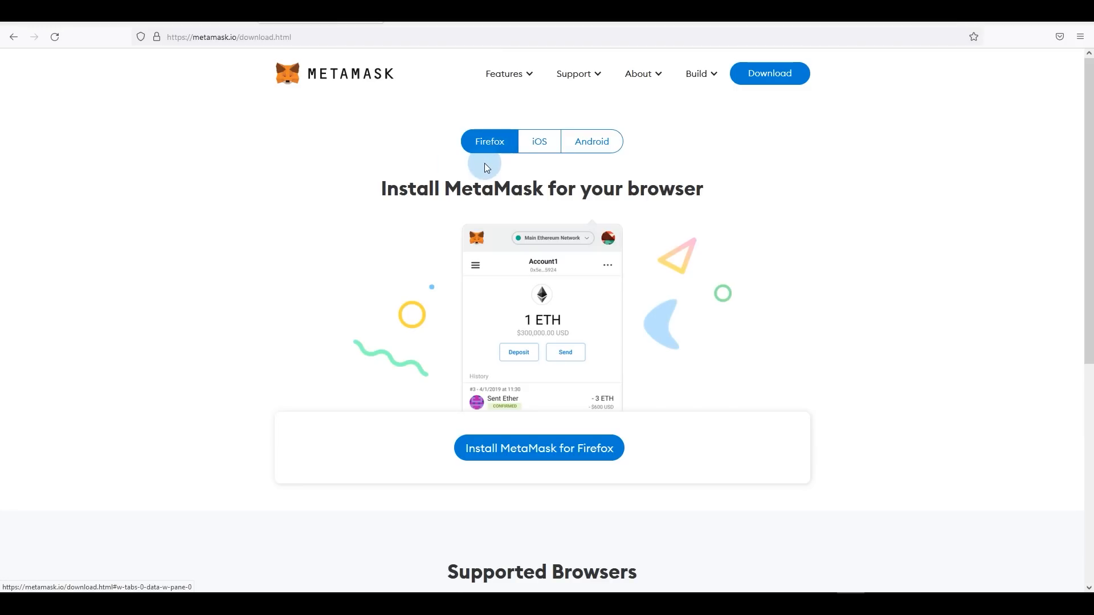
{"action": "mouse_move", "coordinate": [381, 186]}
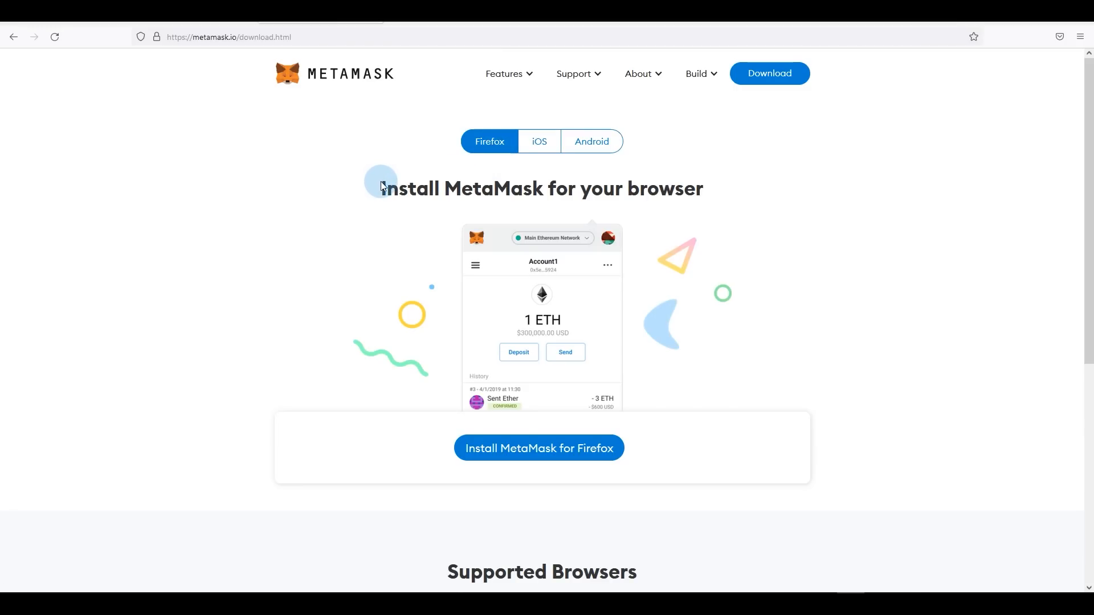
{"action": "mouse_move", "coordinate": [476, 174]}
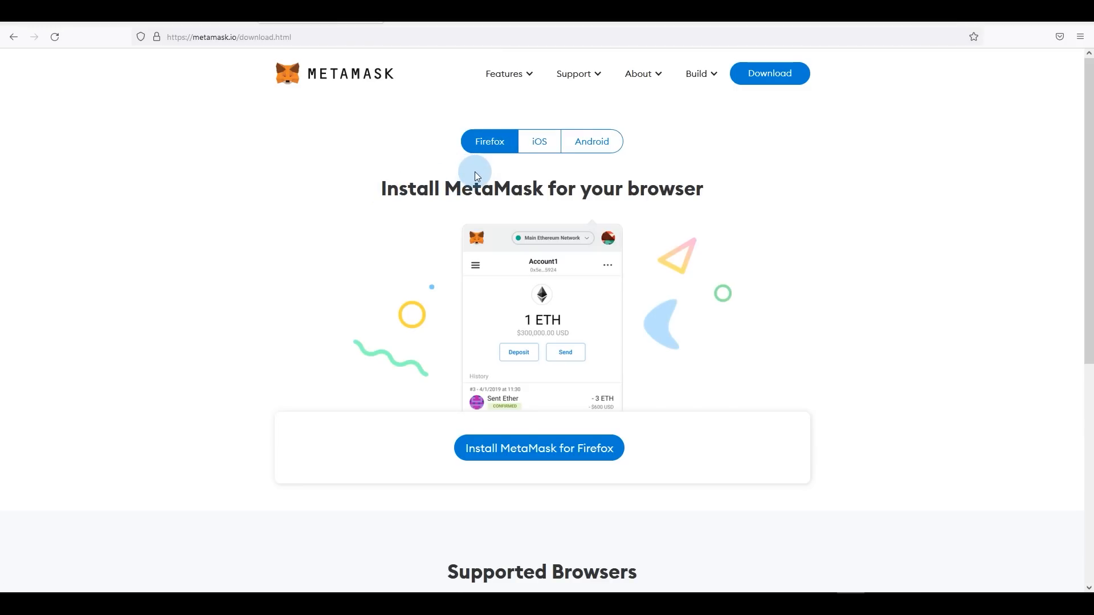
Add the MetaMask extension to Firefox from its add-on listing and approve its permissions
{"action": "scroll", "scroll_direction": "down", "scroll_amount": 3}
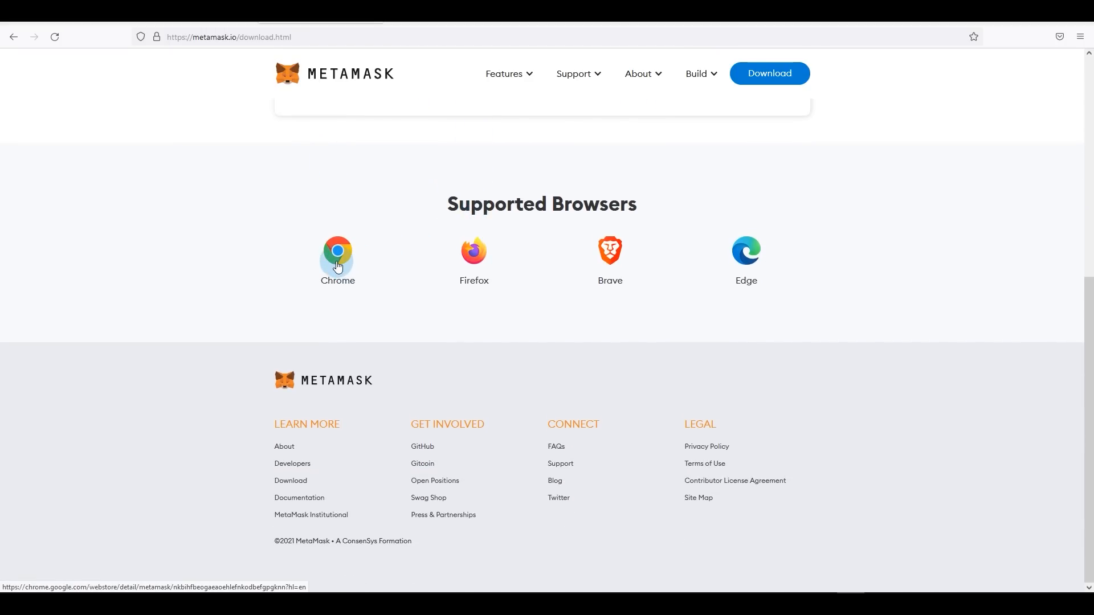
{"action": "mouse_move", "coordinate": [819, 230]}
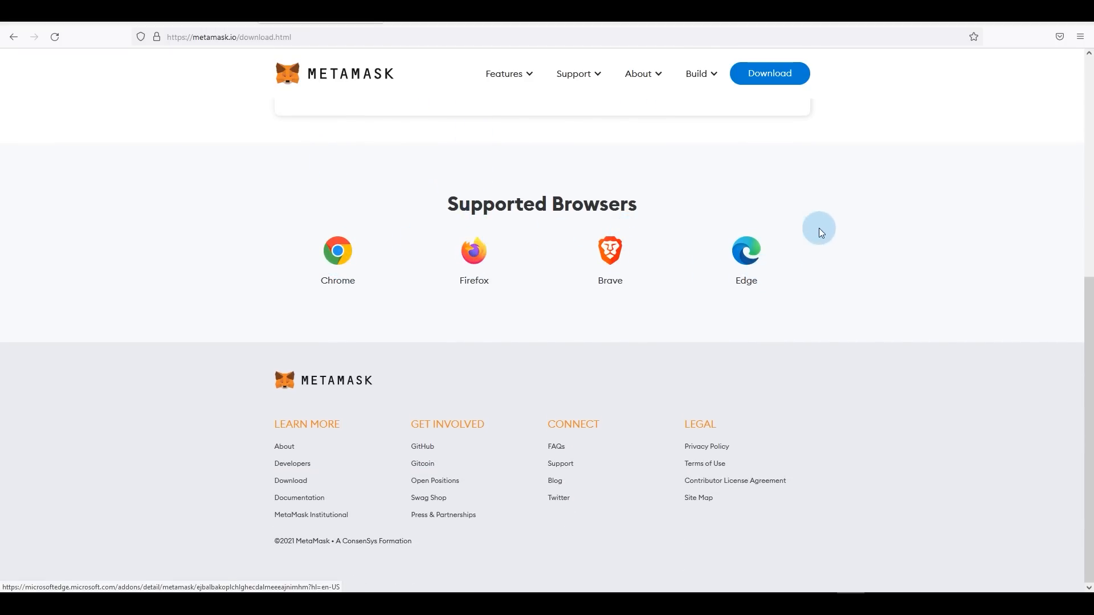
{"action": "scroll", "scroll_direction": "up", "scroll_amount": 3}
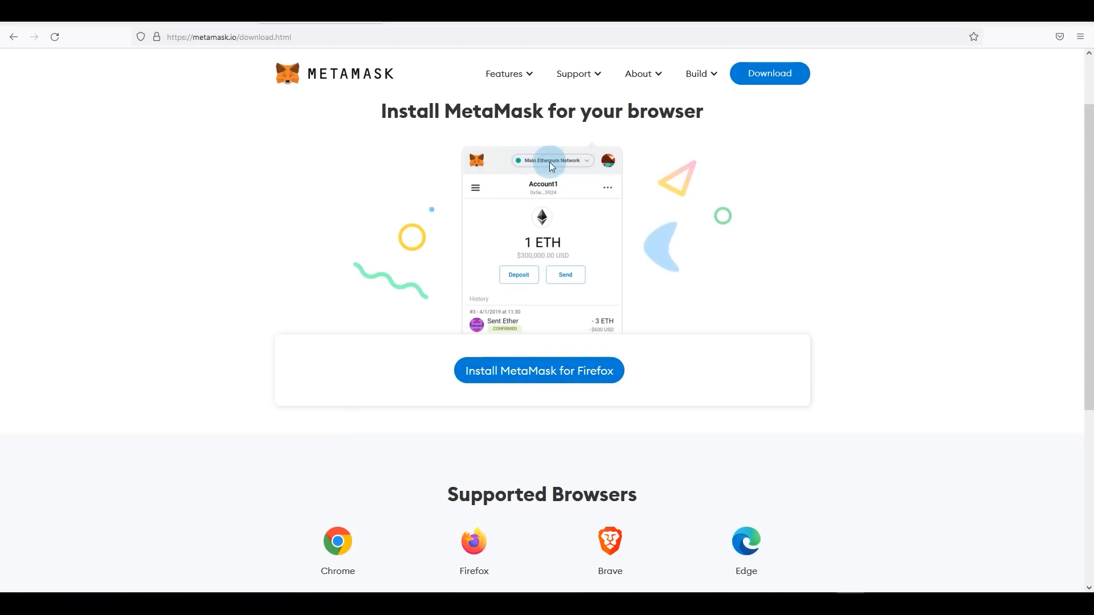
{"action": "left_click", "coordinate": [538, 371]}
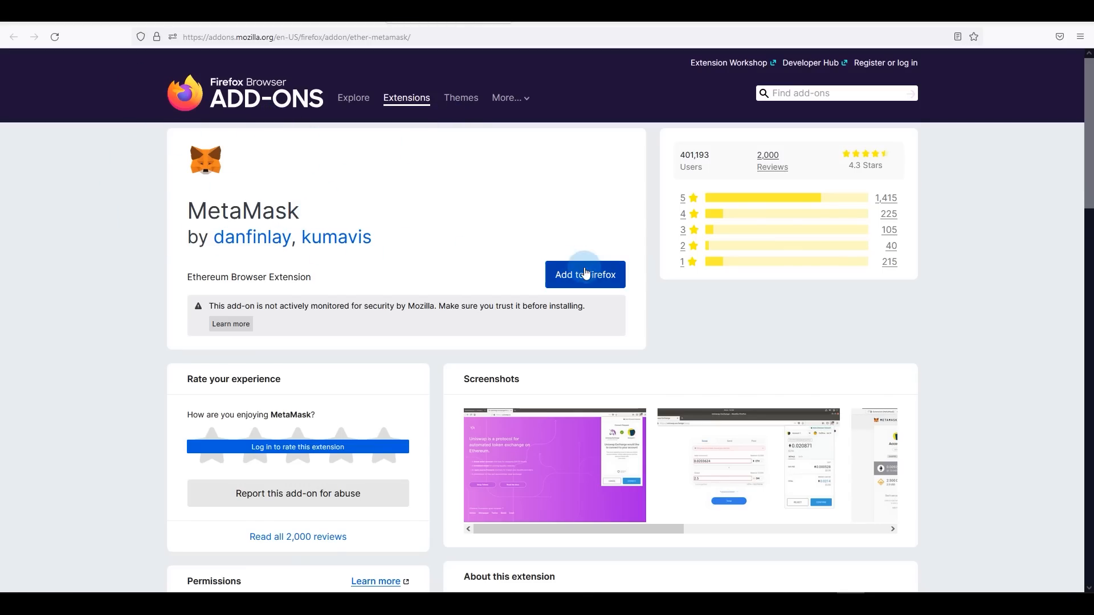
{"action": "left_click", "coordinate": [585, 275]}
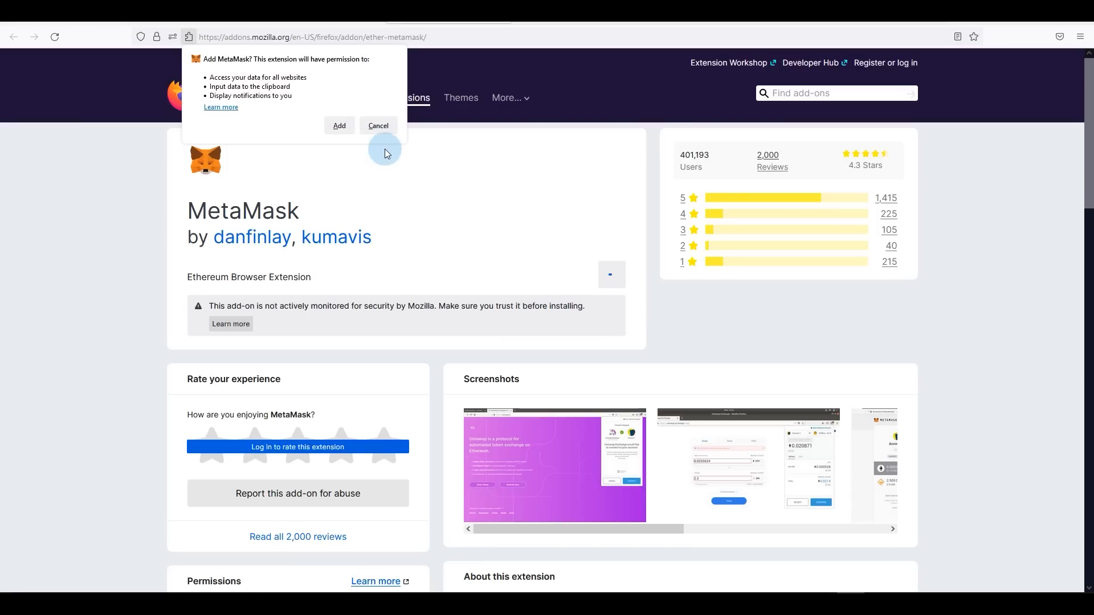
{"action": "mouse_move", "coordinate": [317, 114]}
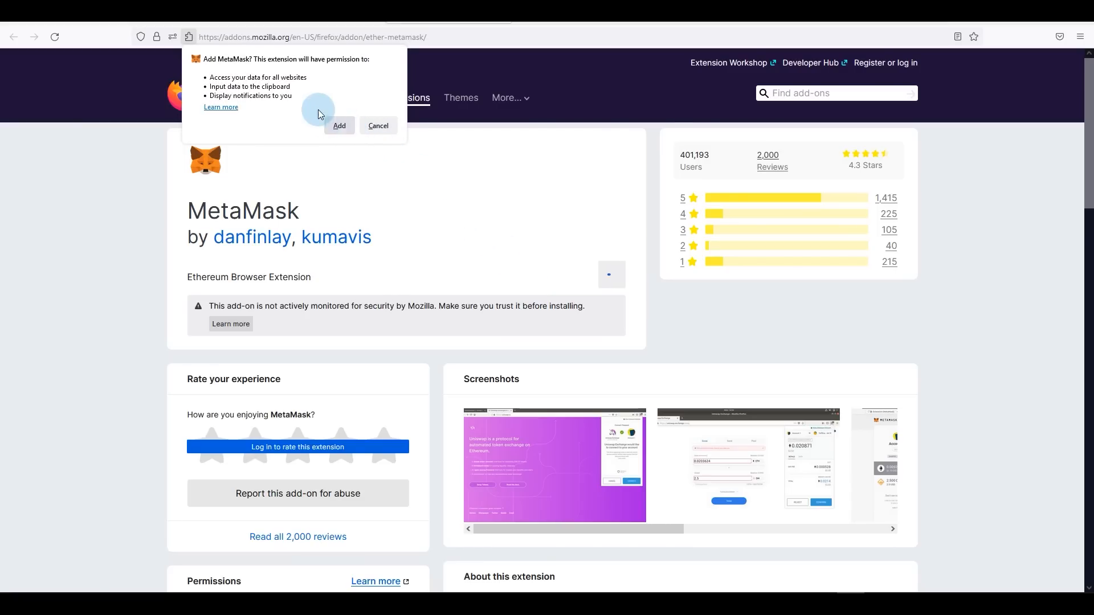
{"action": "left_click", "coordinate": [339, 126]}
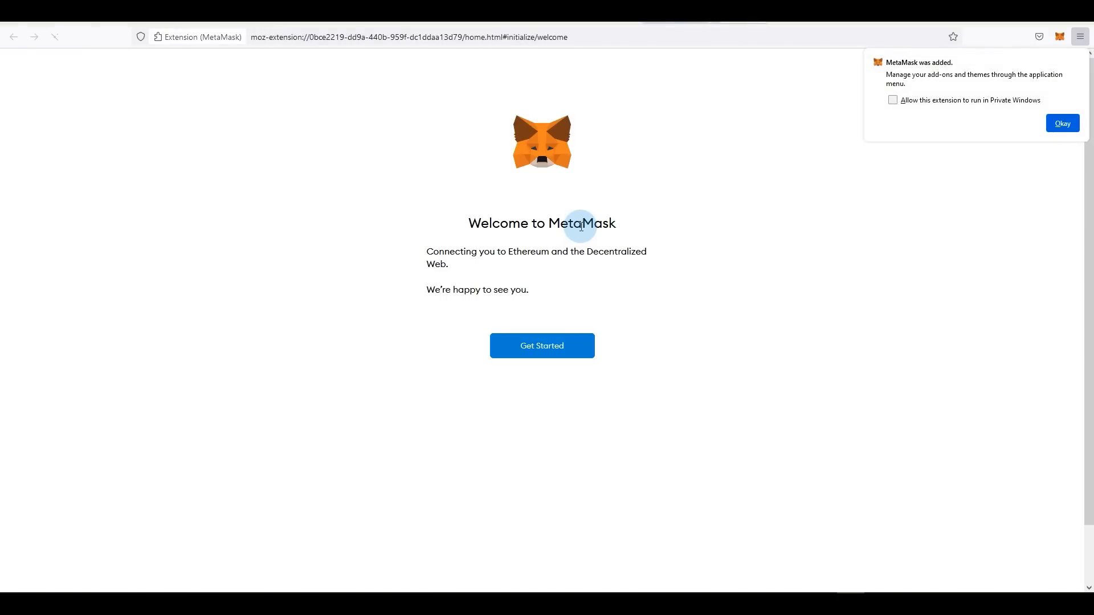
Begin MetaMask setup from the welcome screen and choose to create a new wallet
{"action": "left_click", "coordinate": [1061, 123]}
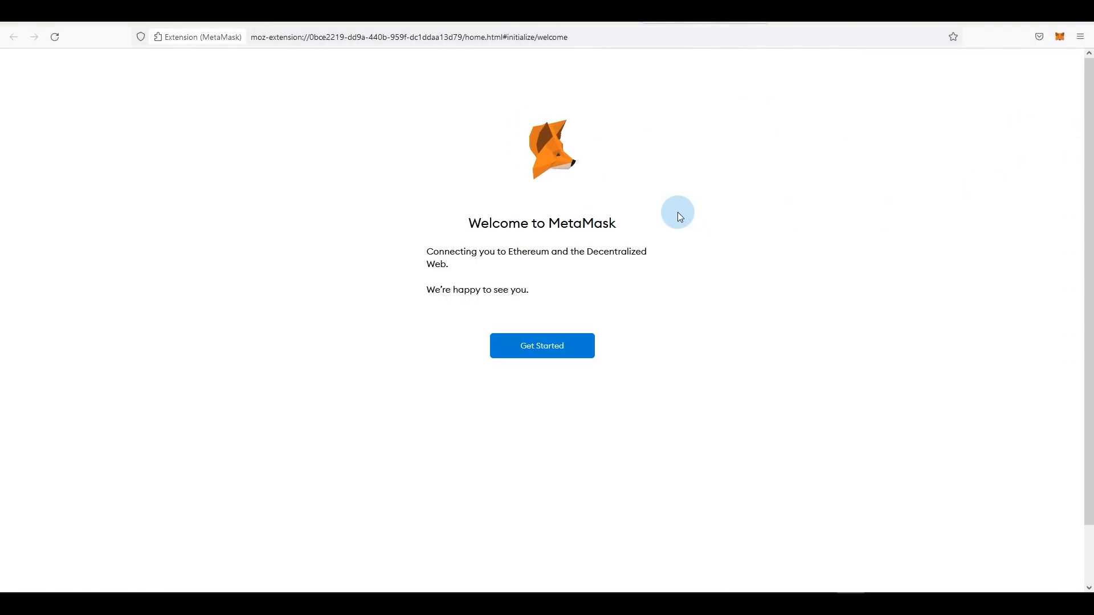
{"action": "left_click", "coordinate": [542, 346]}
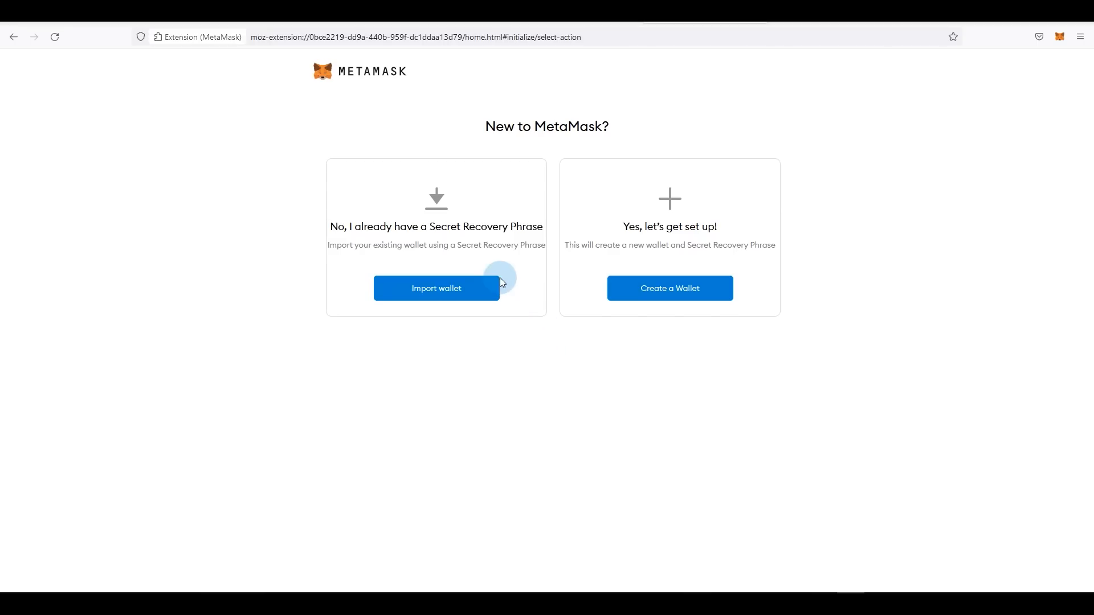
{"action": "mouse_move", "coordinate": [672, 176]}
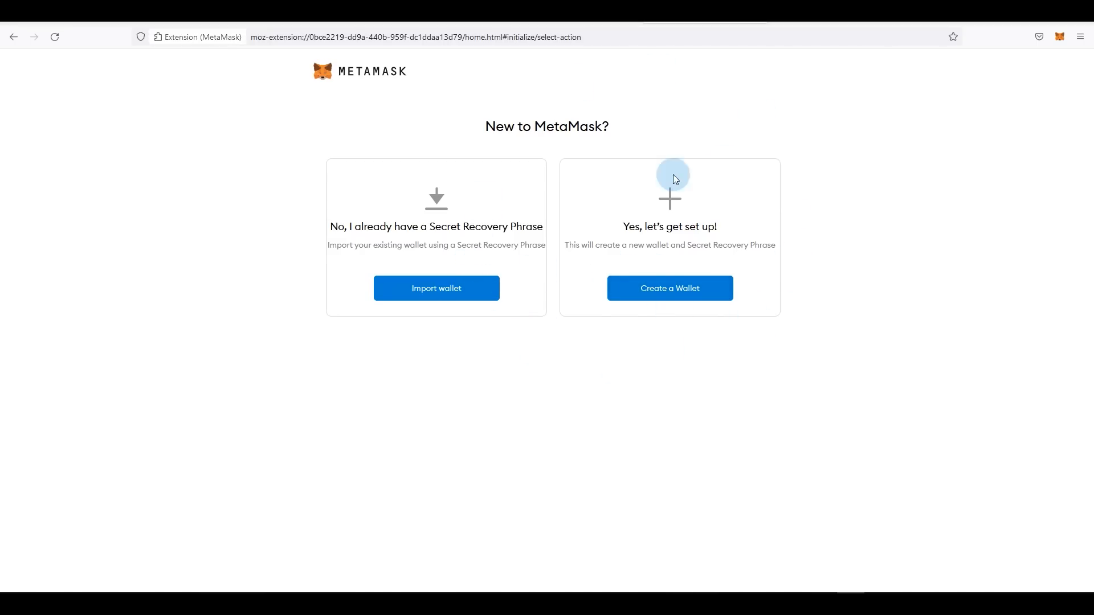
{"action": "mouse_move", "coordinate": [772, 237]}
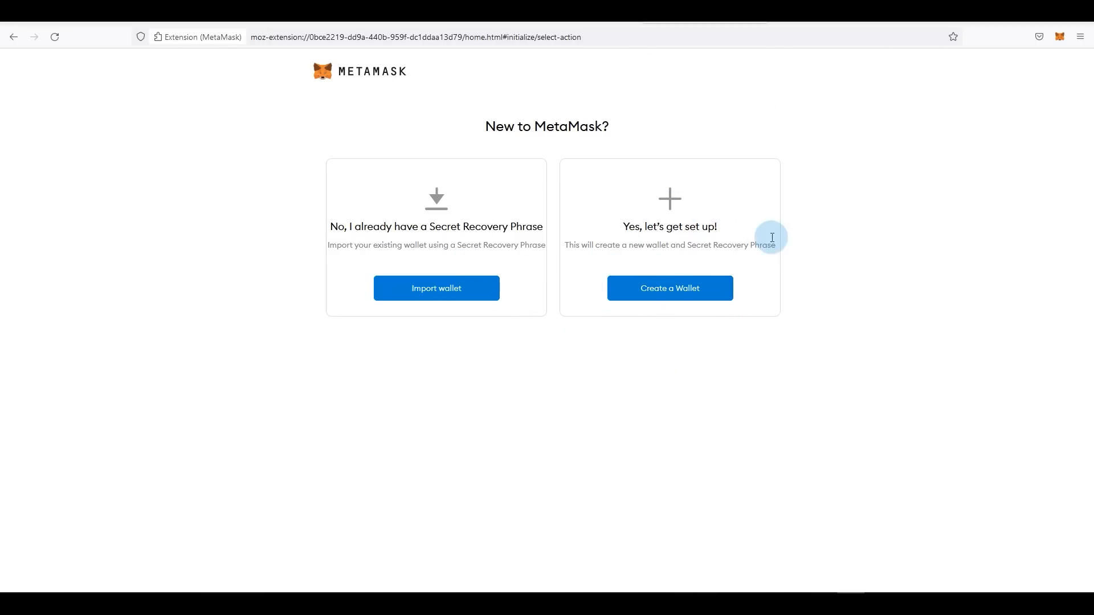
{"action": "mouse_move", "coordinate": [727, 196]}
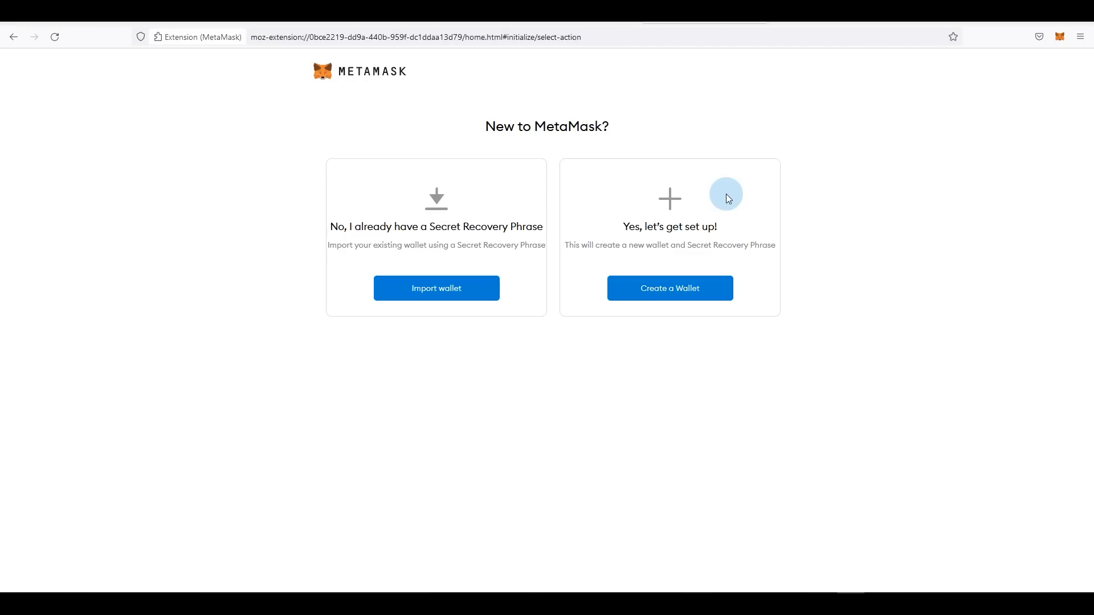
{"action": "left_click", "coordinate": [668, 289]}
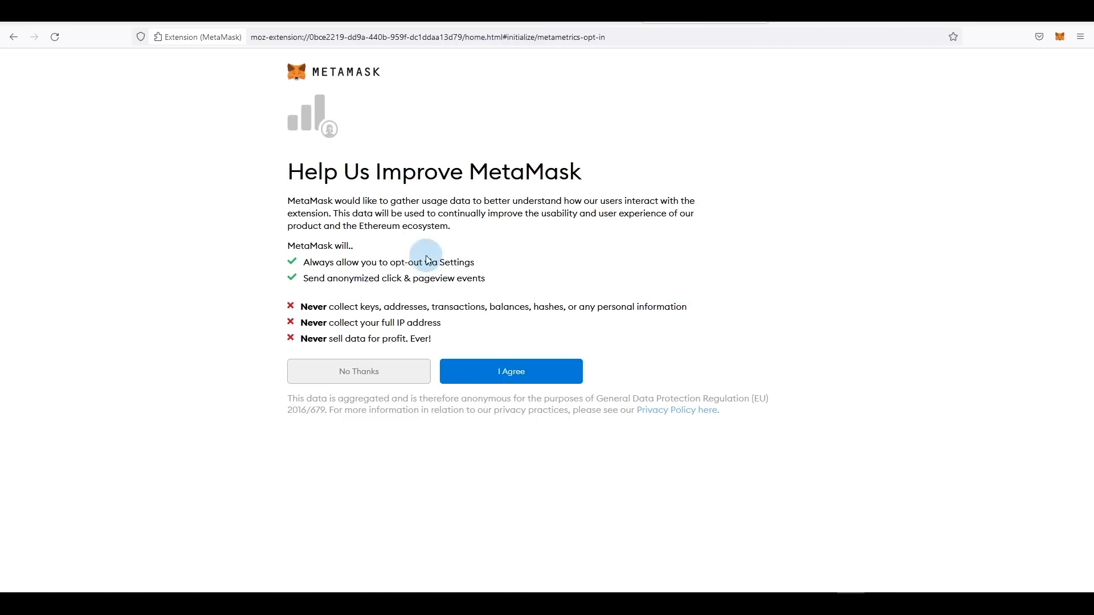
Answer the usage-data prompt, set a password, agree to the terms, and continue
{"action": "left_click", "coordinate": [510, 370]}
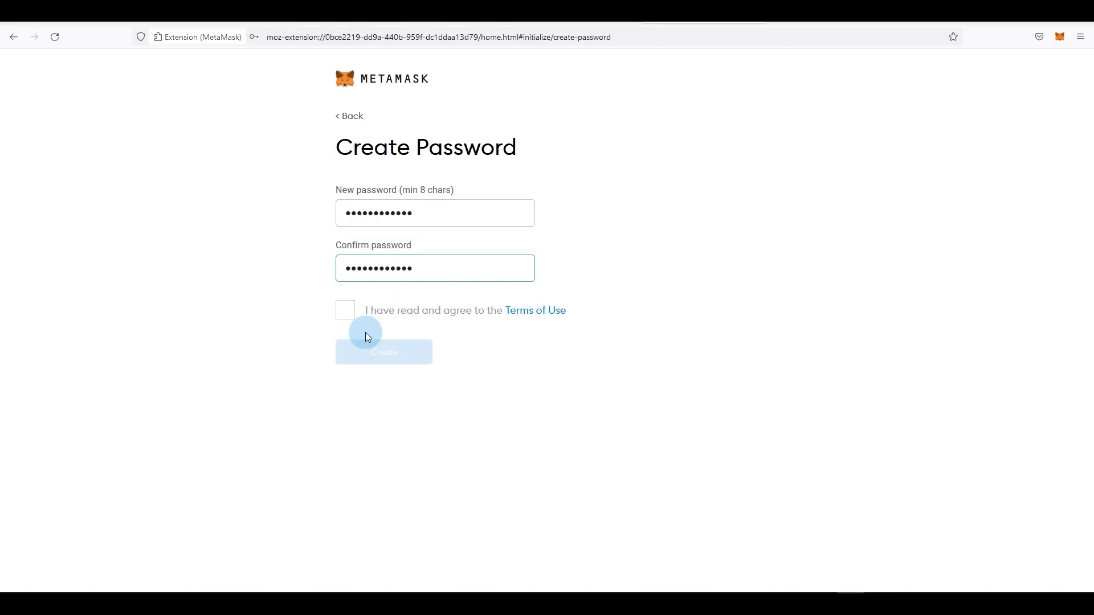
{"action": "left_click", "coordinate": [384, 351]}
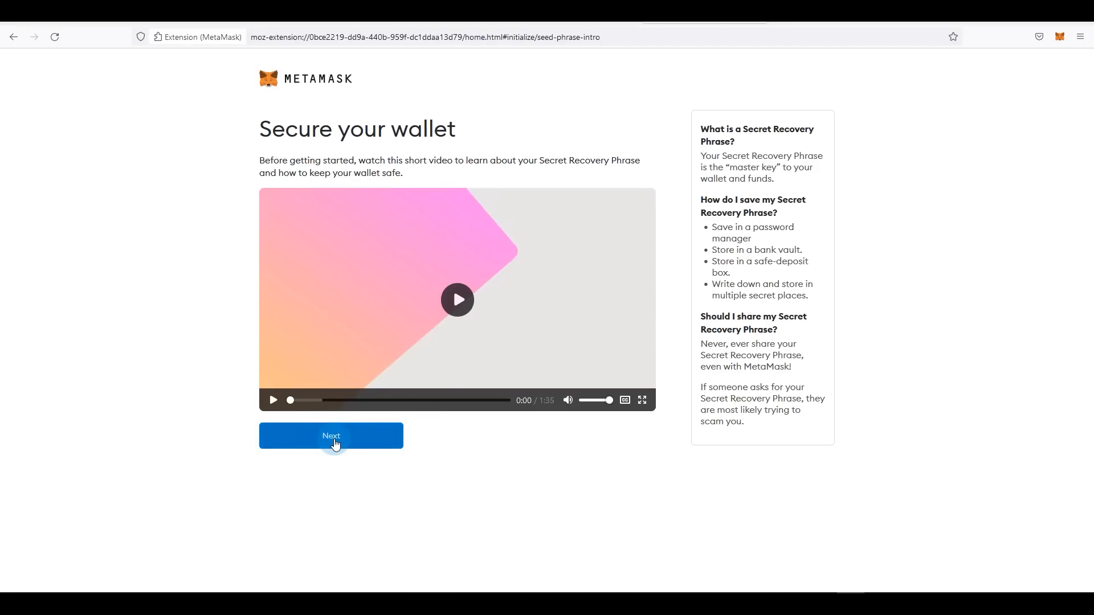
{"action": "left_click", "coordinate": [331, 436]}
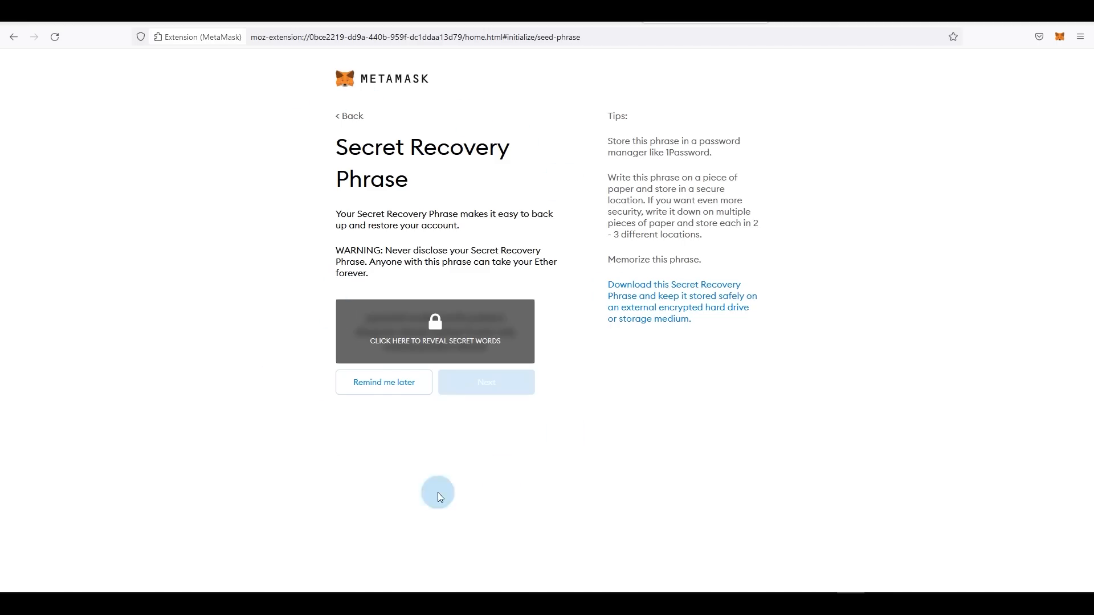
{"action": "mouse_move", "coordinate": [284, 303]}
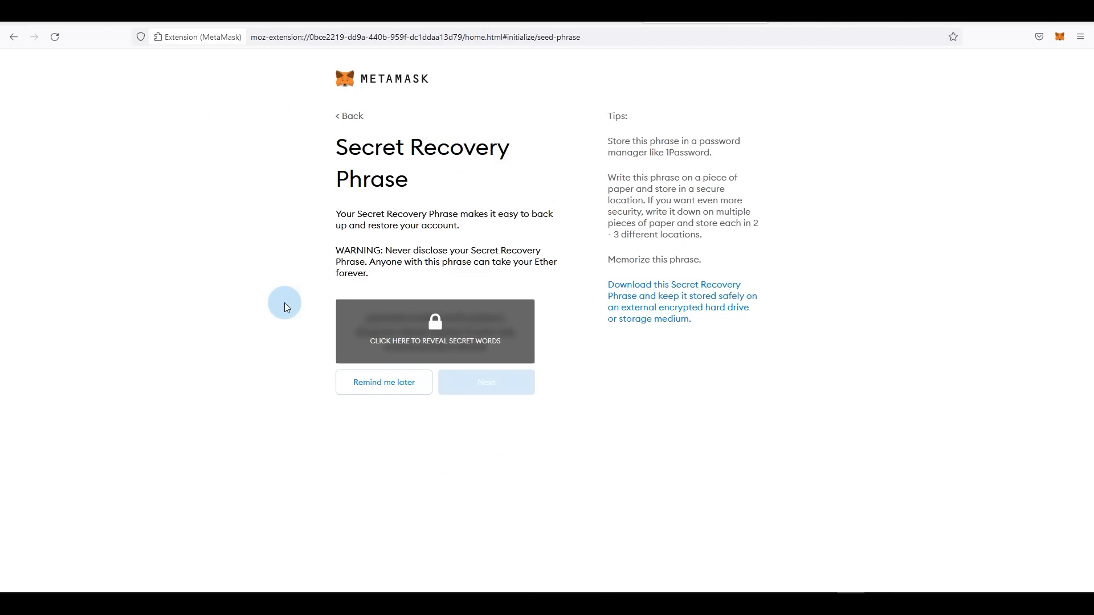
{"action": "mouse_move", "coordinate": [451, 187]}
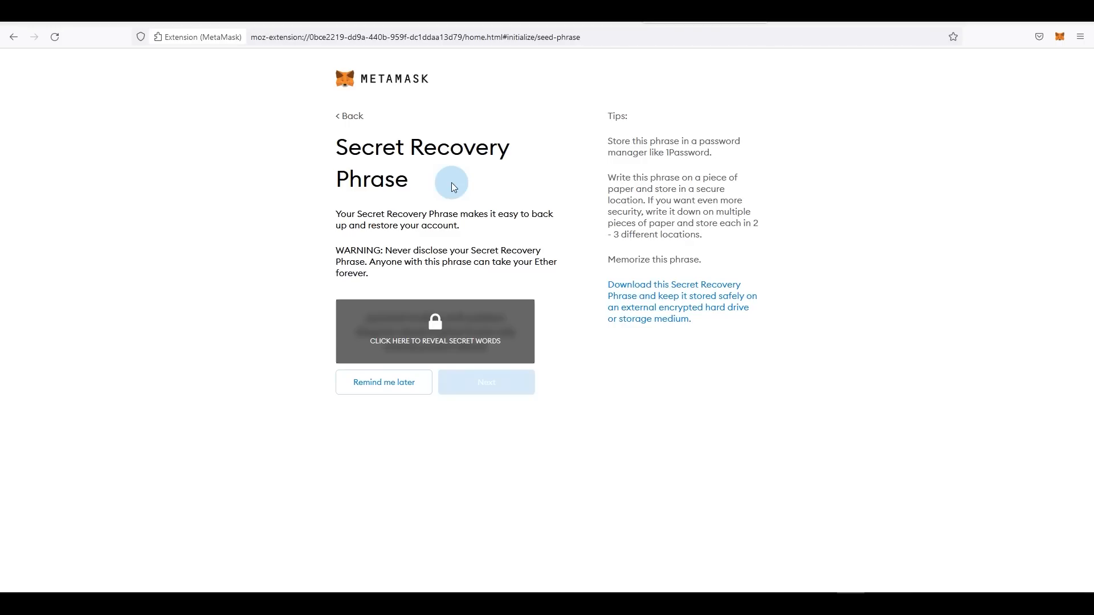
Reveal and confirm the Secret Recovery Phrase, finish setup, and dismiss What's new
{"action": "left_click", "coordinate": [435, 330]}
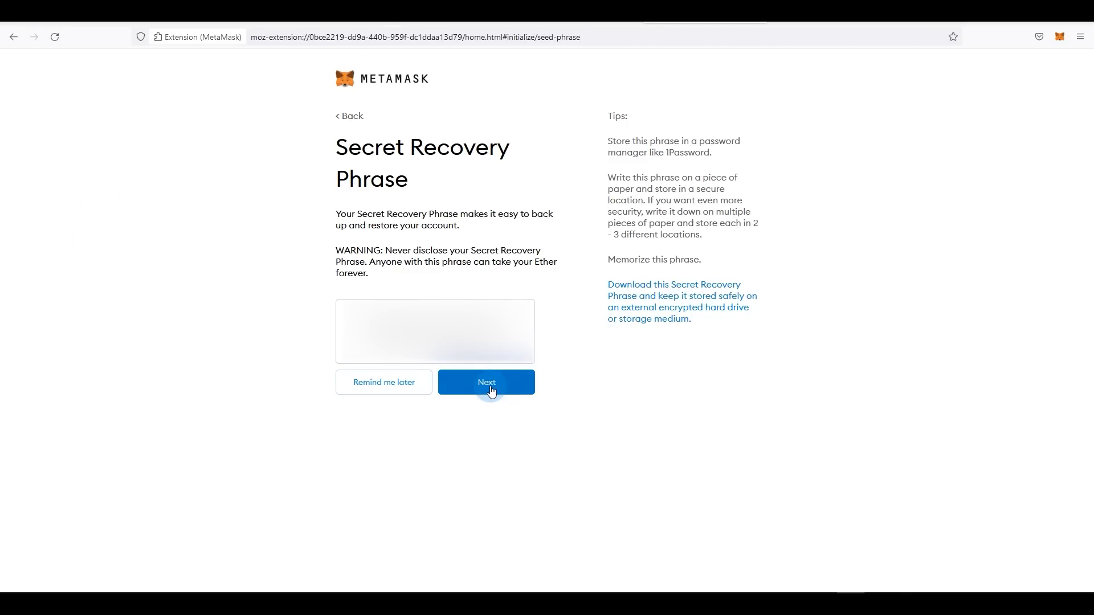
{"action": "left_click", "coordinate": [485, 383]}
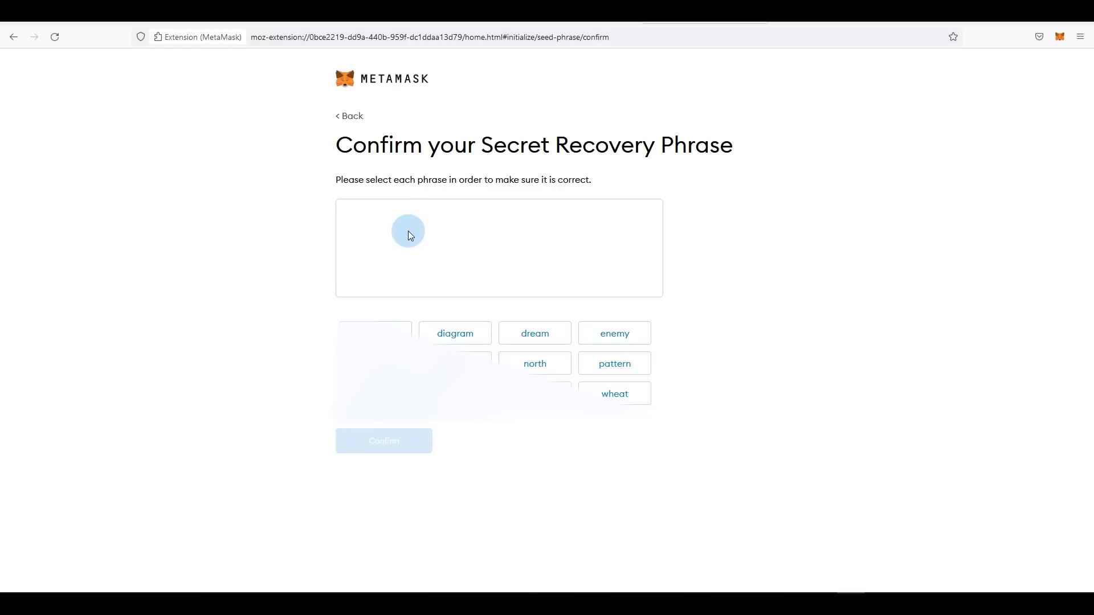
{"action": "mouse_move", "coordinate": [395, 249]}
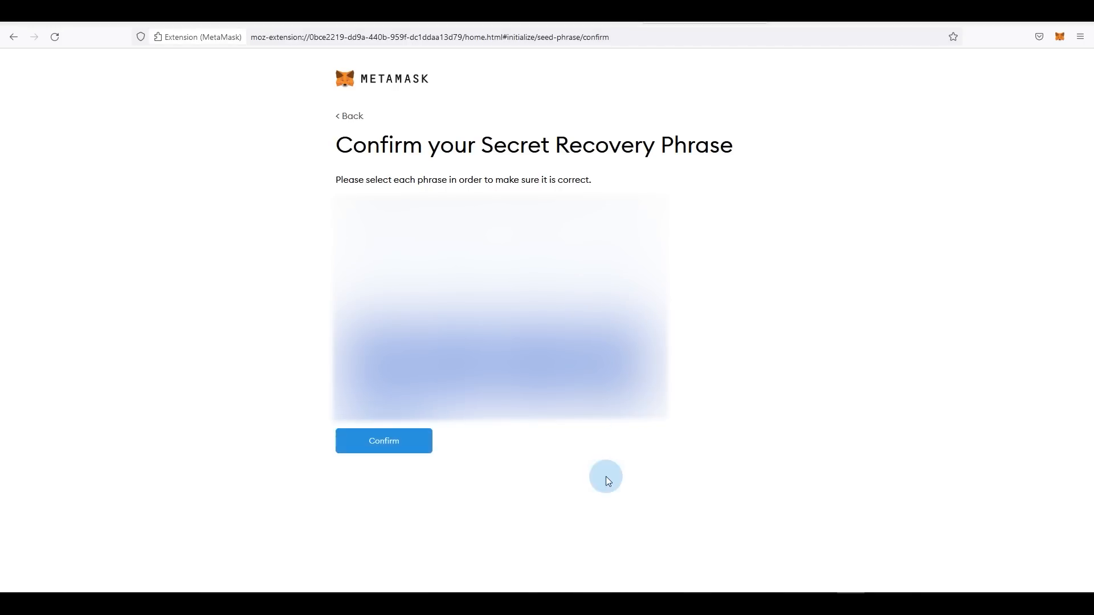
{"action": "left_click", "coordinate": [383, 440]}
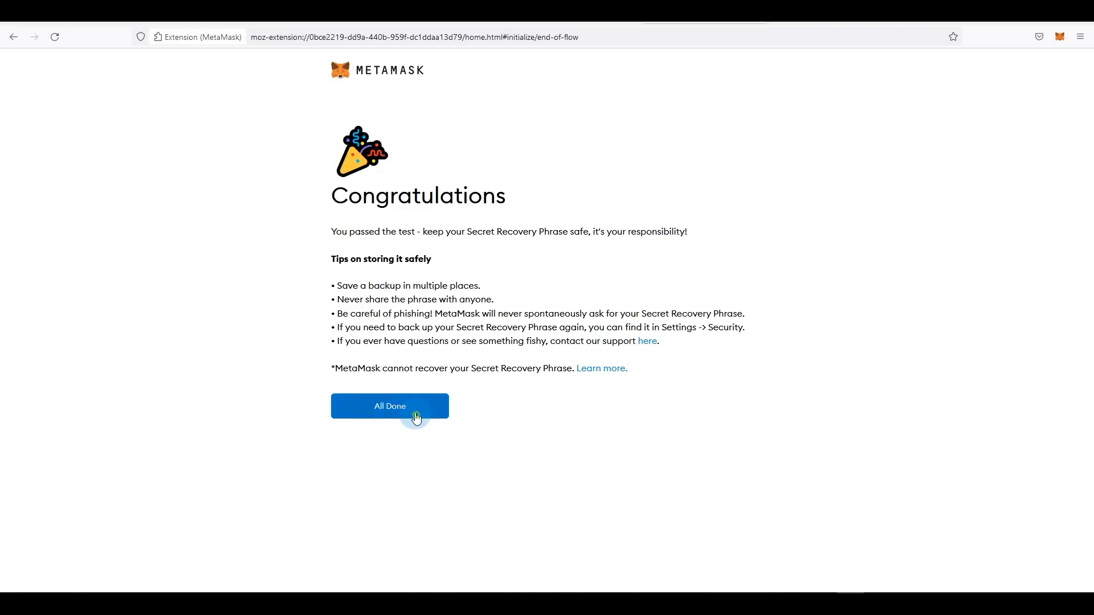
{"action": "left_click", "coordinate": [389, 406]}
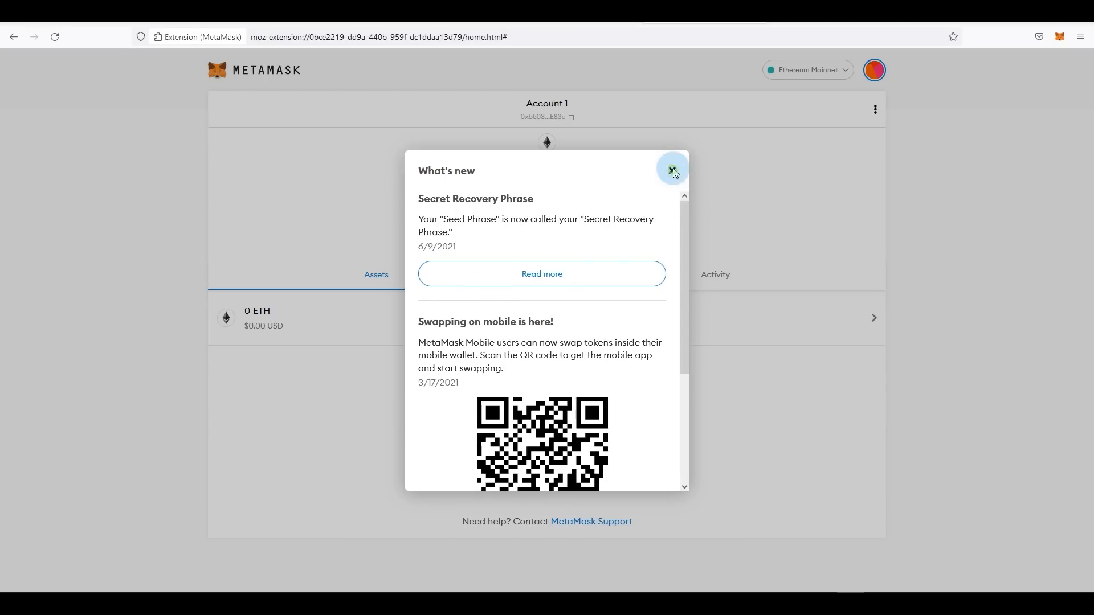
{"action": "left_click", "coordinate": [672, 170]}
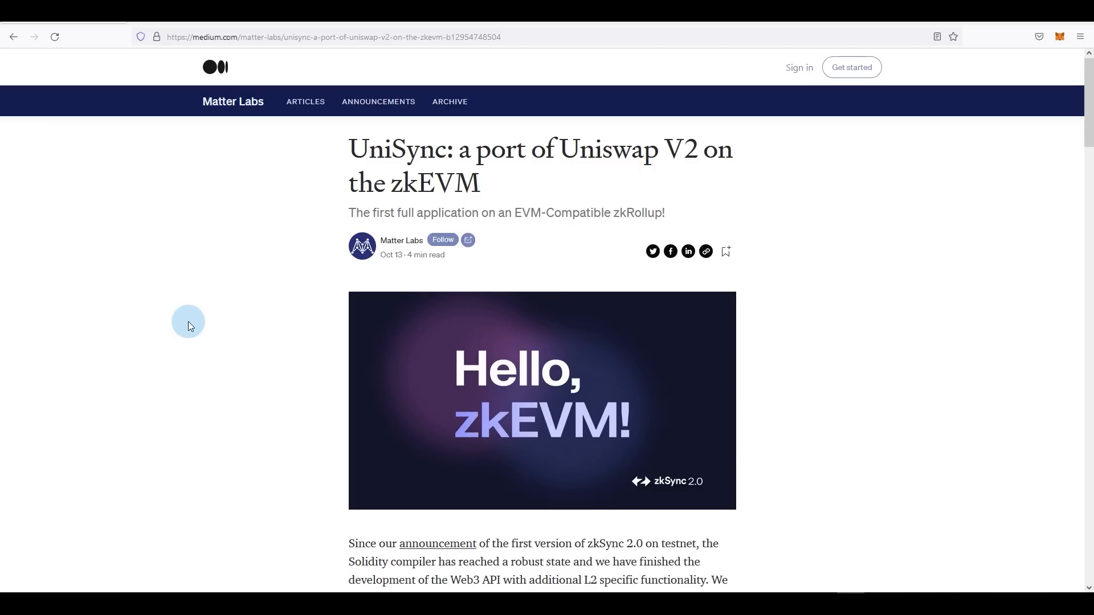
{"action": "mouse_move", "coordinate": [217, 348]}
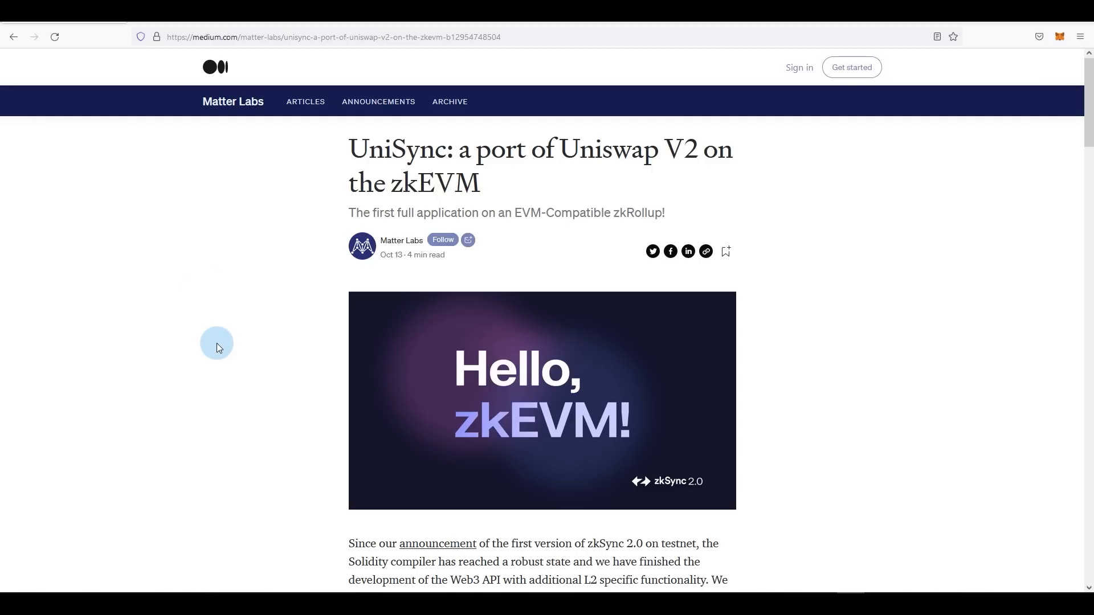
{"action": "mouse_move", "coordinate": [309, 196]}
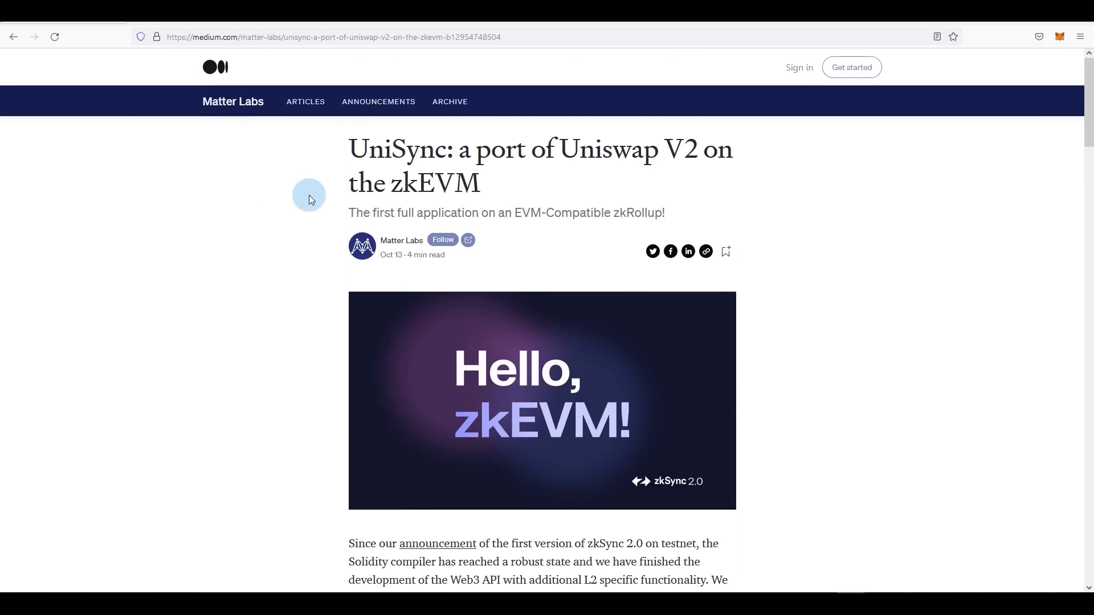
{"action": "mouse_move", "coordinate": [275, 307]}
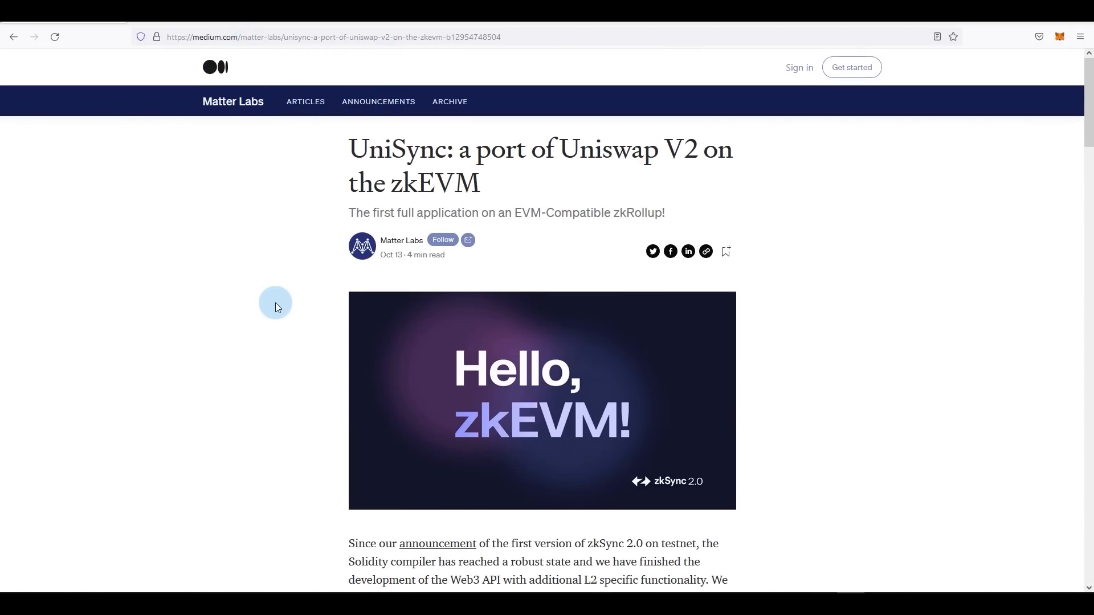
Follow the article's '>>> Launch dApp <<<' link to the zkSync 2.0 landing page
{"action": "scroll", "scroll_direction": "down", "scroll_amount": 3}
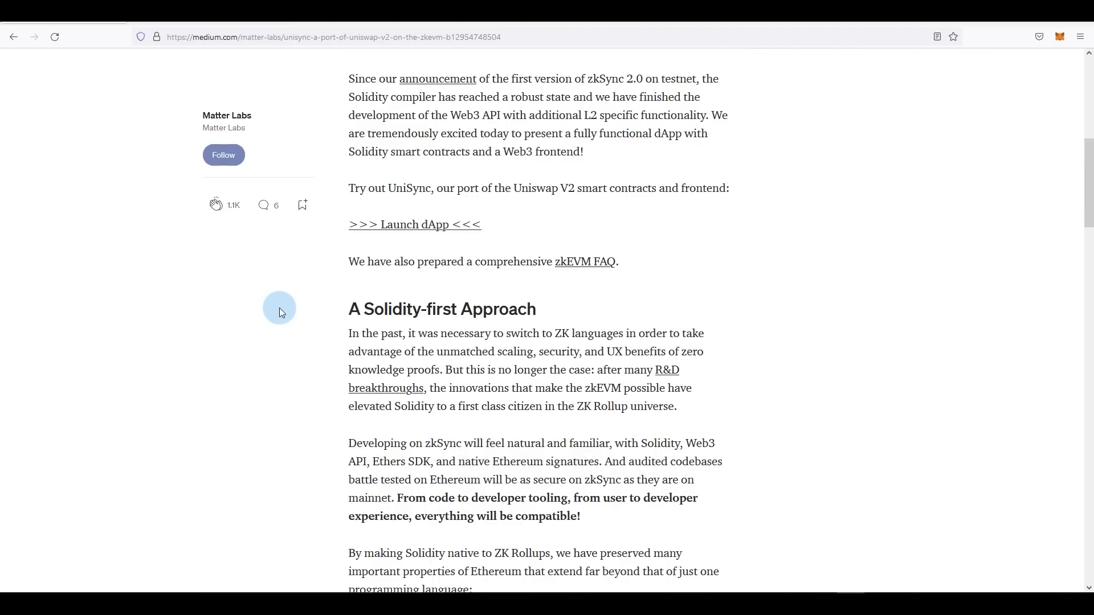
{"action": "mouse_move", "coordinate": [270, 305]}
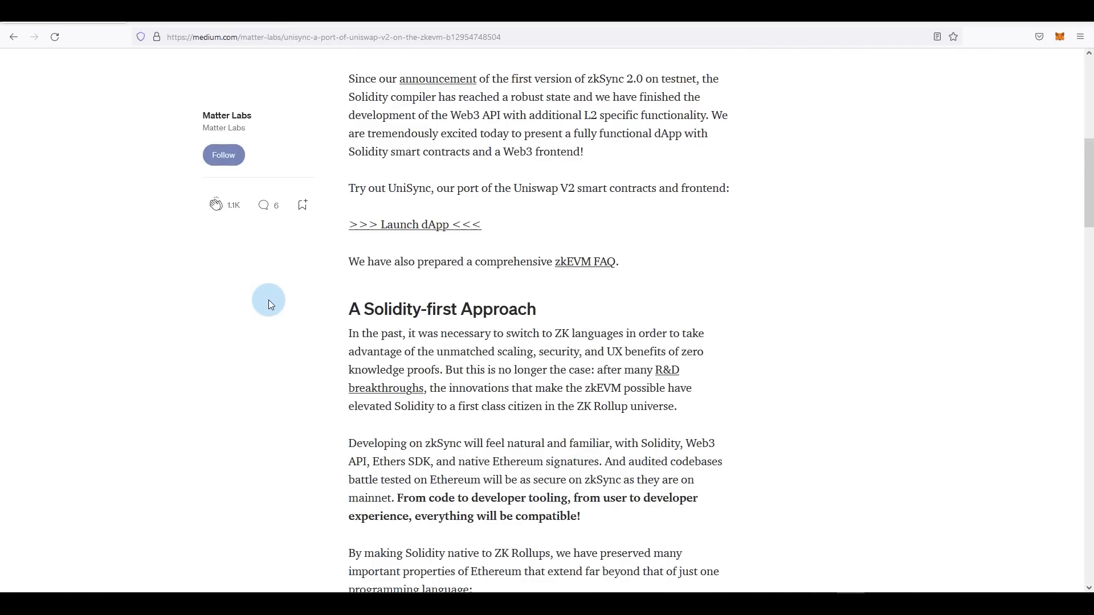
{"action": "mouse_move", "coordinate": [234, 376]}
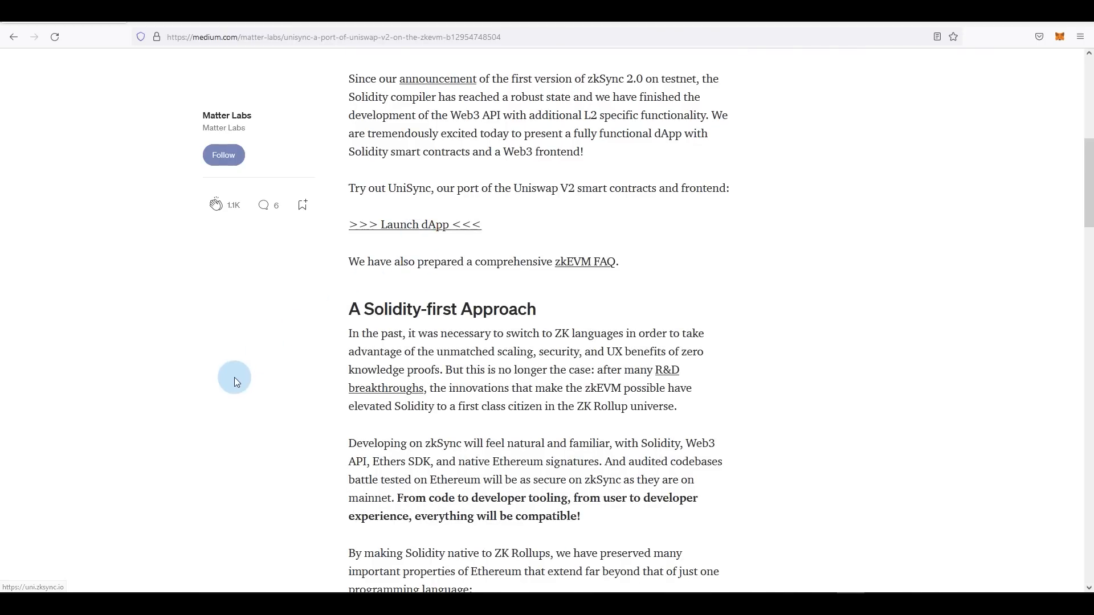
{"action": "scroll", "scroll_direction": "up", "scroll_amount": 3}
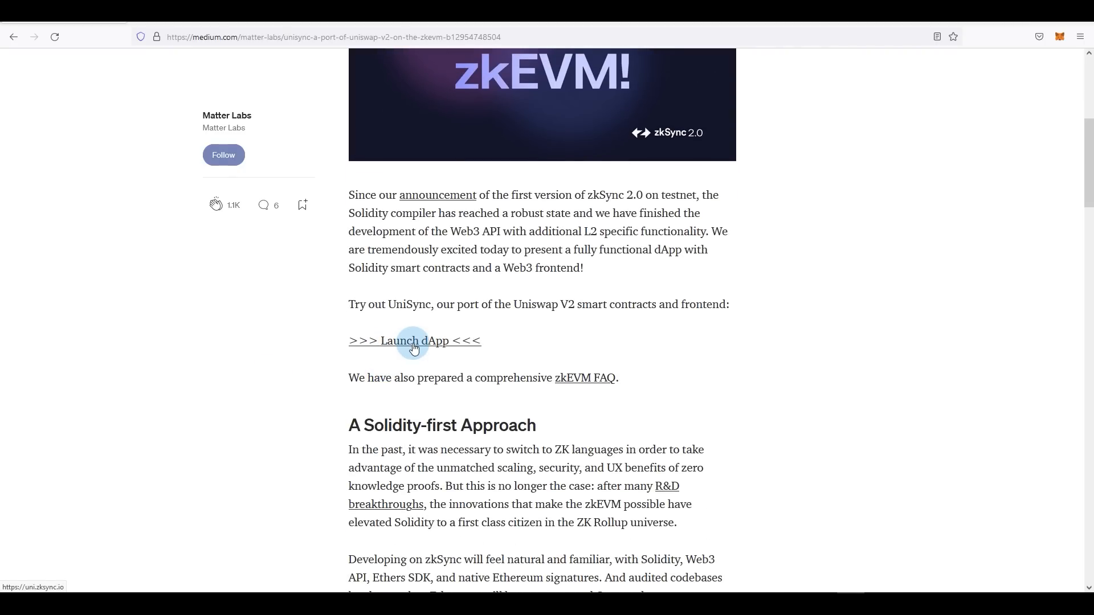
{"action": "left_click", "coordinate": [414, 341]}
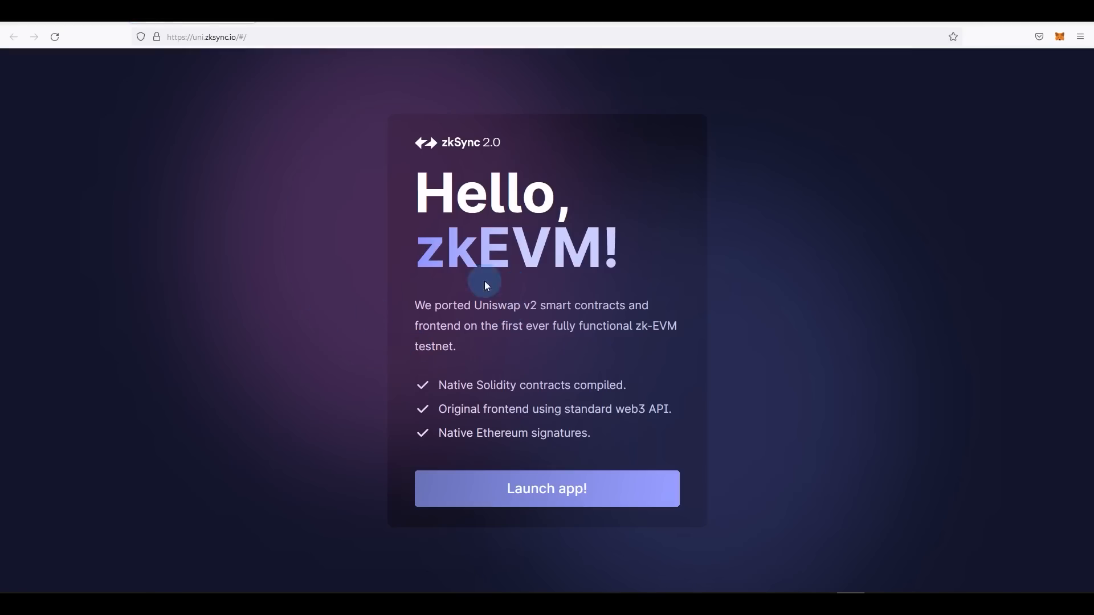
{"action": "mouse_move", "coordinate": [459, 342]}
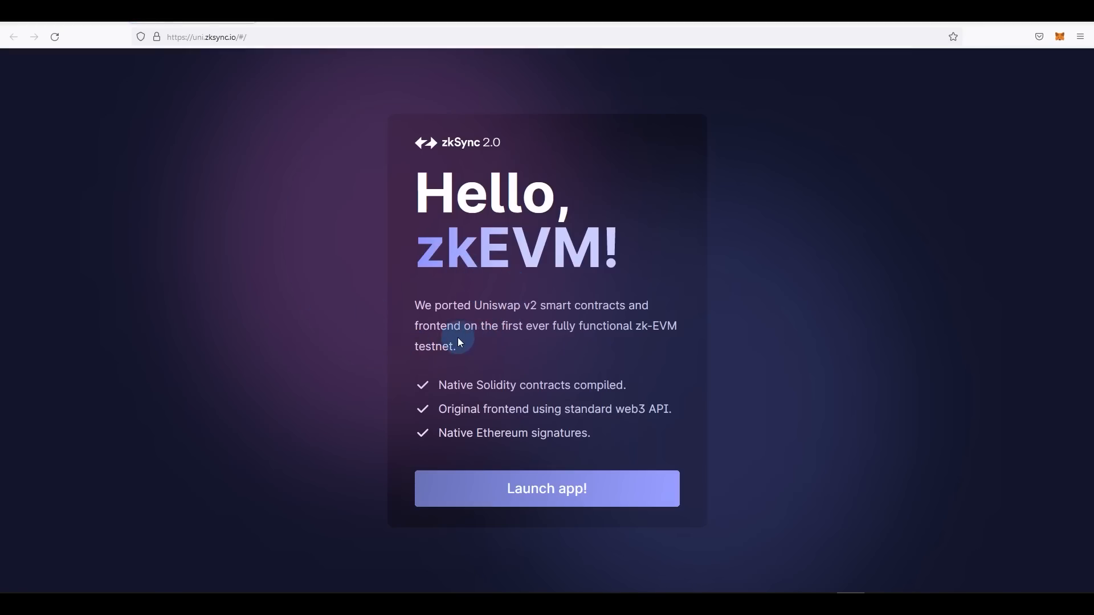
{"action": "mouse_move", "coordinate": [528, 332]}
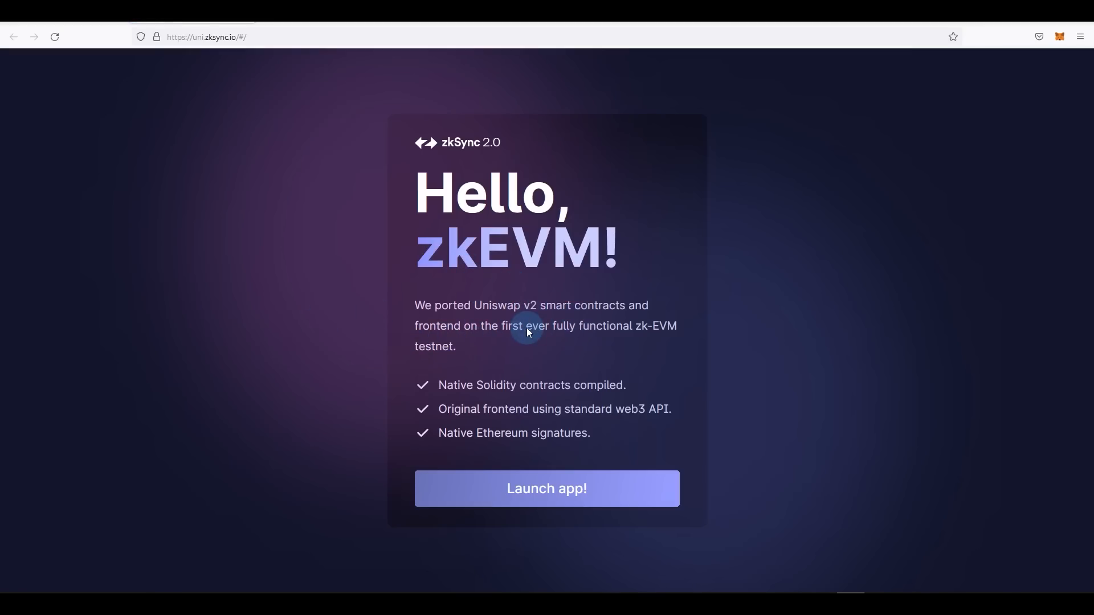
{"action": "mouse_move", "coordinate": [589, 340]}
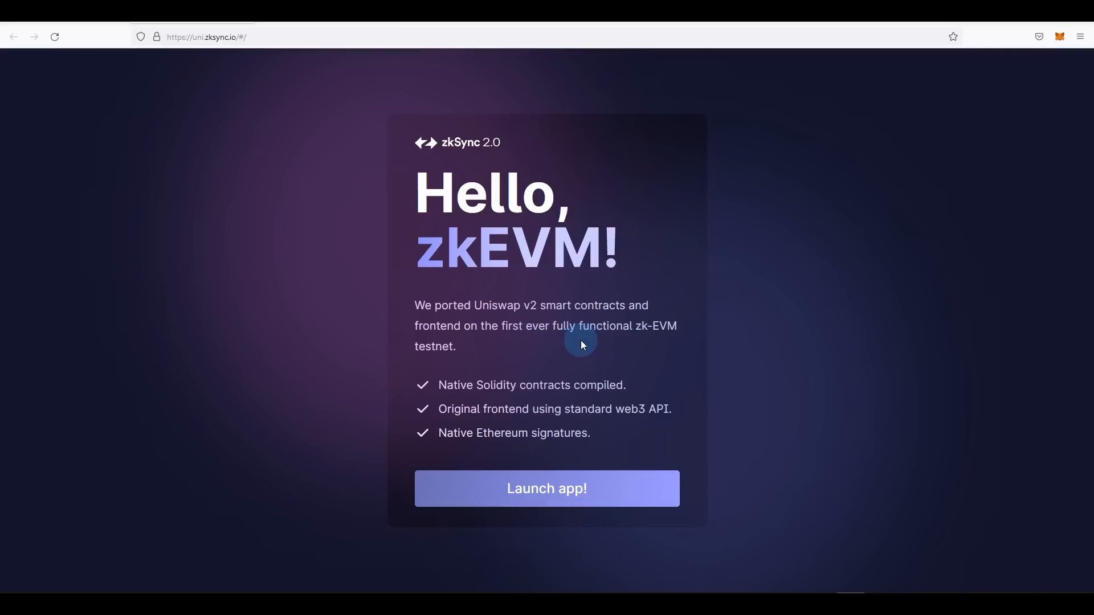
Launch the UniSync swap app from the zkSync 2.0 landing page
{"action": "left_click", "coordinate": [546, 489]}
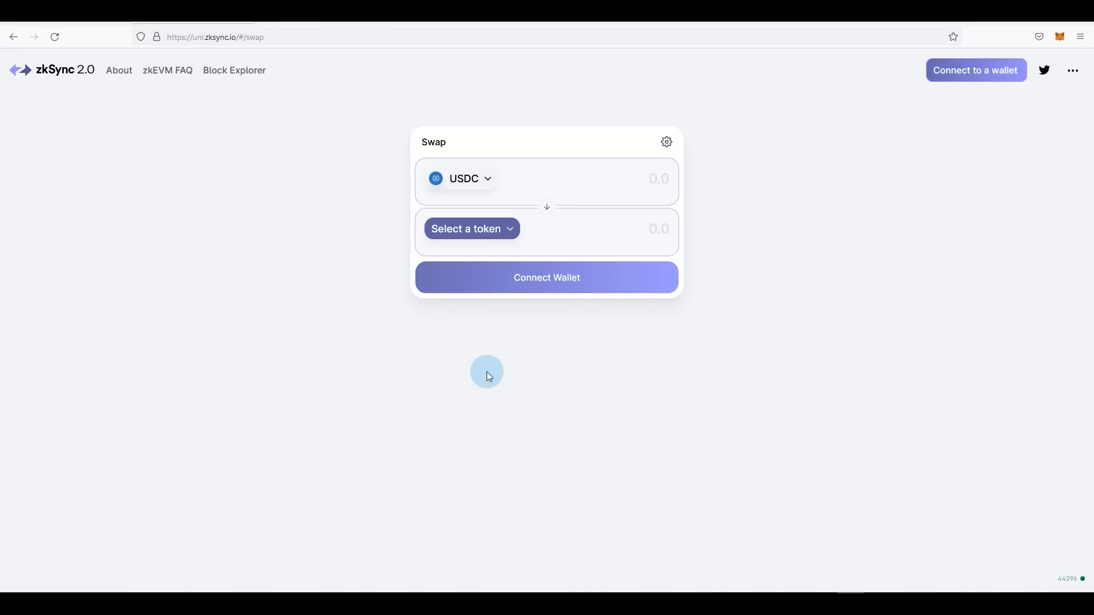
{"action": "mouse_move", "coordinate": [492, 349]}
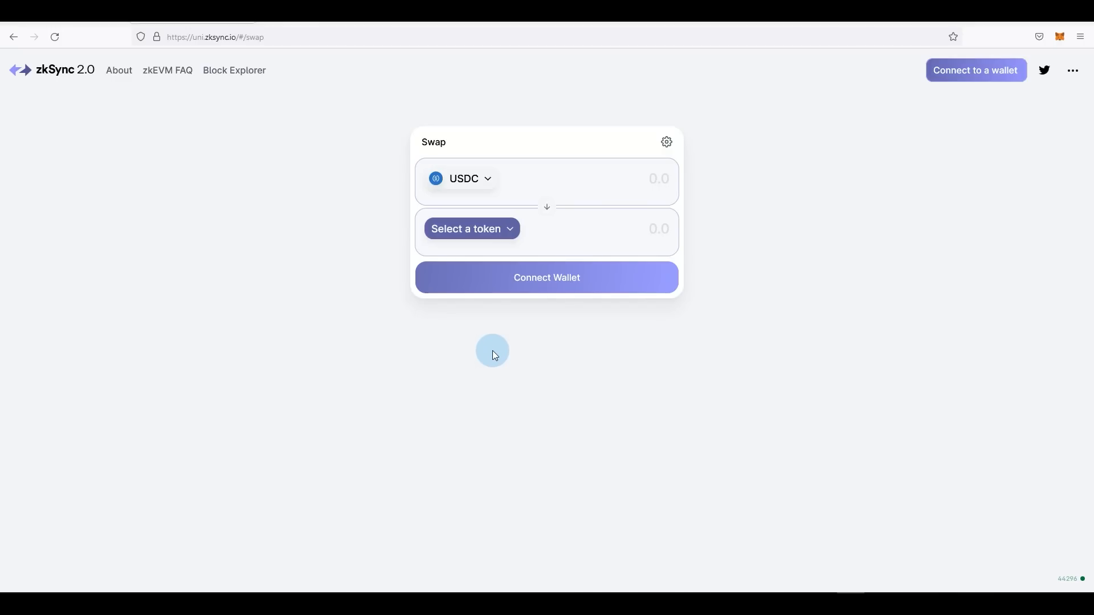
{"action": "mouse_move", "coordinate": [486, 441]}
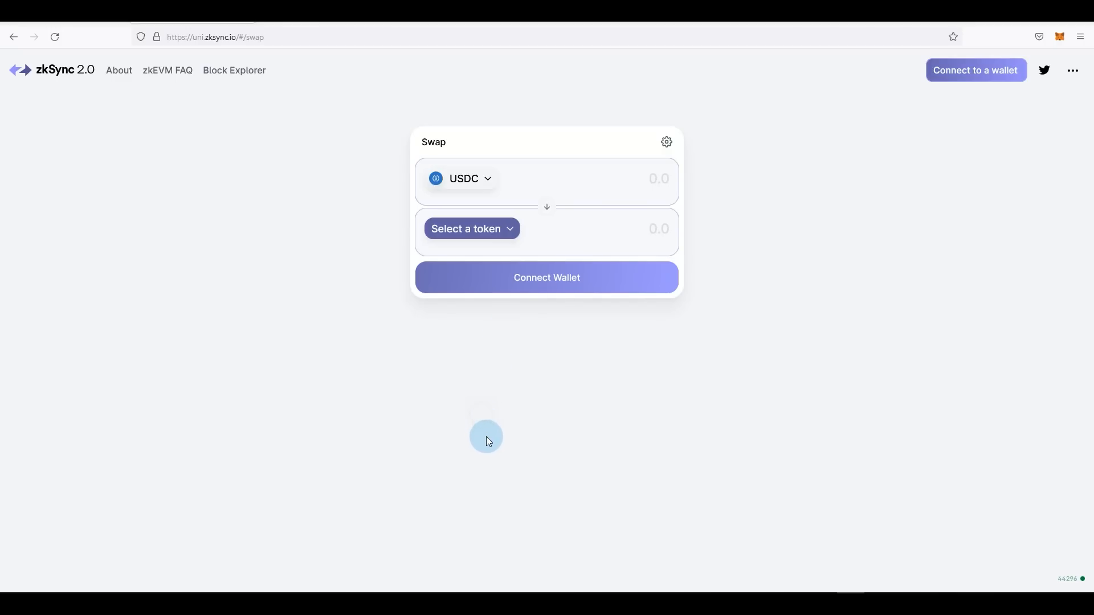
{"action": "mouse_move", "coordinate": [700, 271]}
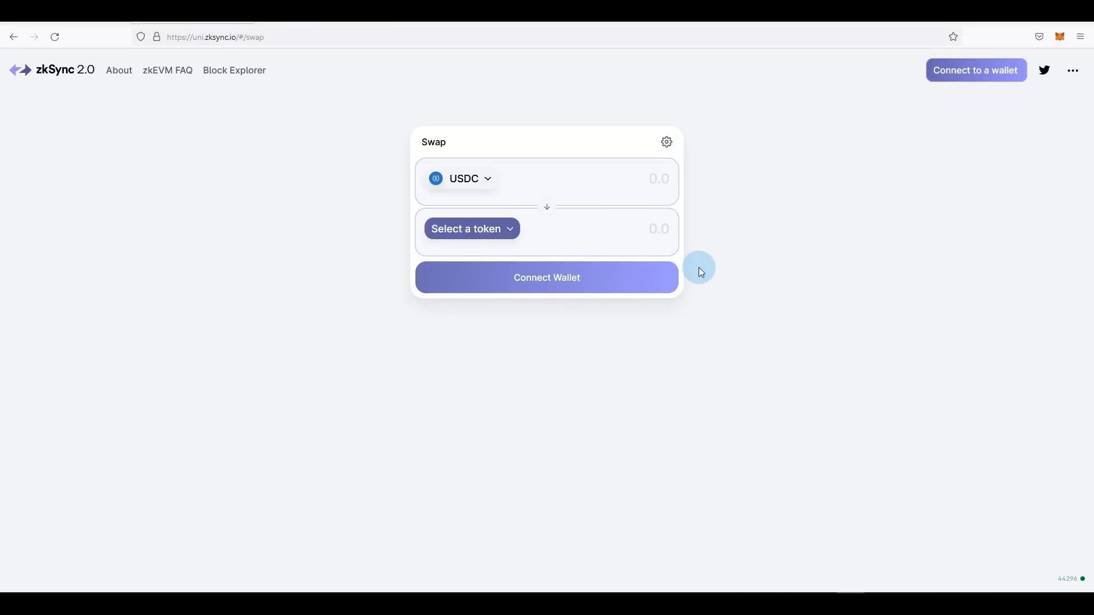
{"action": "mouse_move", "coordinate": [706, 215]}
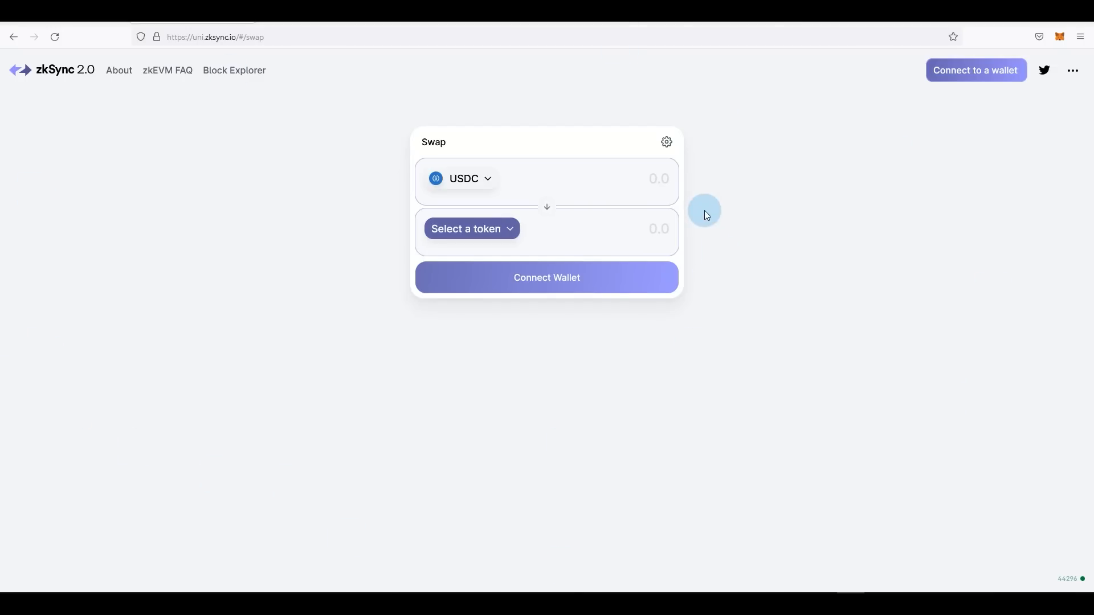
{"action": "mouse_move", "coordinate": [890, 155]}
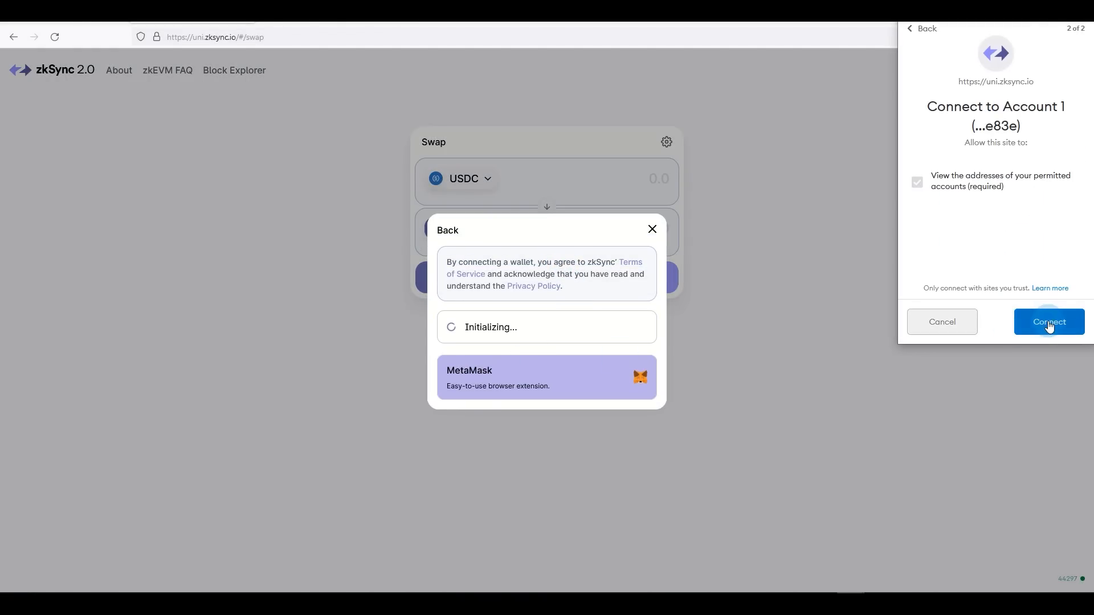
Approve MetaMask's connection, add the zkSync 2.0 Rinkeby Test Network, and switch to it
{"action": "left_click", "coordinate": [1048, 321]}
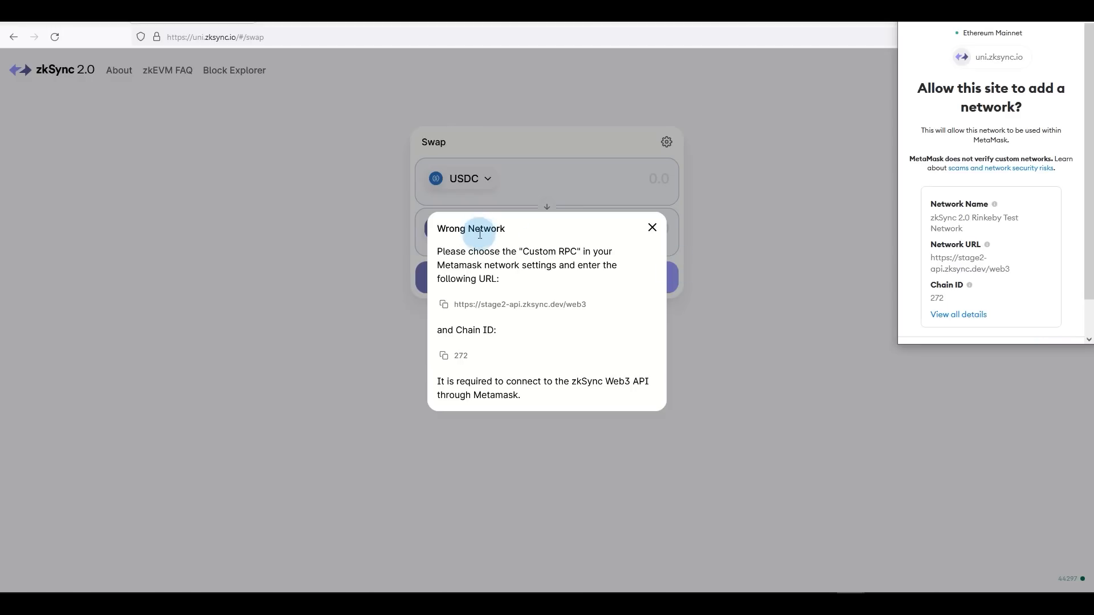
{"action": "mouse_move", "coordinate": [526, 281]}
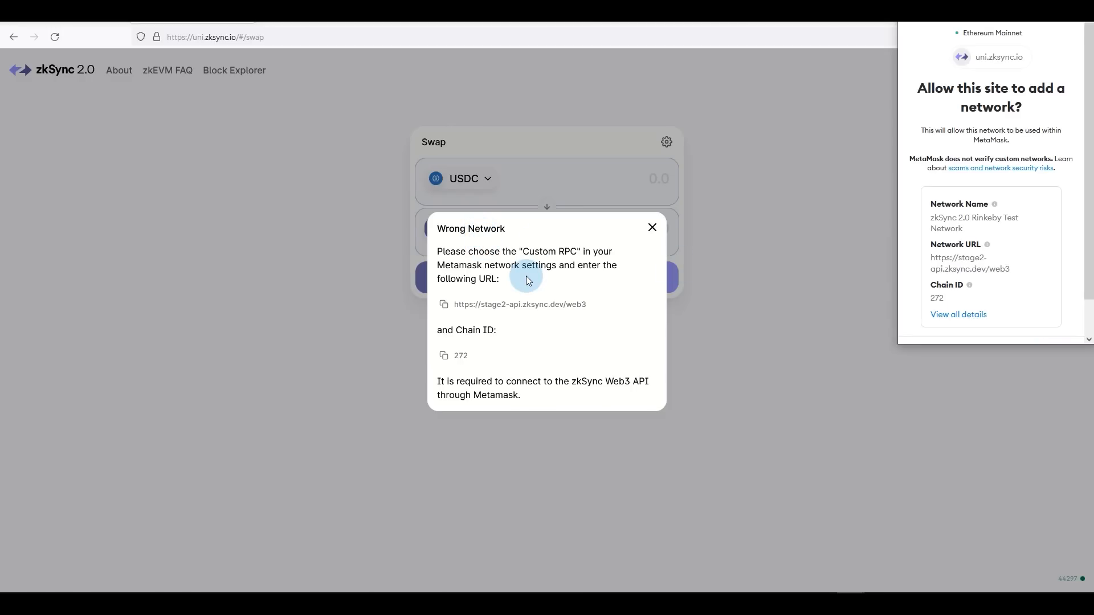
{"action": "scroll", "scroll_direction": "down", "scroll_amount": 3}
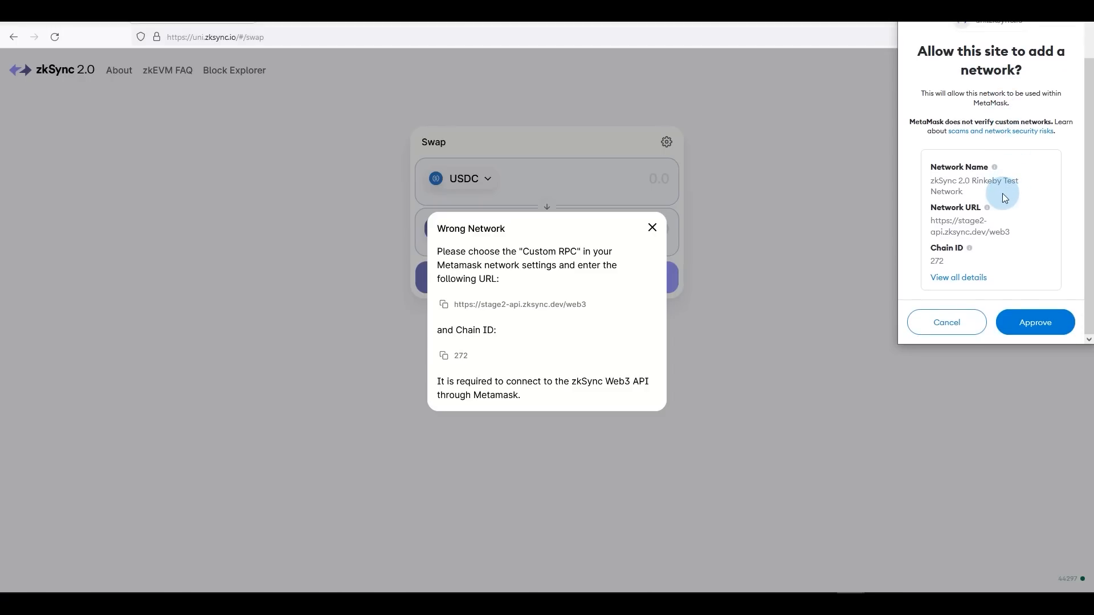
{"action": "mouse_move", "coordinate": [1010, 173]}
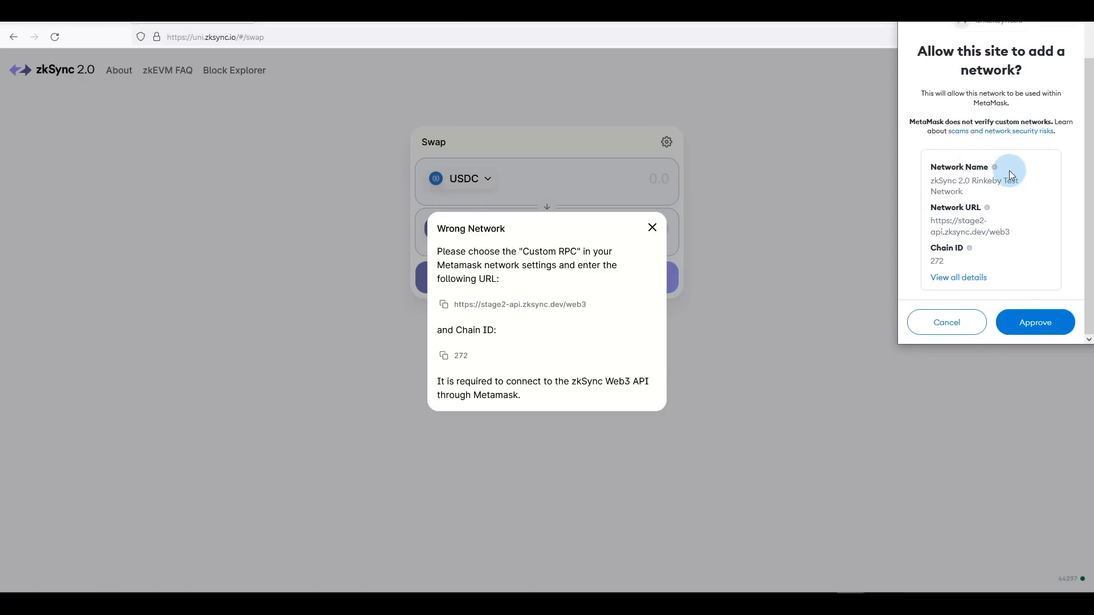
{"action": "left_click", "coordinate": [1035, 322]}
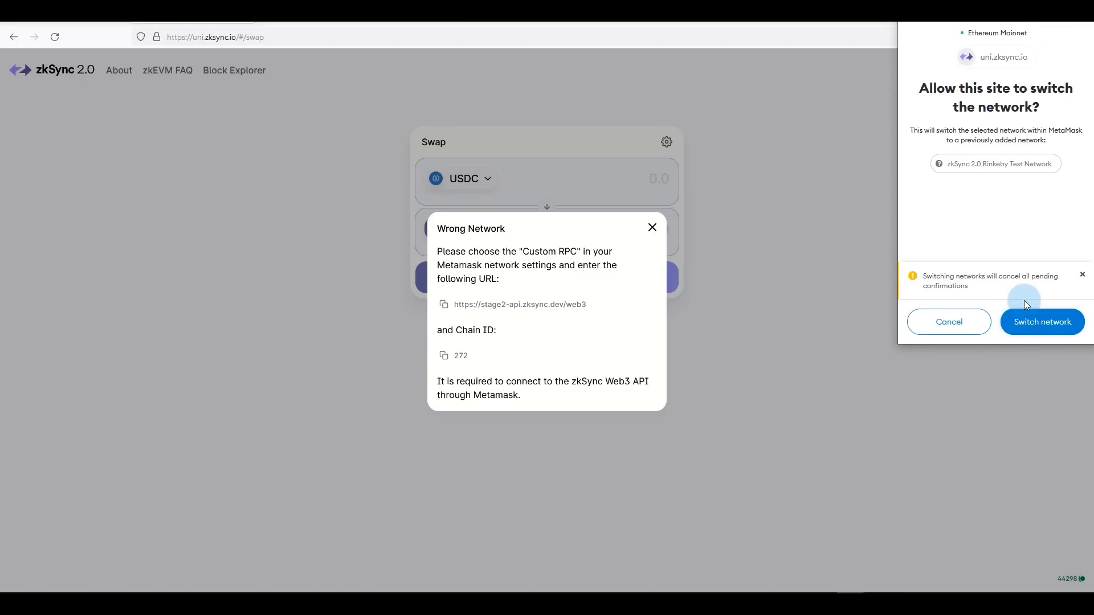
{"action": "left_click", "coordinate": [1042, 322]}
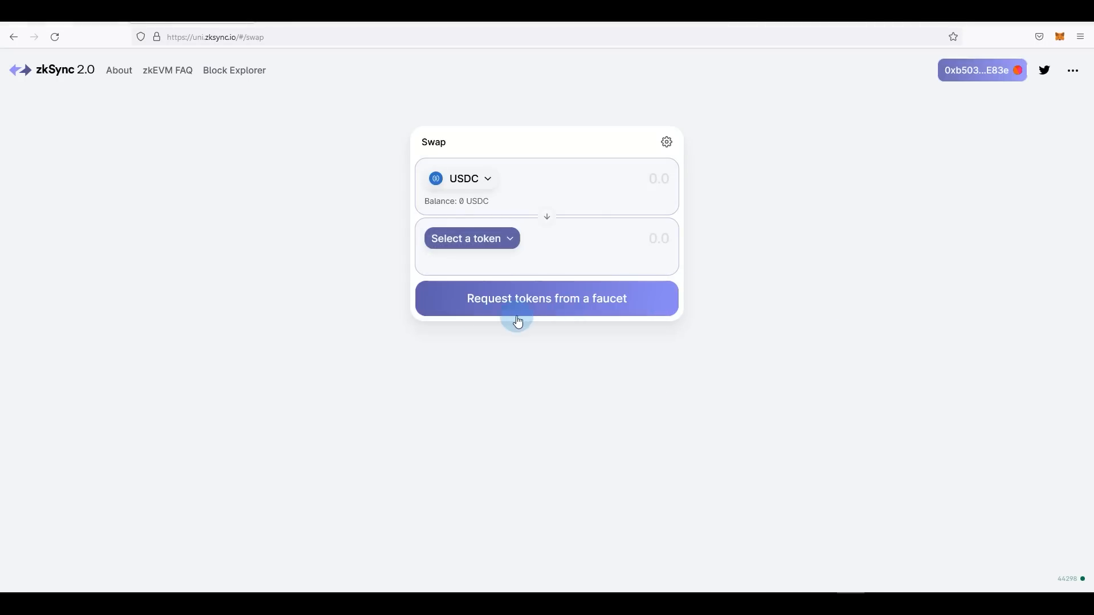
{"action": "mouse_move", "coordinate": [855, 208]}
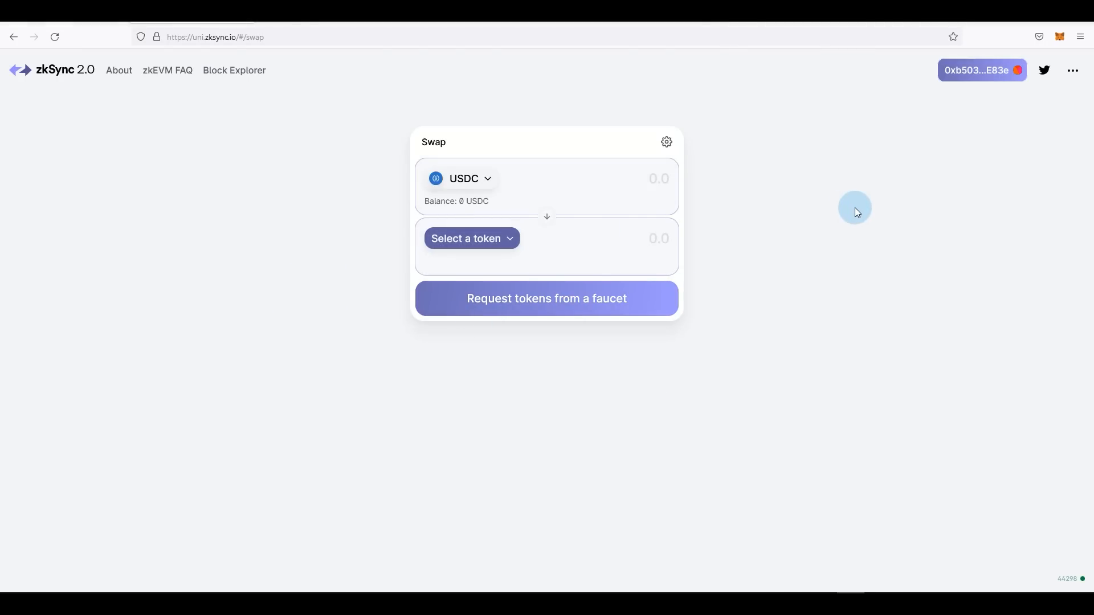
{"action": "mouse_move", "coordinate": [855, 224]}
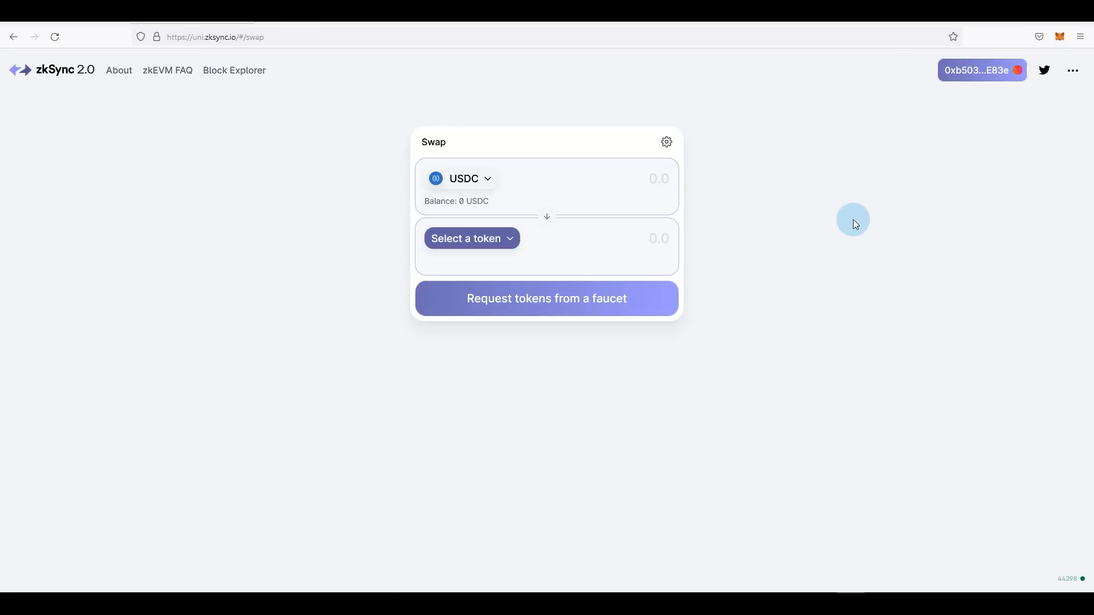
{"action": "mouse_move", "coordinate": [595, 315]}
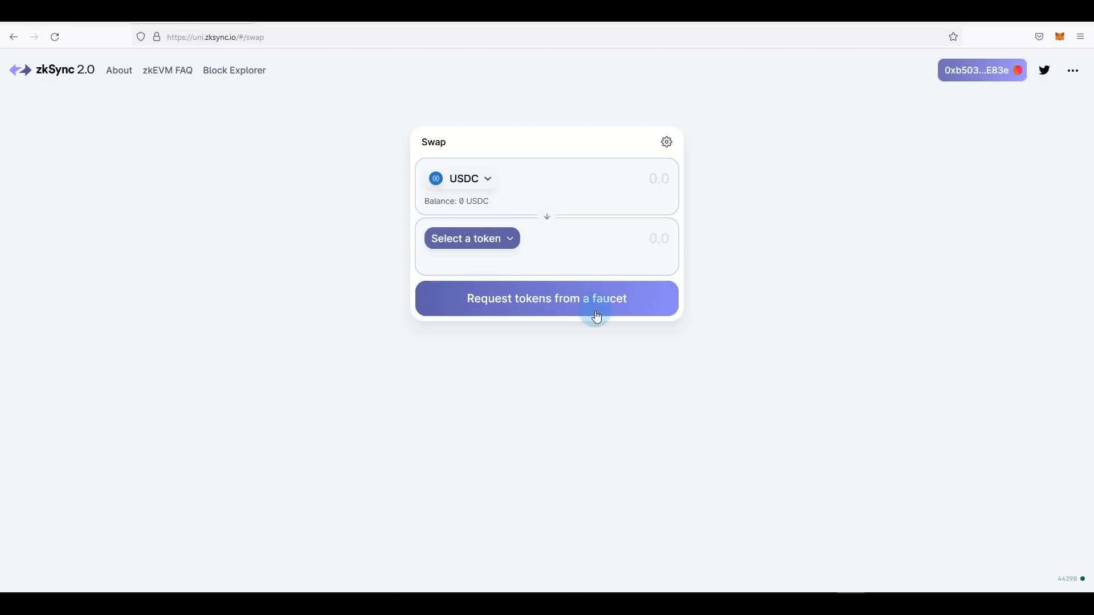
{"action": "mouse_move", "coordinate": [579, 311]}
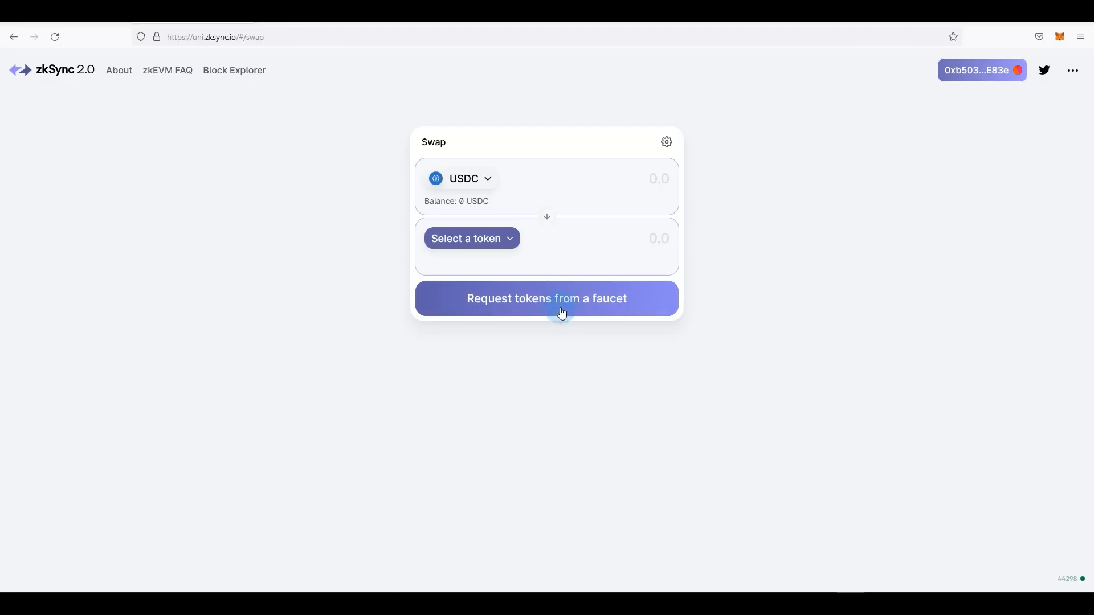
Request faucet tokens by tweeting, then dismiss the successful claim message
{"action": "left_click", "coordinate": [547, 298]}
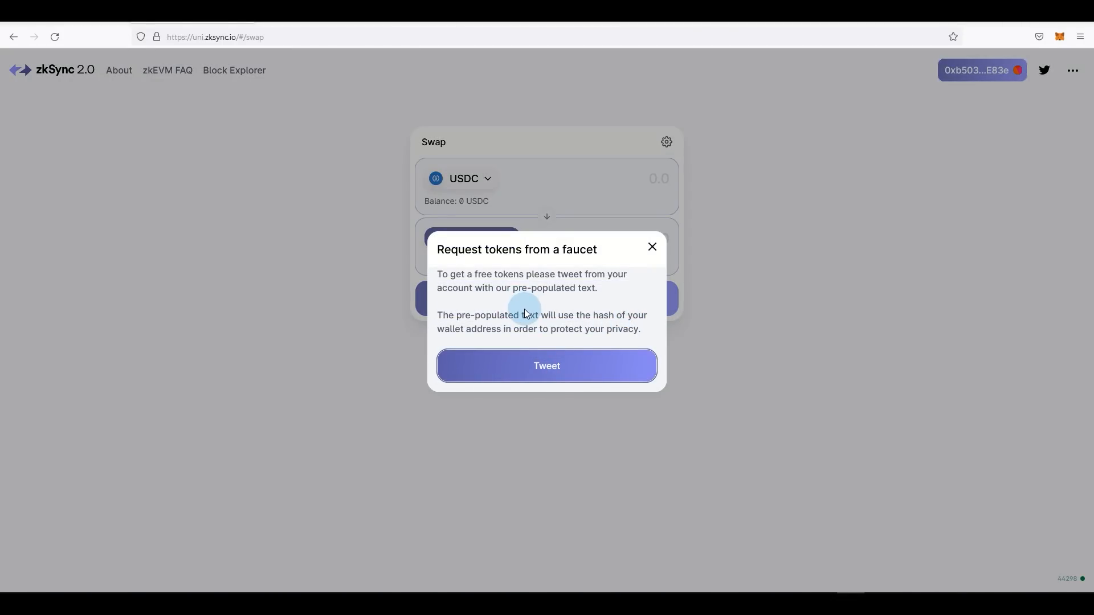
{"action": "mouse_move", "coordinate": [529, 330]}
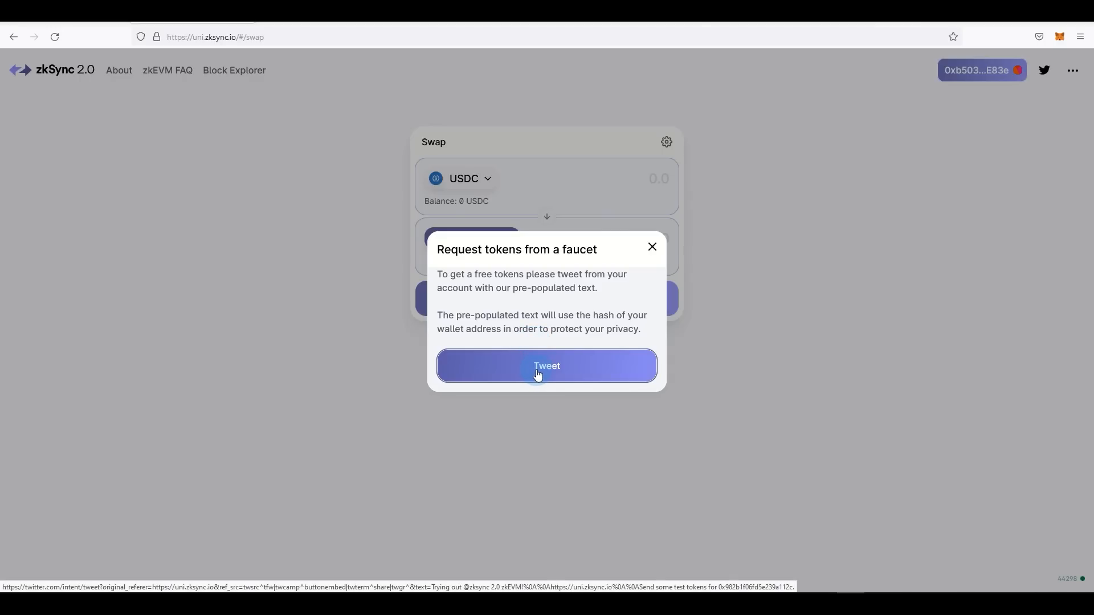
{"action": "left_click", "coordinate": [547, 366]}
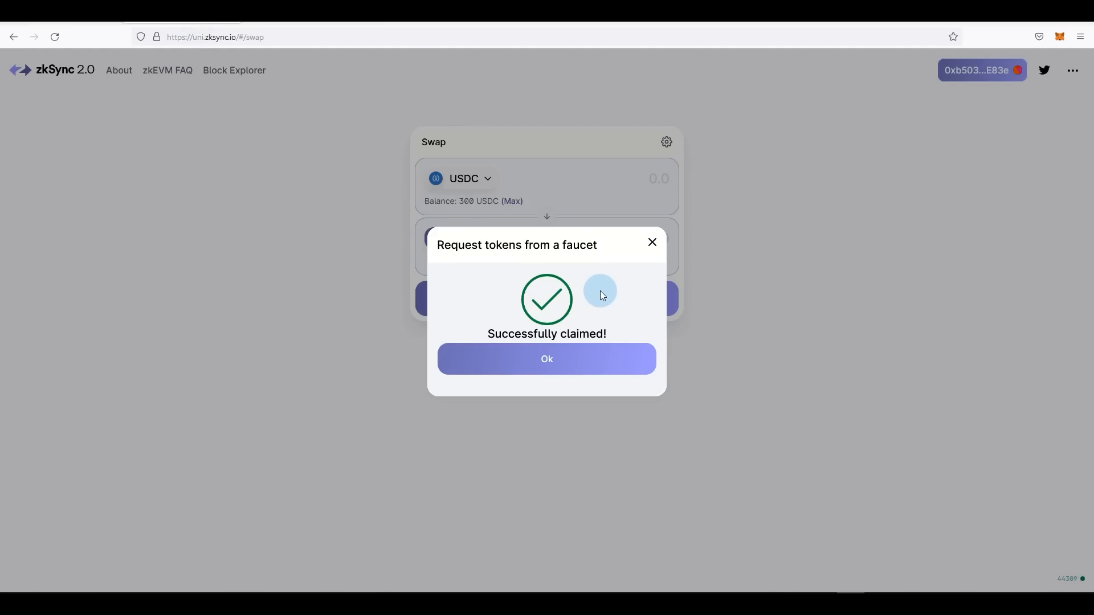
{"action": "left_click", "coordinate": [547, 358]}
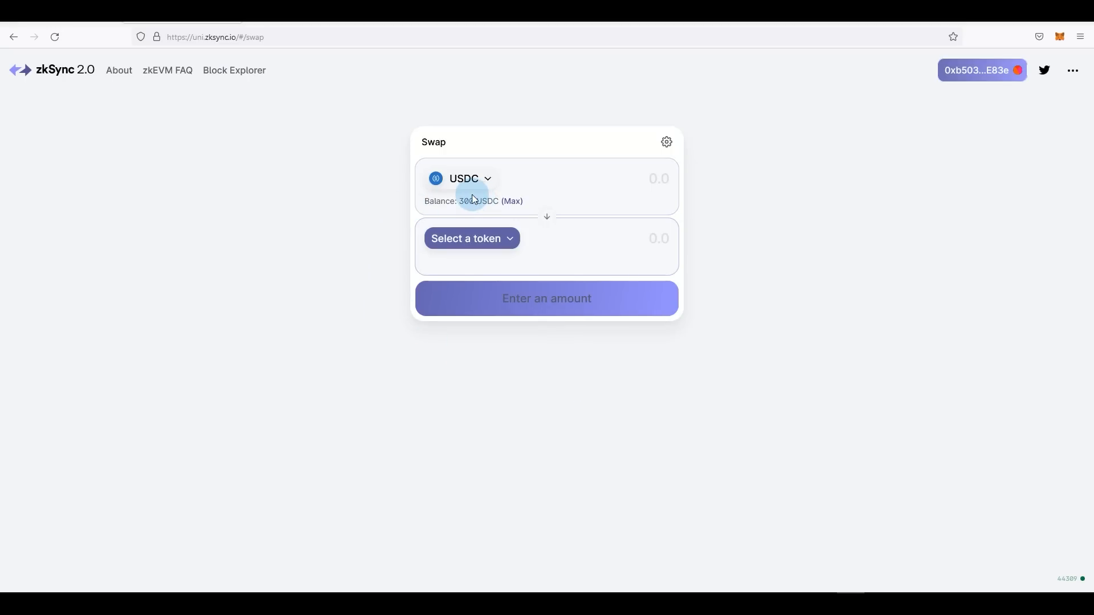
{"action": "mouse_move", "coordinate": [476, 221]}
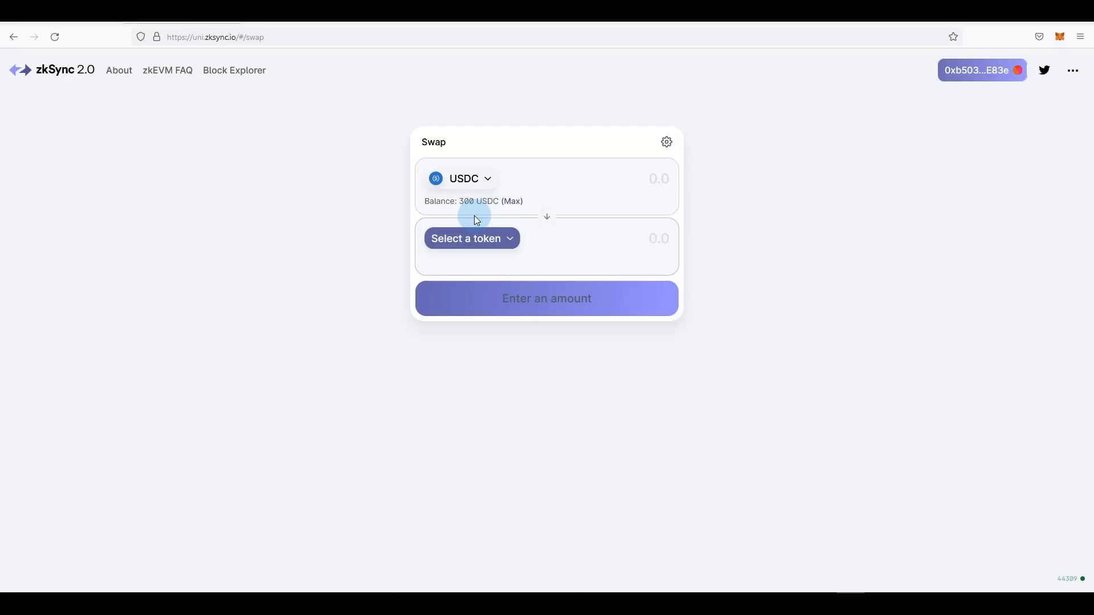
{"action": "mouse_move", "coordinate": [430, 242]}
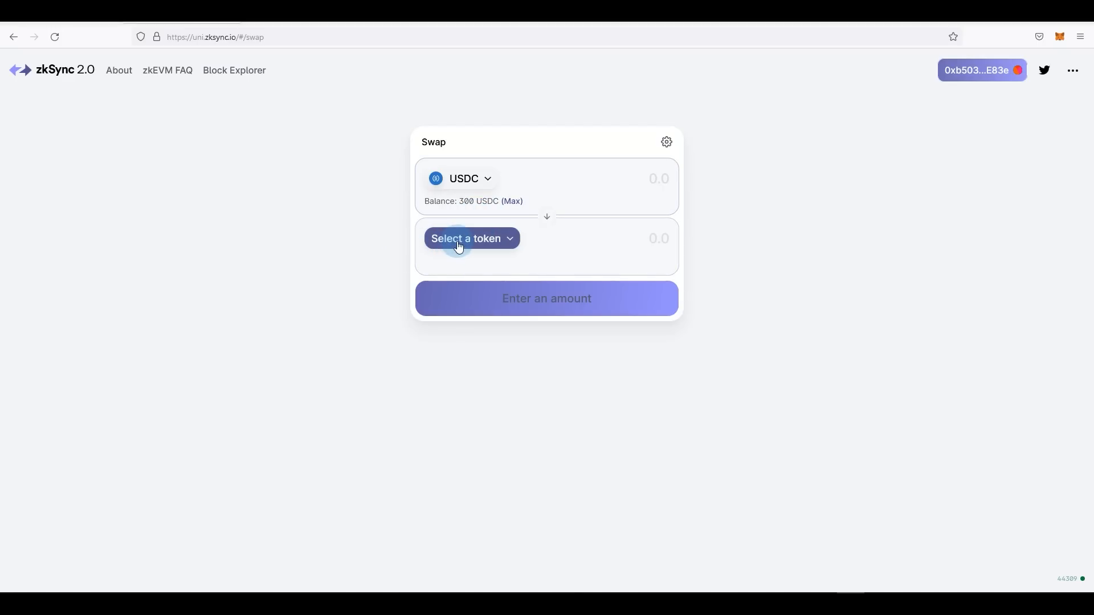
Pick LINK as the token to receive and enter 150 USDC
{"action": "left_click", "coordinate": [466, 238]}
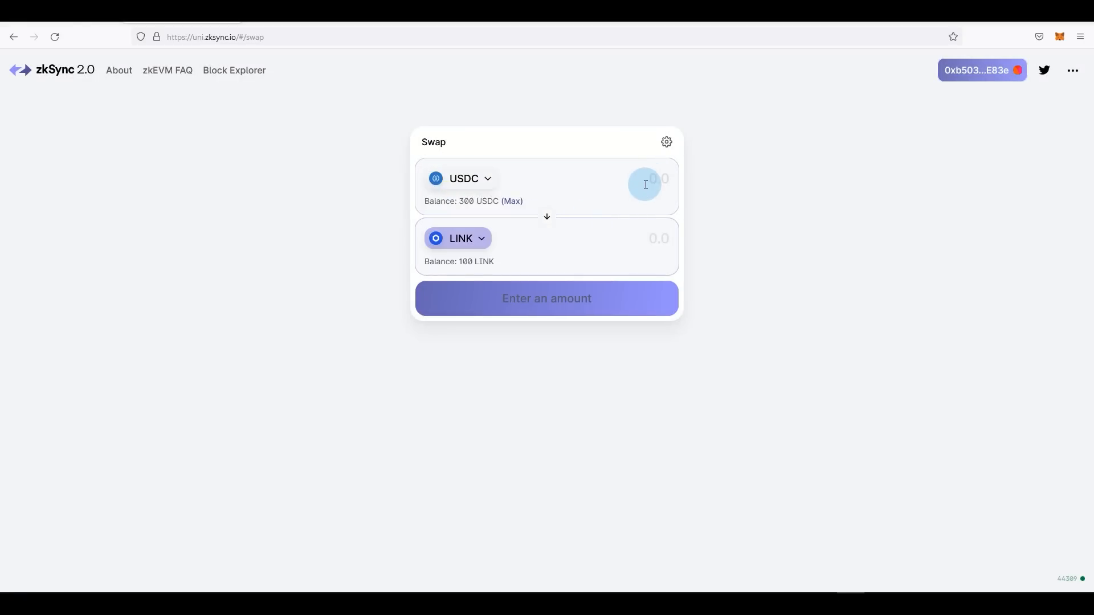
{"action": "type", "text": "150"}
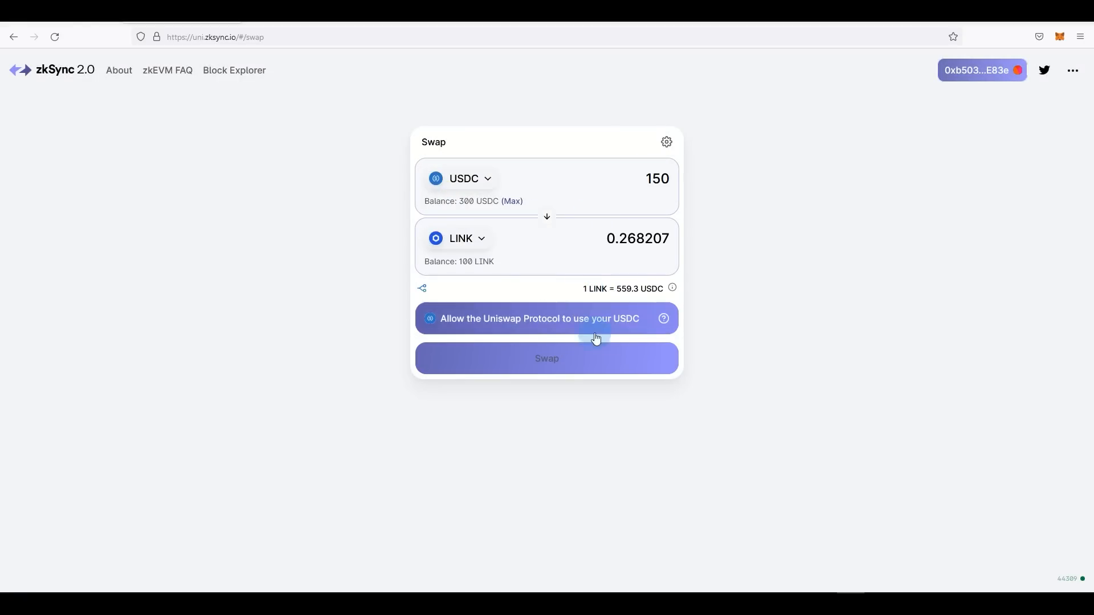
{"action": "mouse_move", "coordinate": [554, 311]}
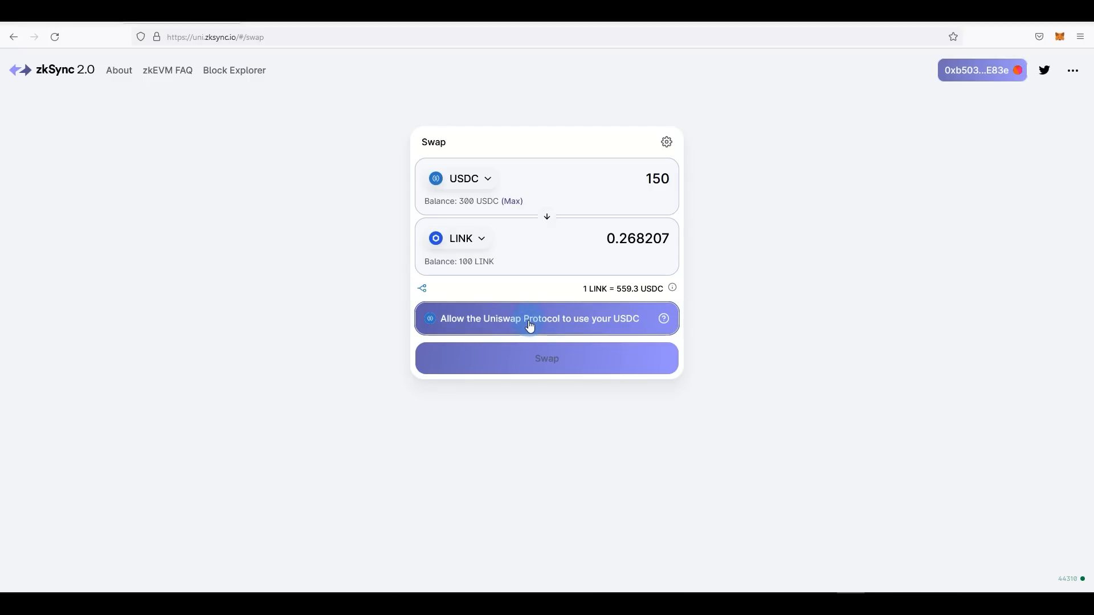
Allow UniSync to spend USDC, execute the 150 USDC to LINK swap, then return from the testnet form
{"action": "left_click", "coordinate": [547, 318]}
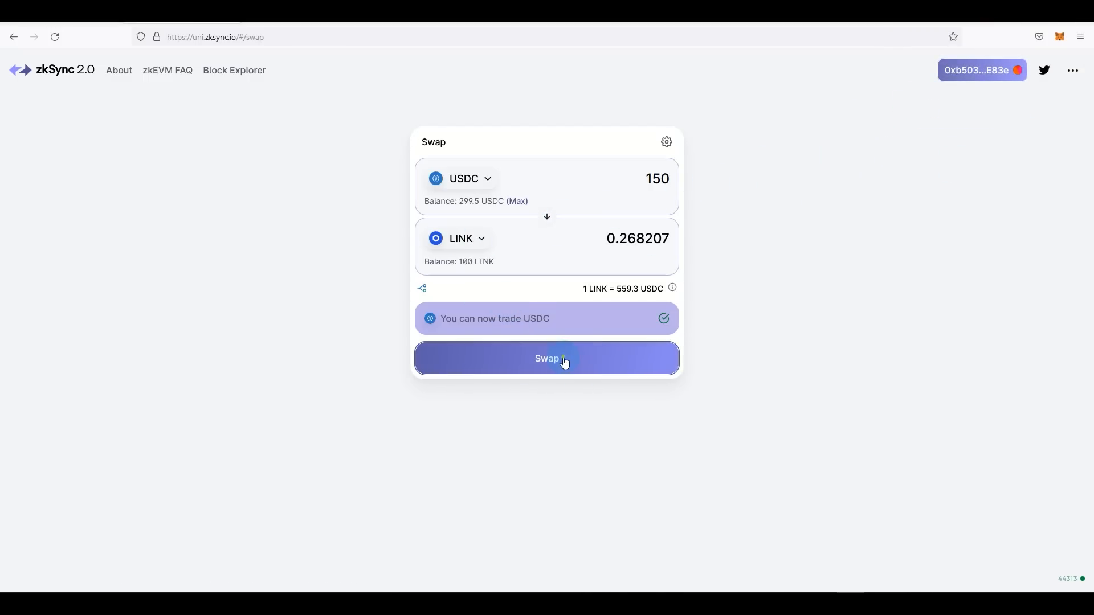
{"action": "left_click", "coordinate": [546, 358]}
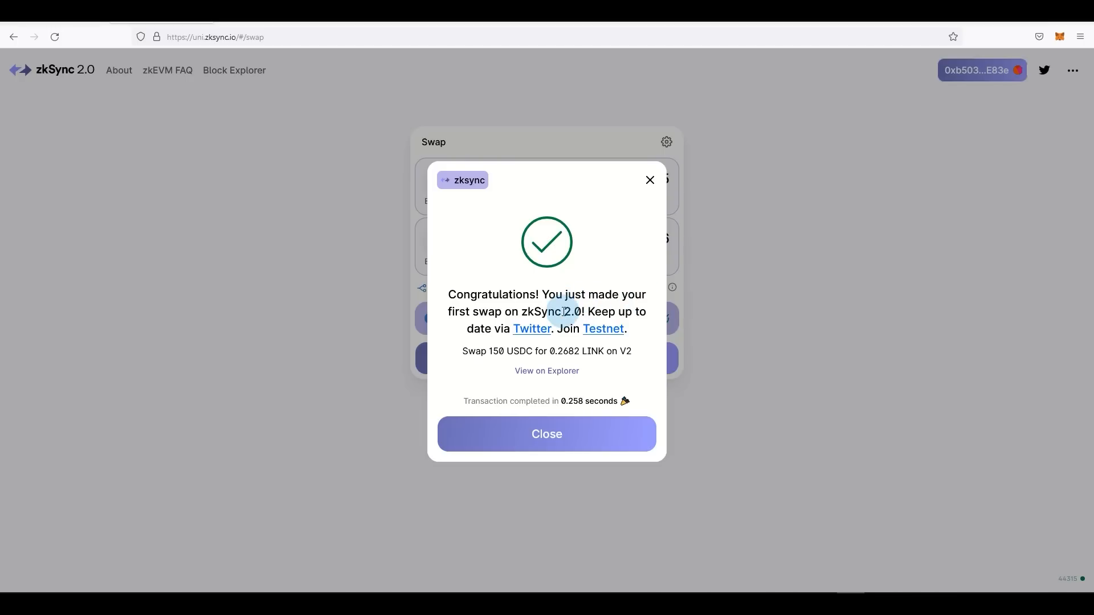
{"action": "mouse_move", "coordinate": [603, 329]}
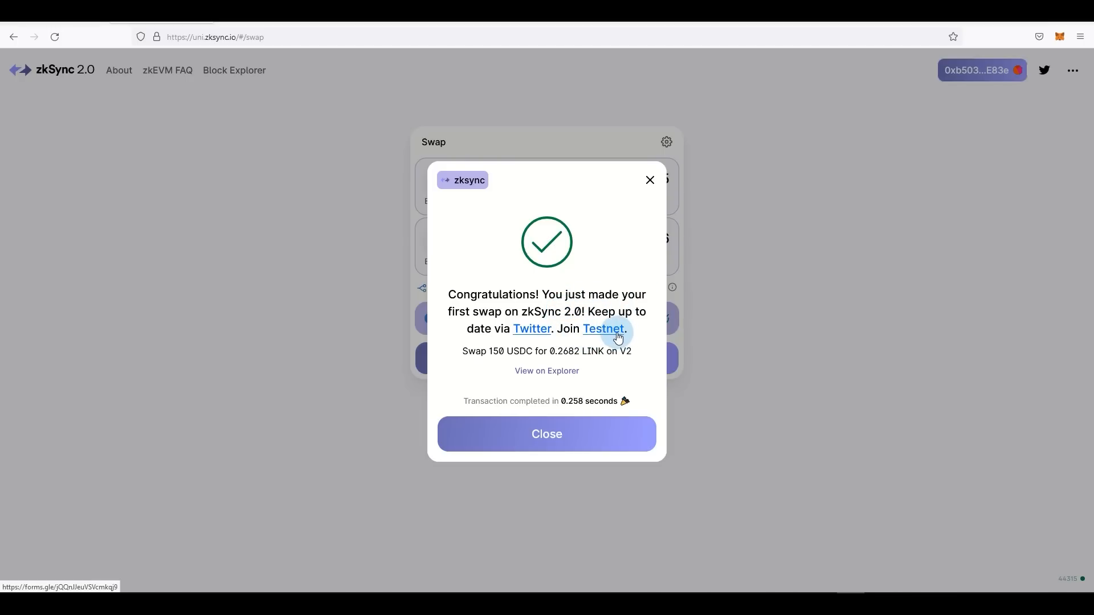
{"action": "left_click", "coordinate": [604, 329]}
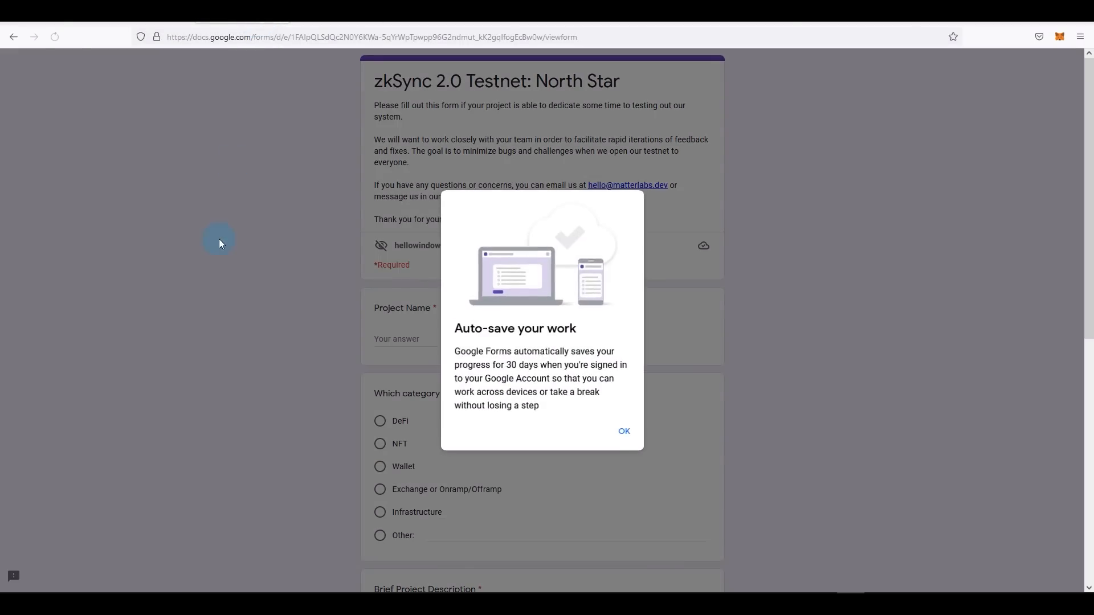
{"action": "left_click", "coordinate": [623, 432]}
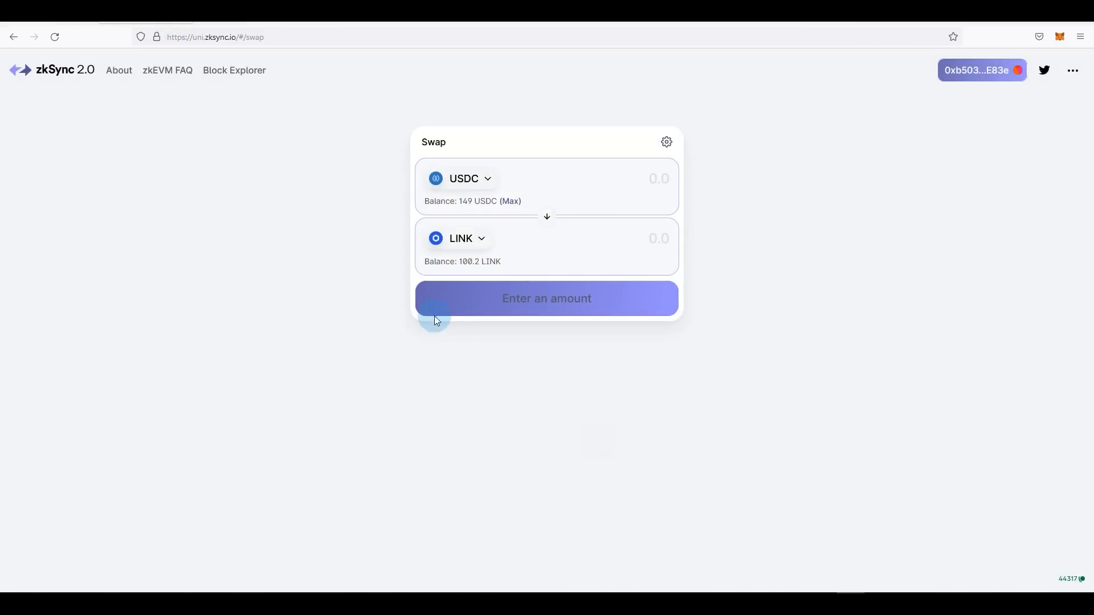
{"action": "mouse_move", "coordinate": [563, 232]}
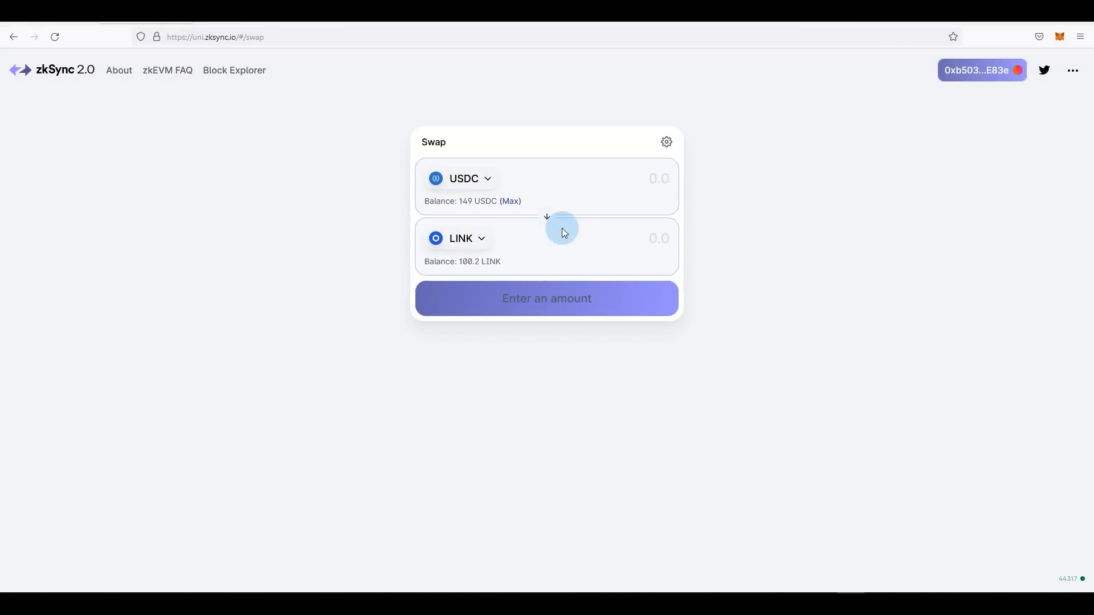
Reverse the swap to LINK→USDC with the max LINK amount, and sign the LINK spending approval
{"action": "left_click", "coordinate": [547, 230]}
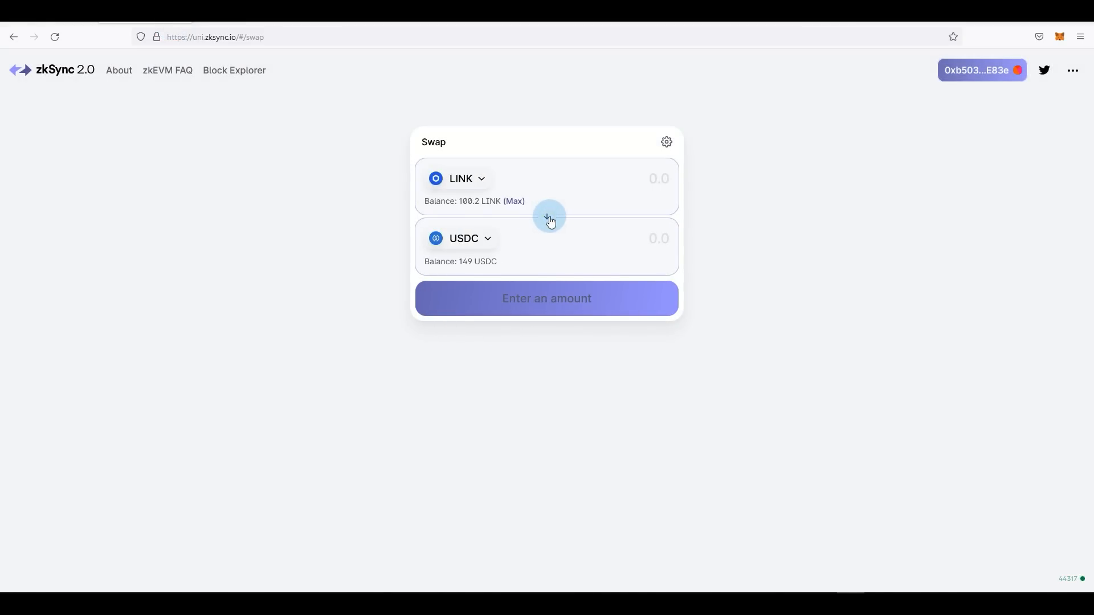
{"action": "left_click", "coordinate": [514, 201]}
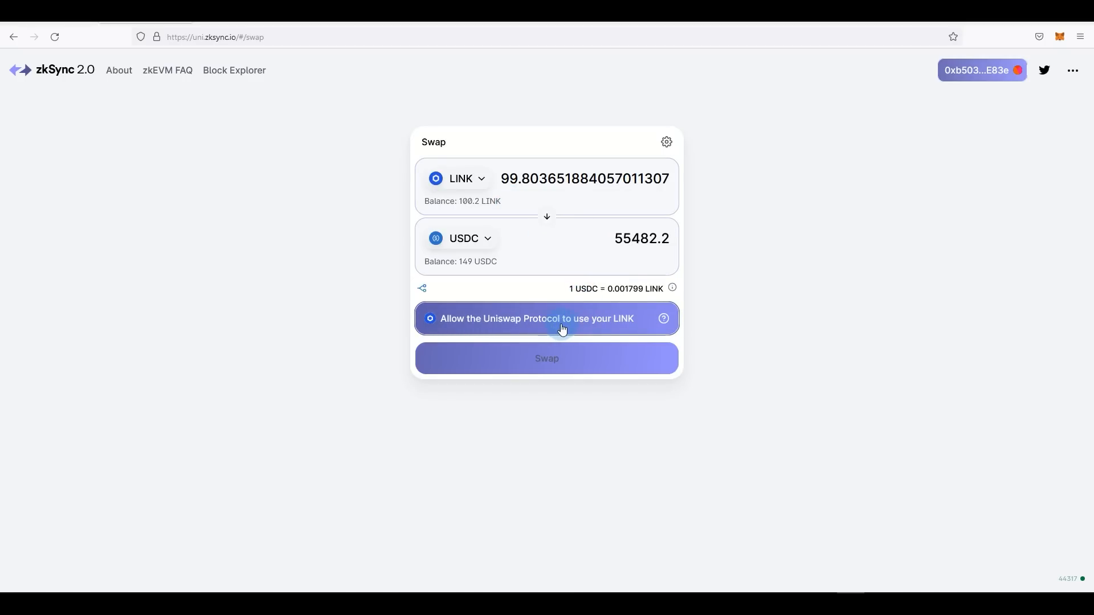
{"action": "left_click", "coordinate": [547, 318]}
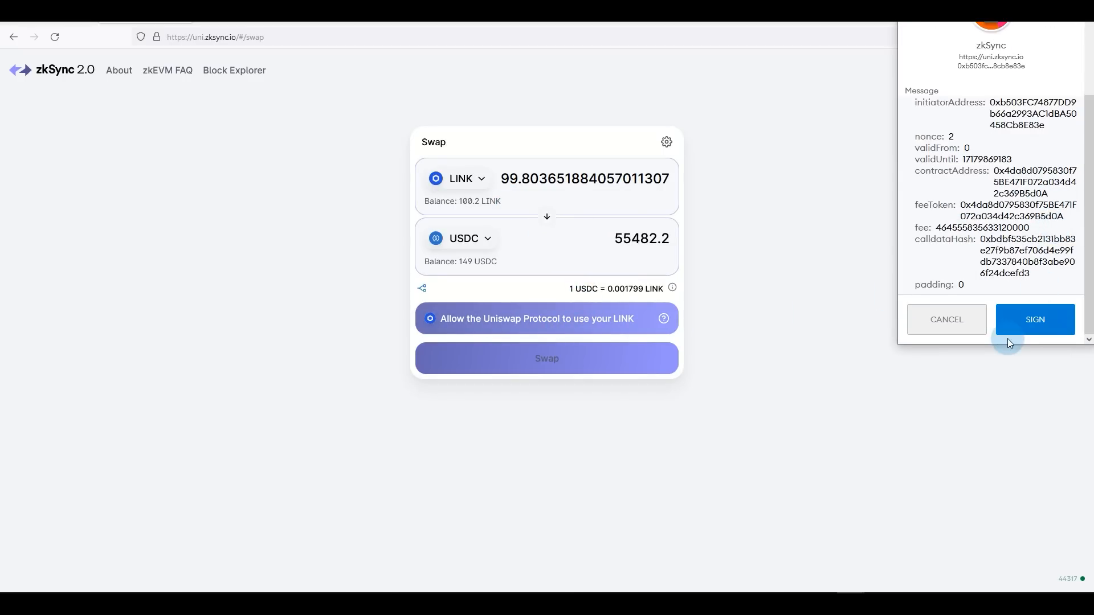
{"action": "left_click", "coordinate": [1035, 319]}
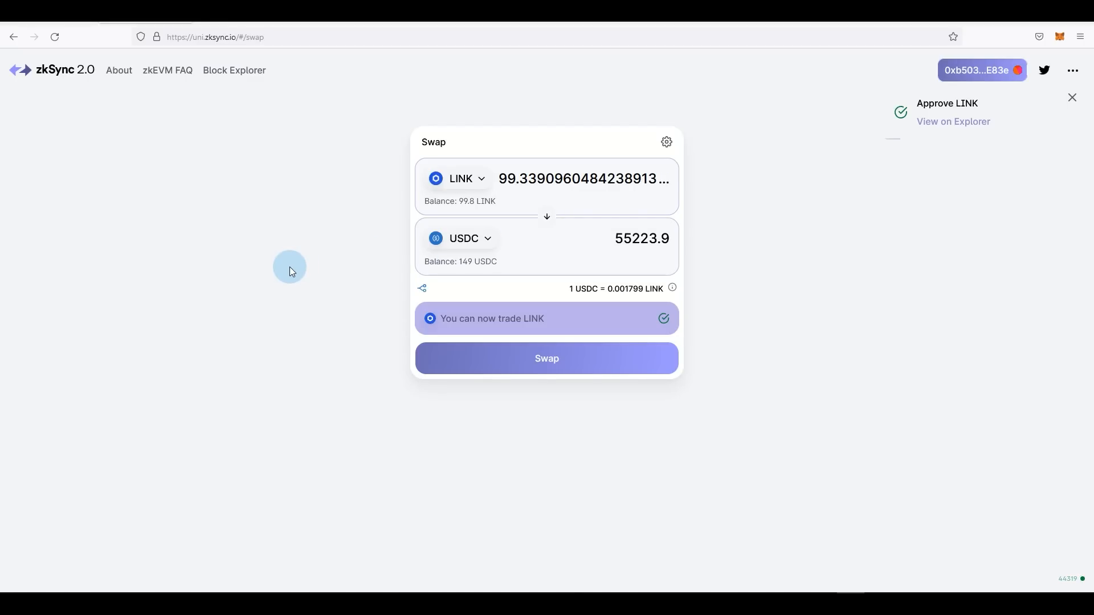
Approve LINK and quote about 99.34 LINK for 55,223.8 USDC
{"action": "left_click", "coordinate": [1071, 97]}
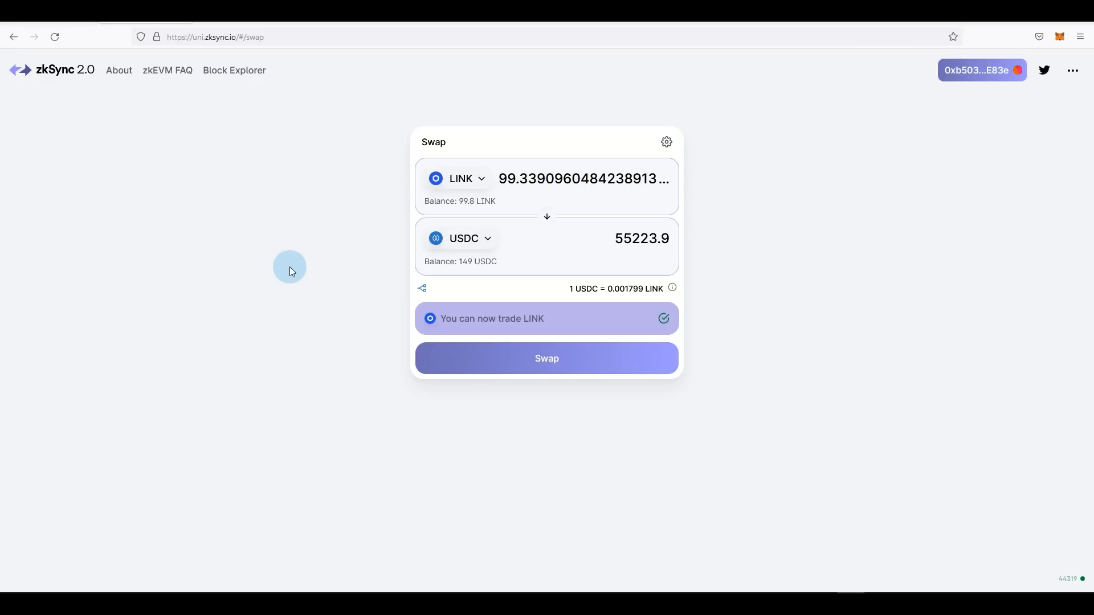
{"action": "left_click", "coordinate": [546, 358]}
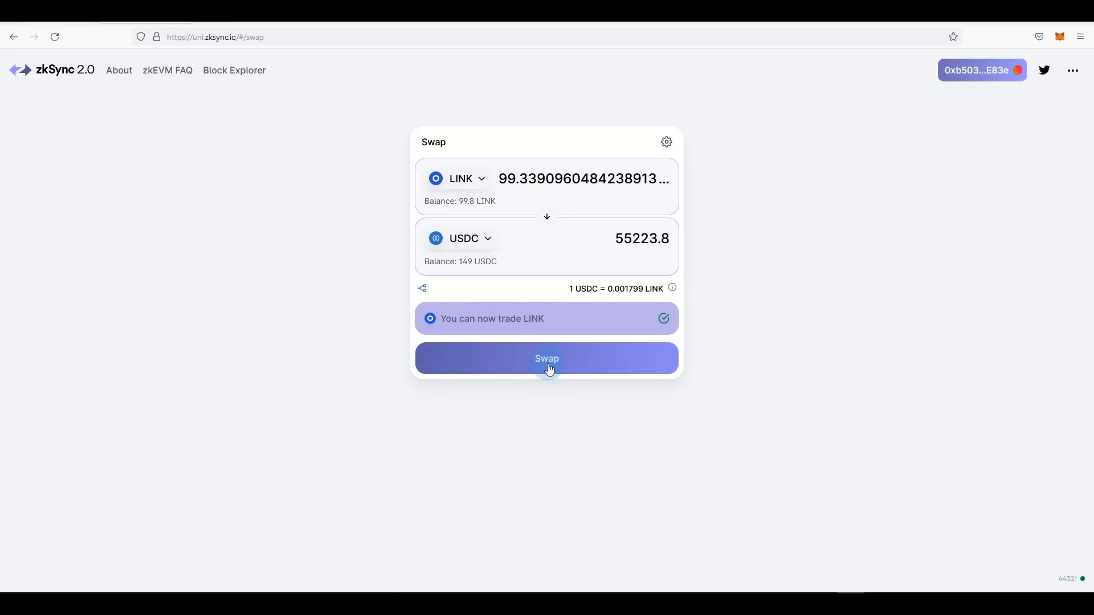
Confirm the 99.33 LINK to 55,220 USDC swap and dismiss the submitted notice
{"action": "left_click", "coordinate": [546, 358]}
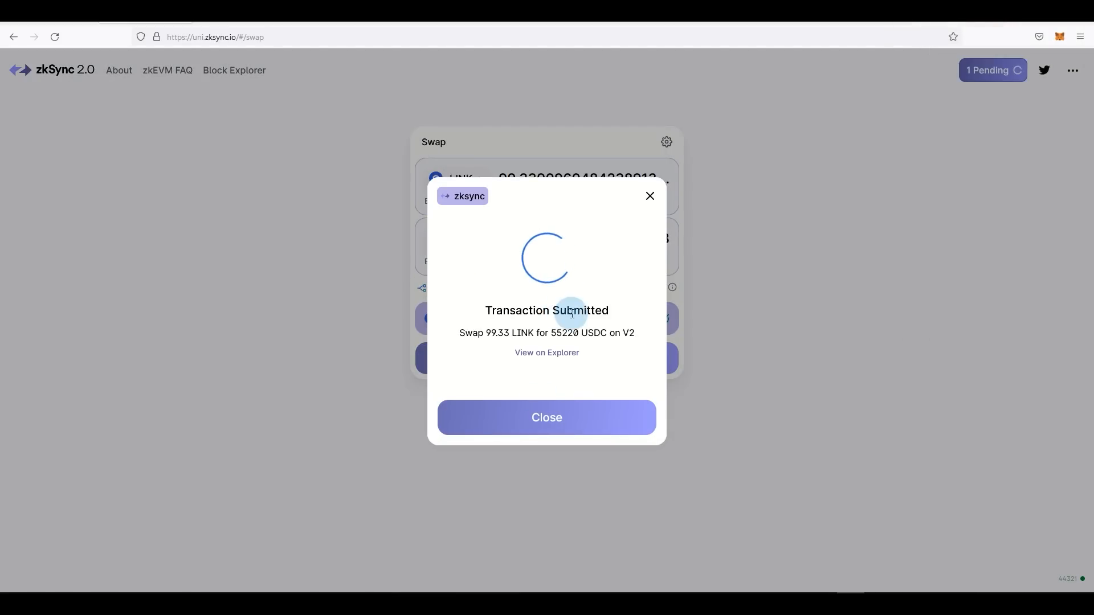
{"action": "left_click", "coordinate": [546, 417]}
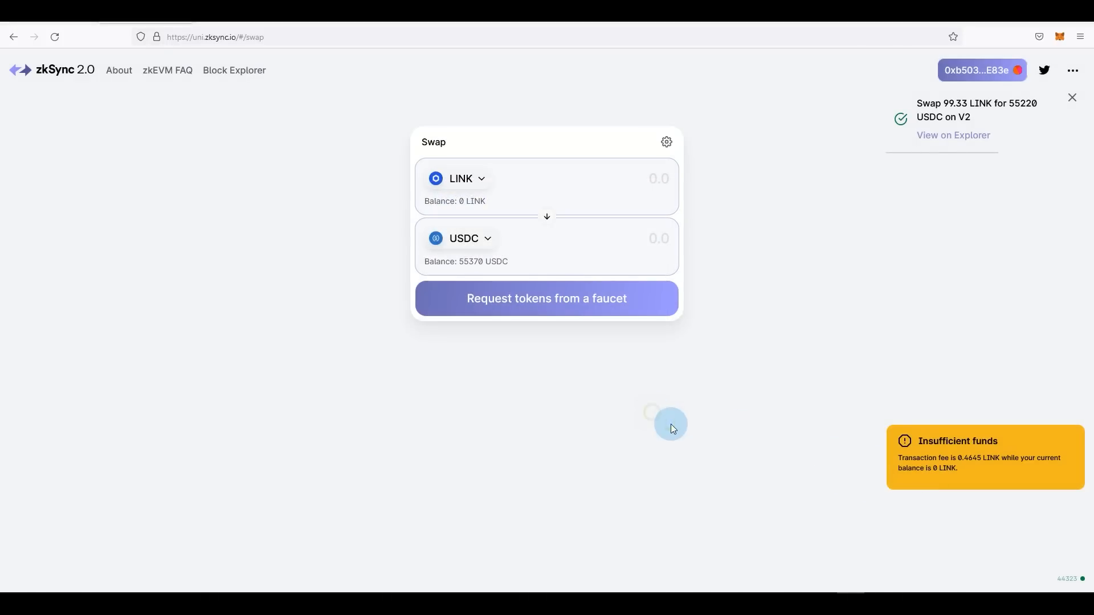
{"action": "mouse_move", "coordinate": [796, 354]}
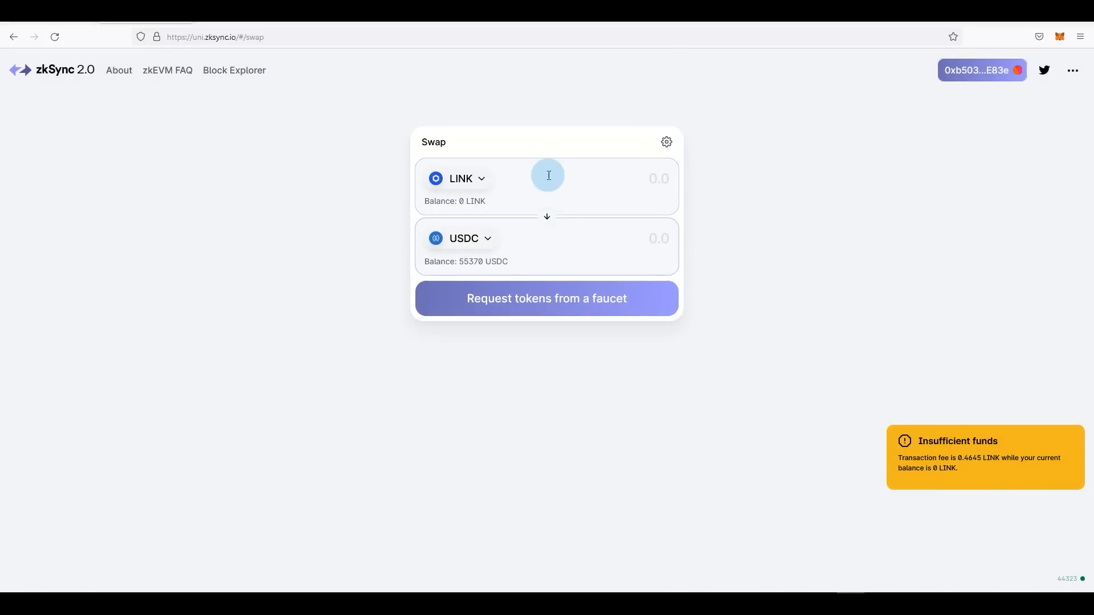
{"action": "mouse_move", "coordinate": [347, 329]}
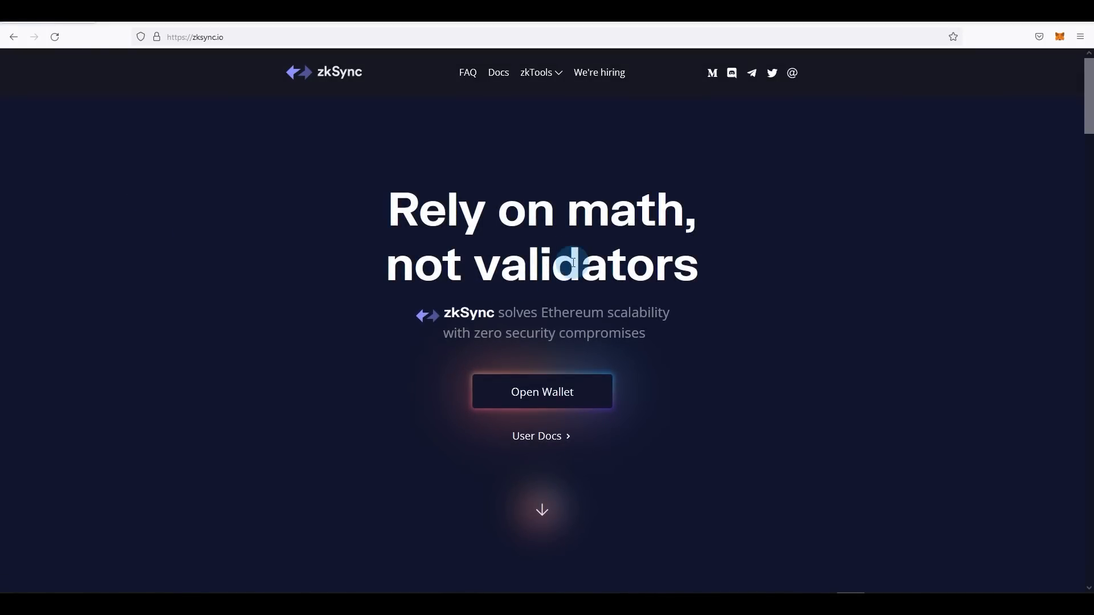
Open the zkSync wallet from the zksync.io homepage's Open Wallet button
{"action": "scroll", "scroll_direction": "down", "scroll_amount": 3}
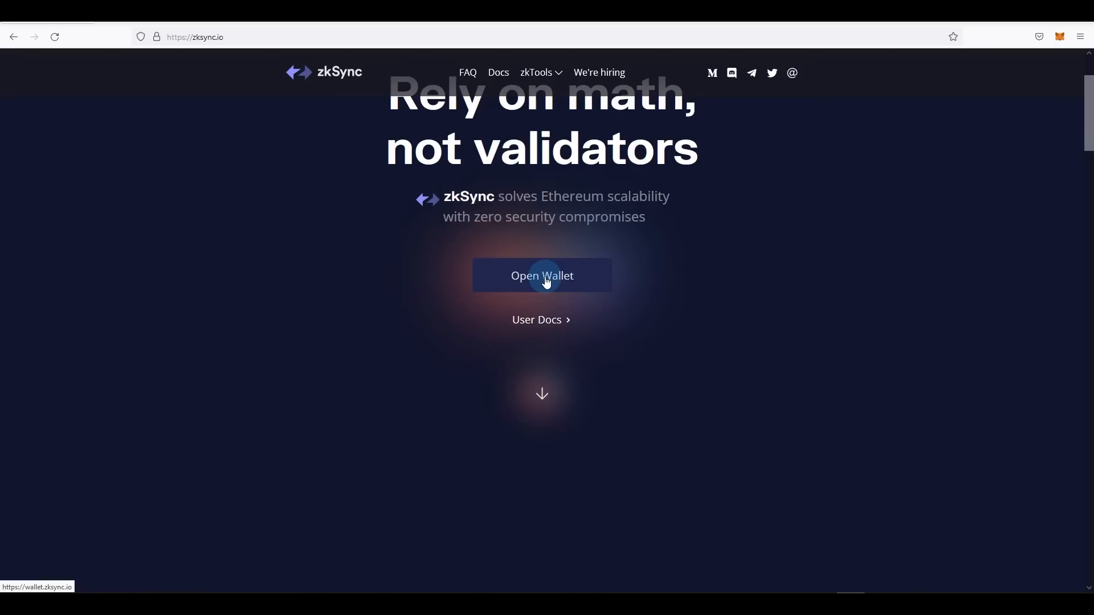
{"action": "left_click", "coordinate": [541, 276]}
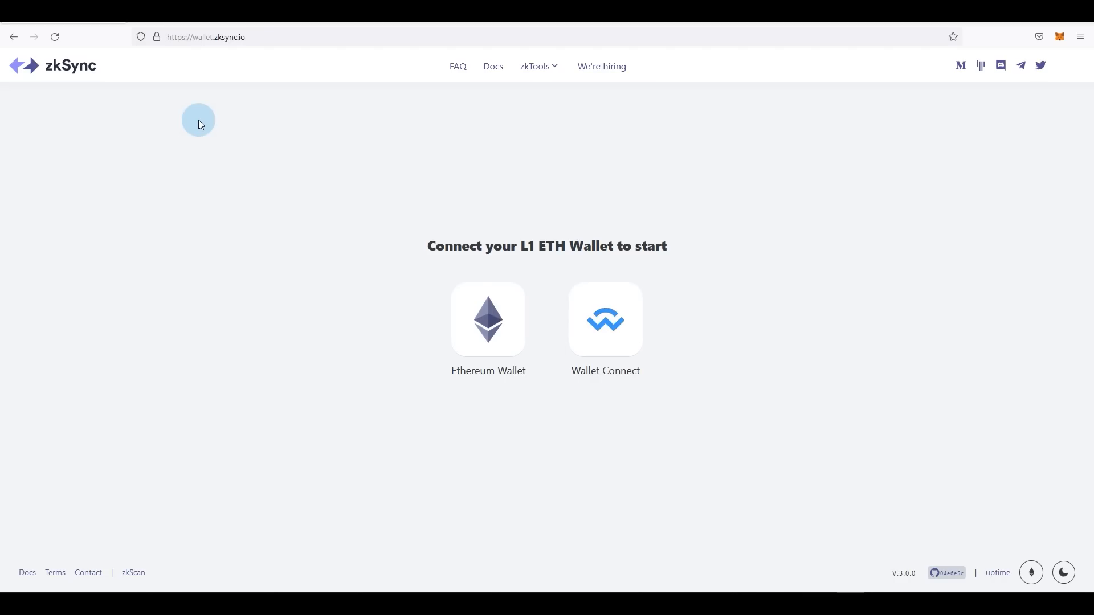
{"action": "mouse_move", "coordinate": [403, 205]}
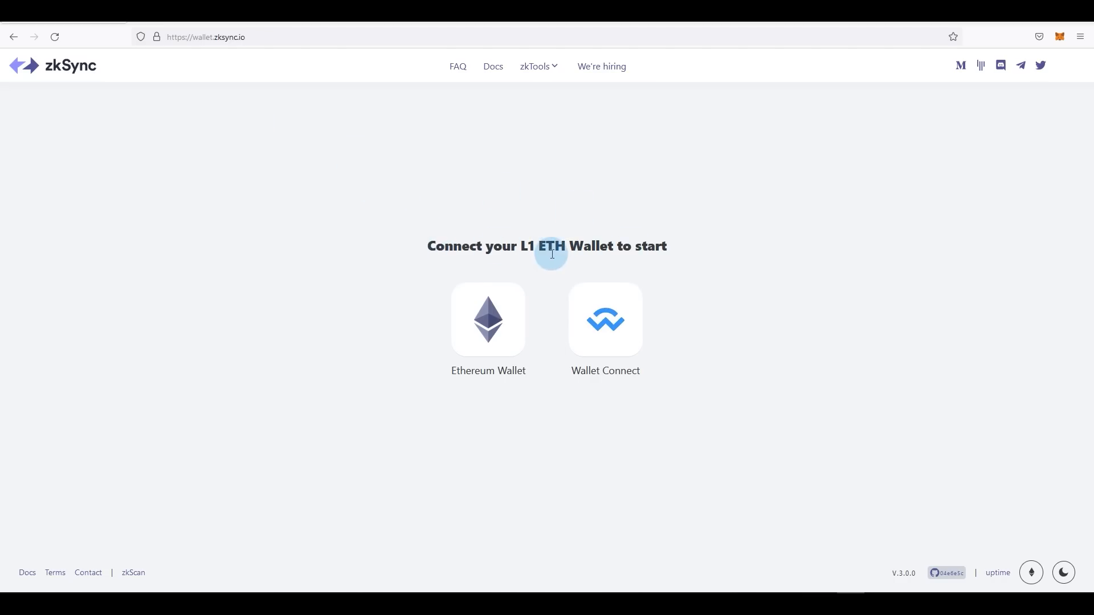
{"action": "mouse_move", "coordinate": [542, 306]}
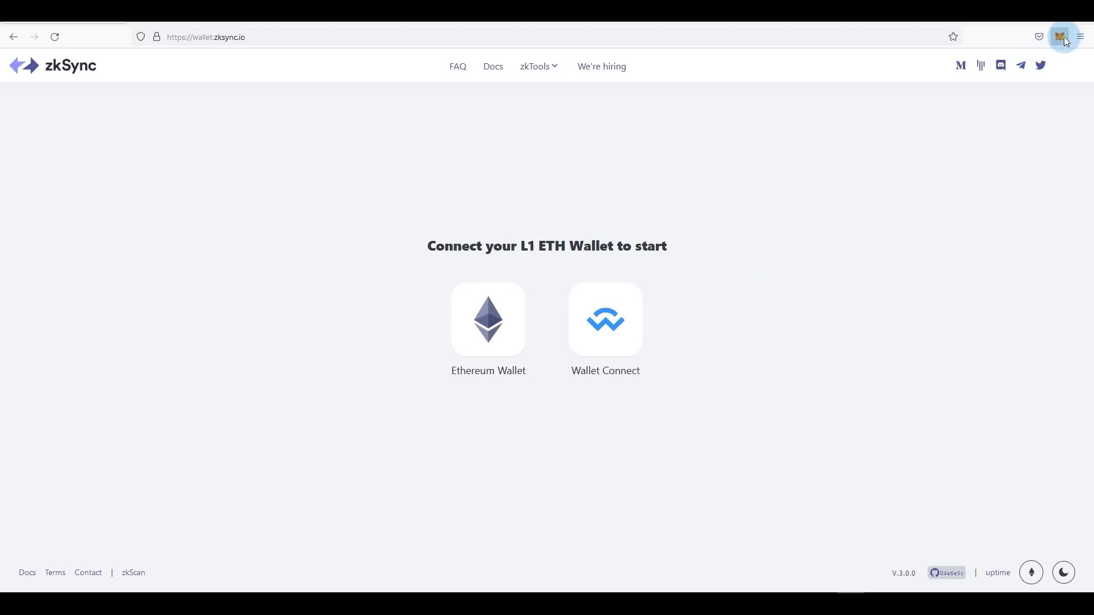
Switch MetaMask to Ethereum Mainnet, then choose Ethereum Wallet on the zkSync page
{"action": "left_click", "coordinate": [1061, 36]}
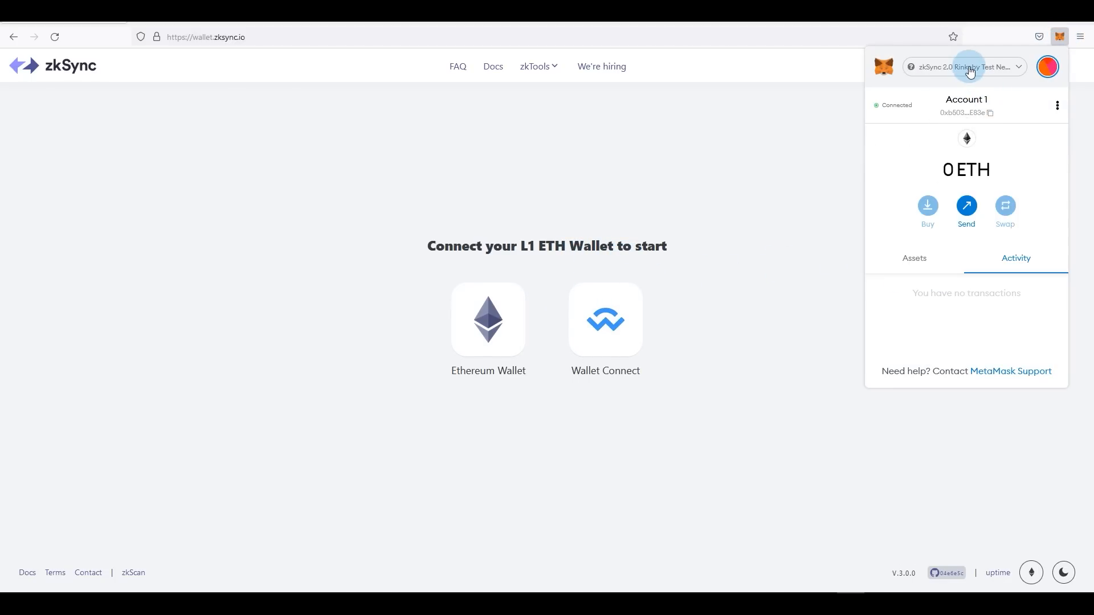
{"action": "left_click", "coordinate": [966, 66]}
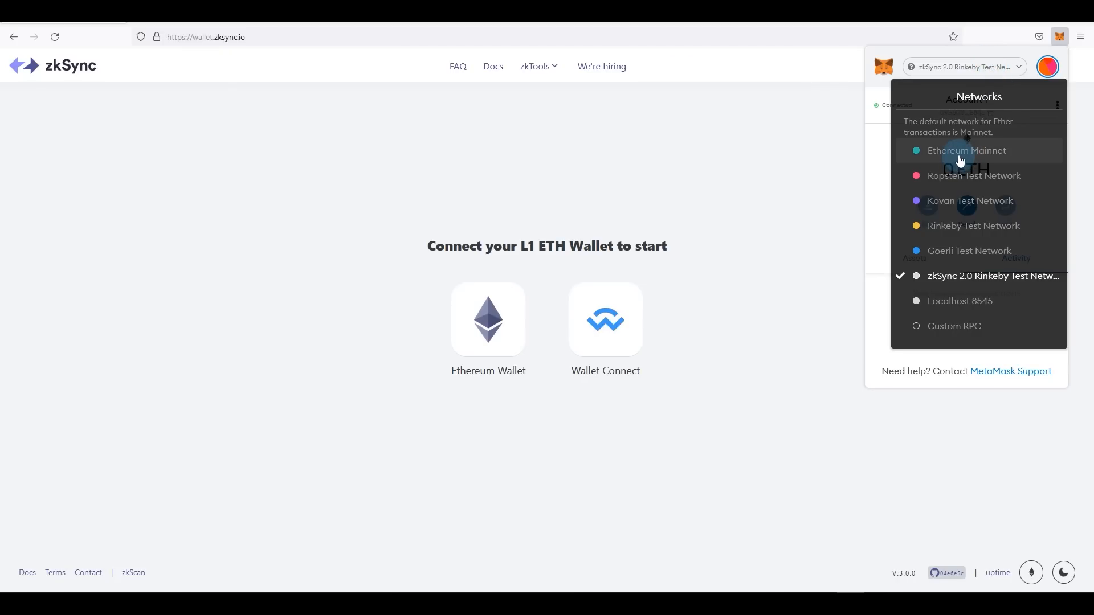
{"action": "left_click", "coordinate": [967, 150]}
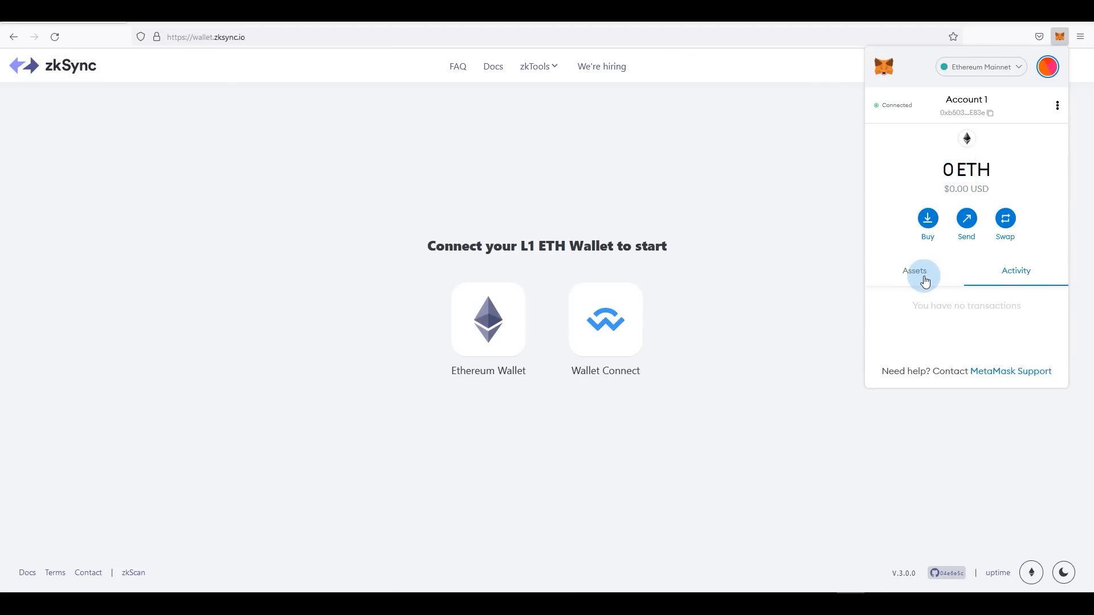
{"action": "left_click", "coordinate": [915, 270]}
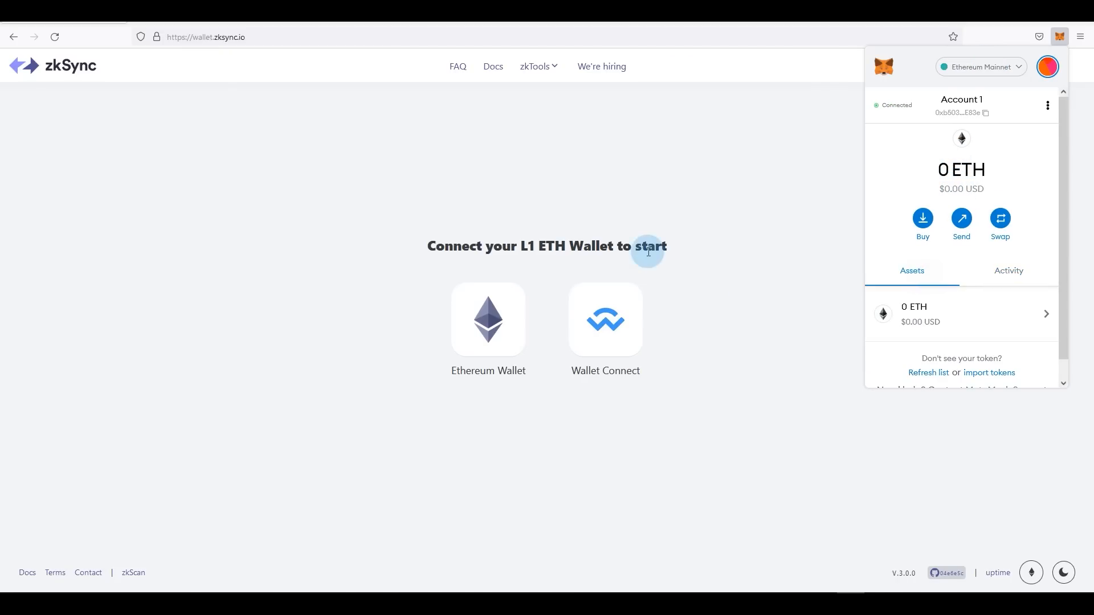
{"action": "left_click", "coordinate": [488, 320]}
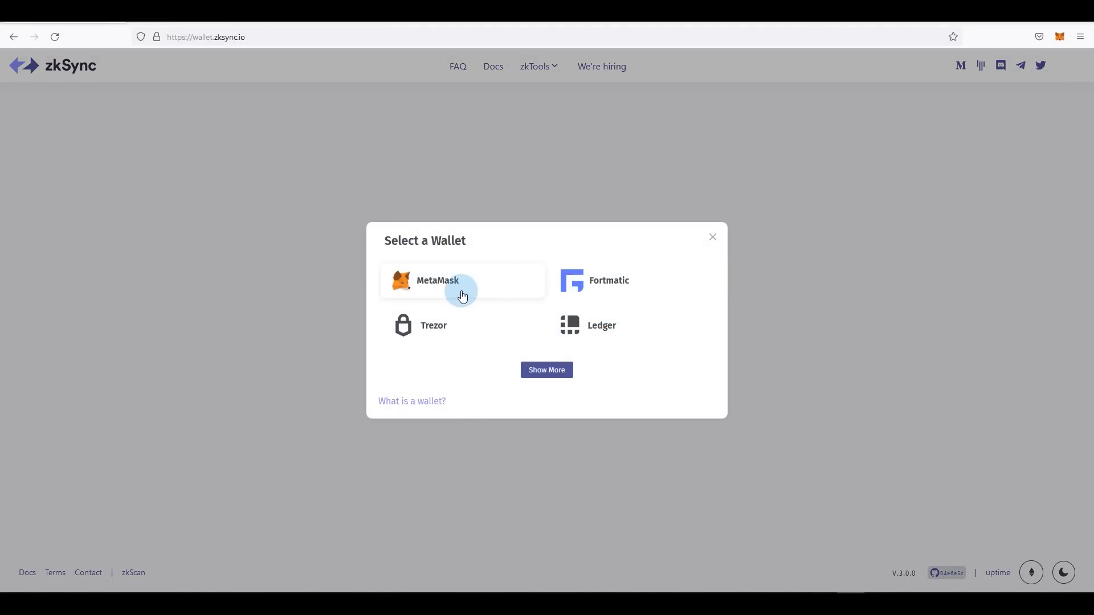
Connect zkSync Wallet through MetaMask and open the Deposit from L1 form
{"action": "left_click", "coordinate": [438, 280]}
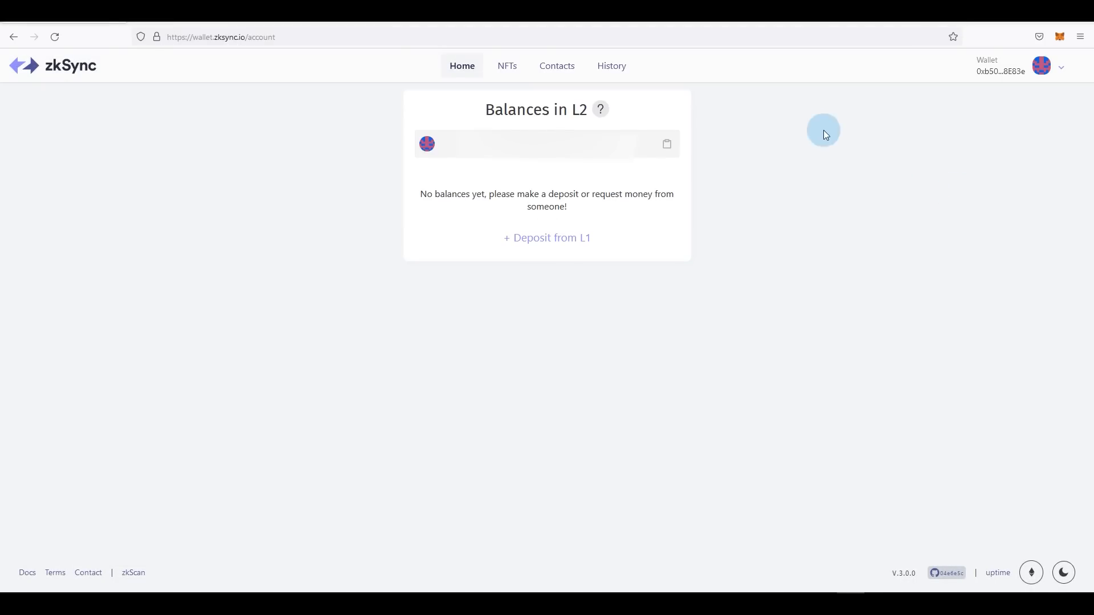
{"action": "mouse_move", "coordinate": [512, 109]}
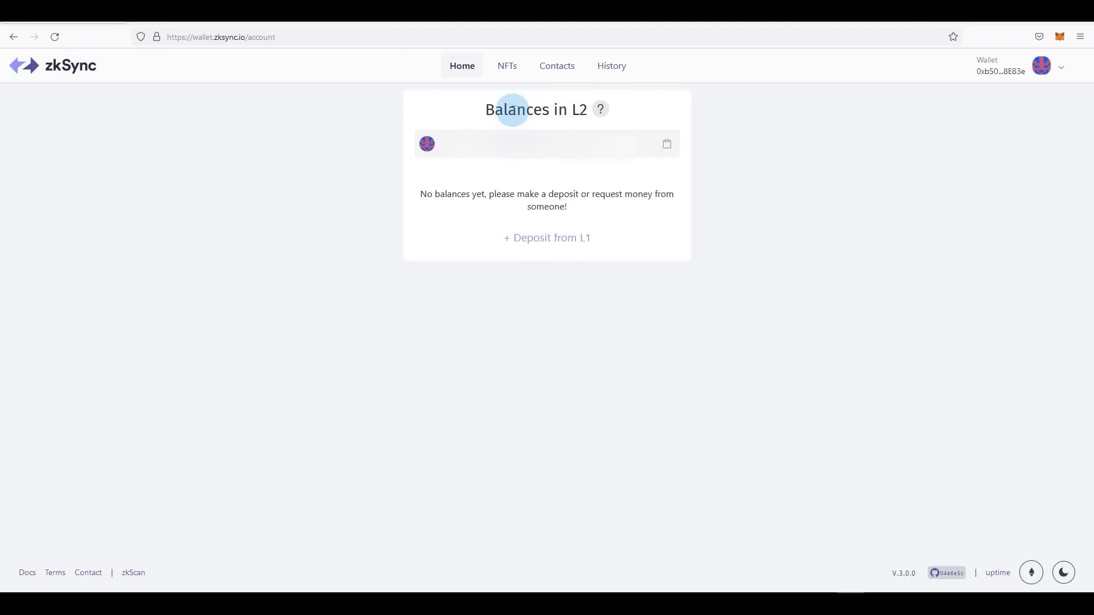
{"action": "mouse_move", "coordinate": [477, 230]}
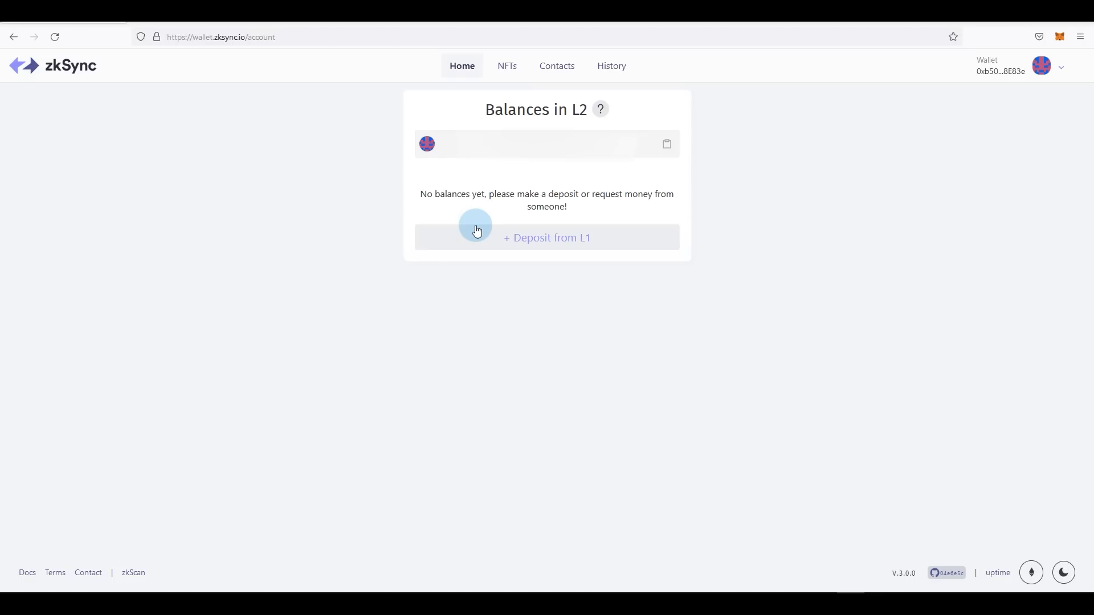
{"action": "mouse_move", "coordinate": [628, 293]}
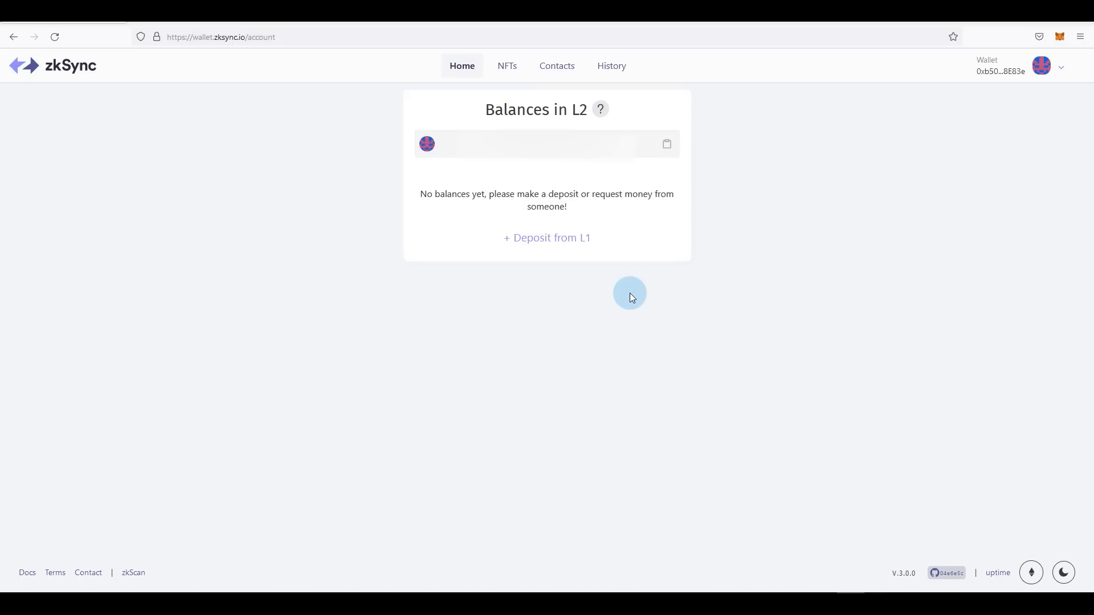
{"action": "left_click", "coordinate": [546, 238]}
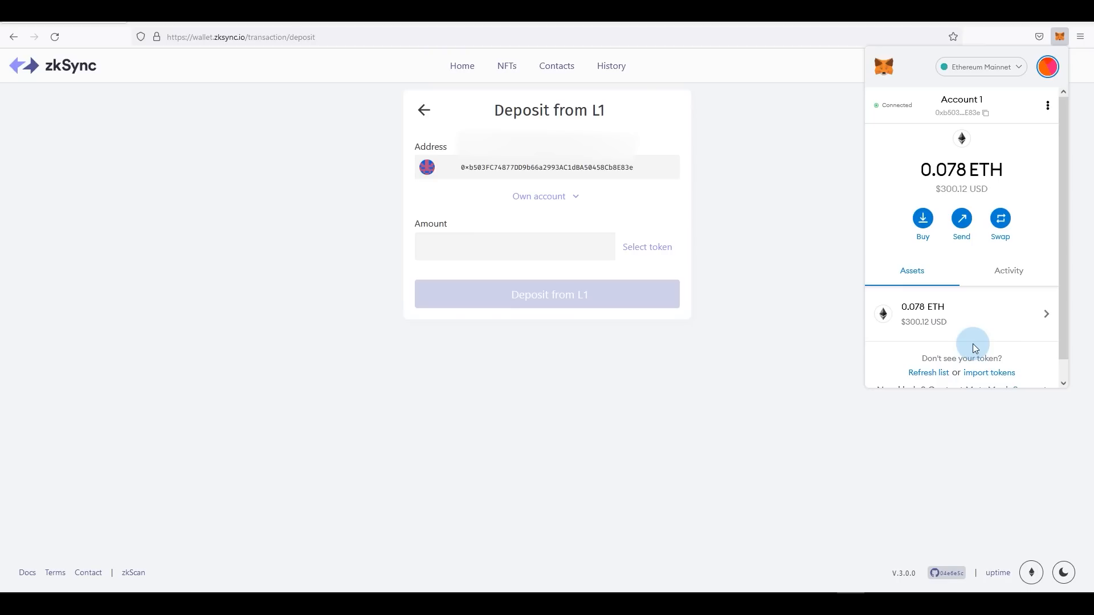
{"action": "mouse_move", "coordinate": [790, 431]}
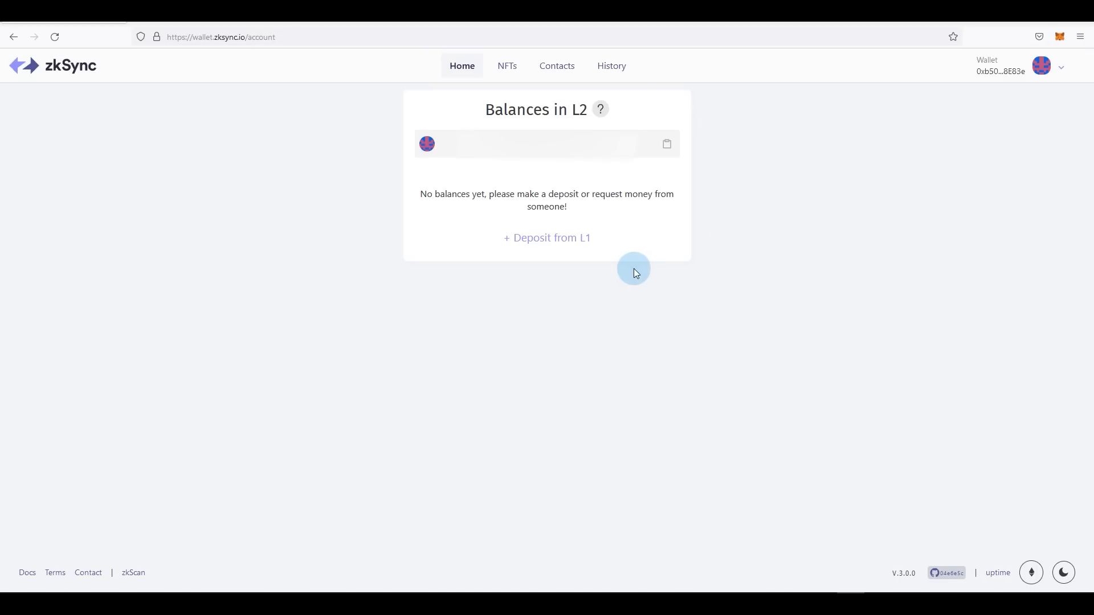
Request a 0.0052 ETH deposit from L1 to your own zkSync account
{"action": "left_click", "coordinate": [547, 238]}
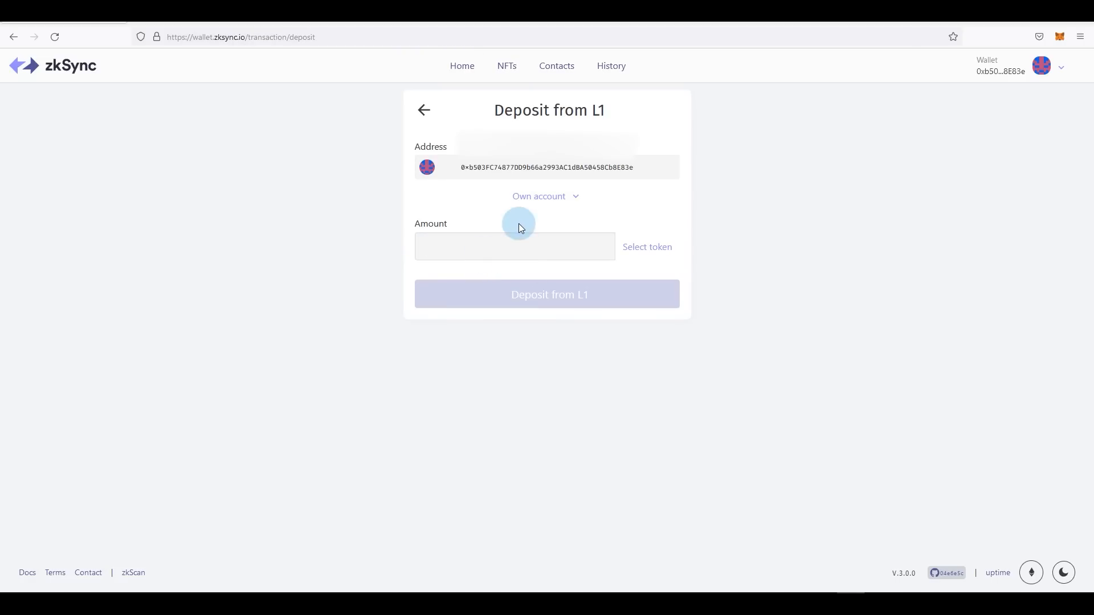
{"action": "left_click", "coordinate": [647, 247]}
{"action": "type", "text": "0.0052"}
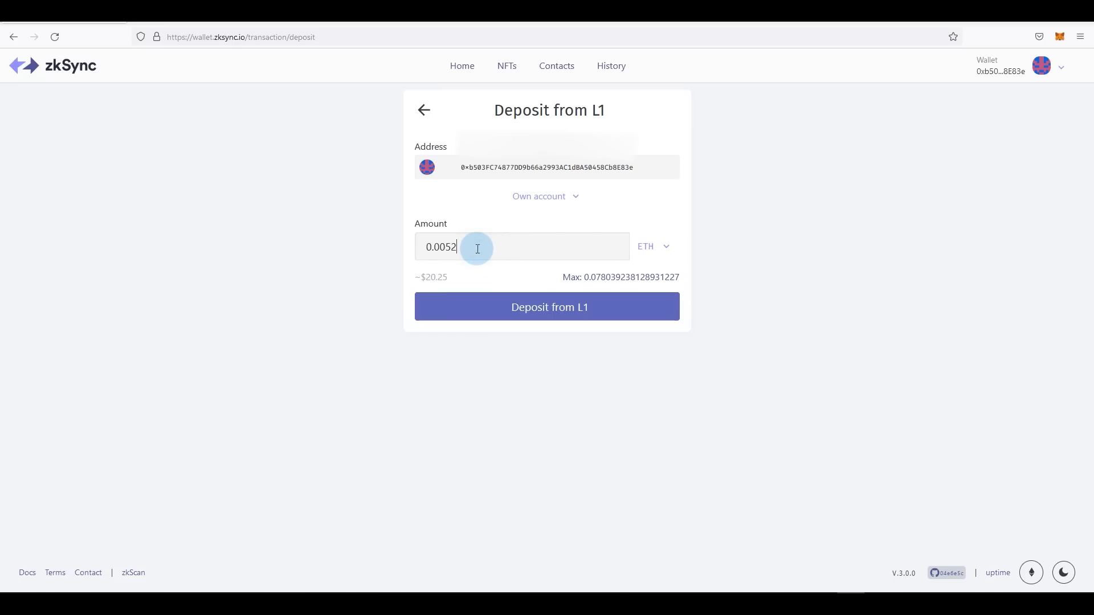
{"action": "left_click", "coordinate": [549, 307]}
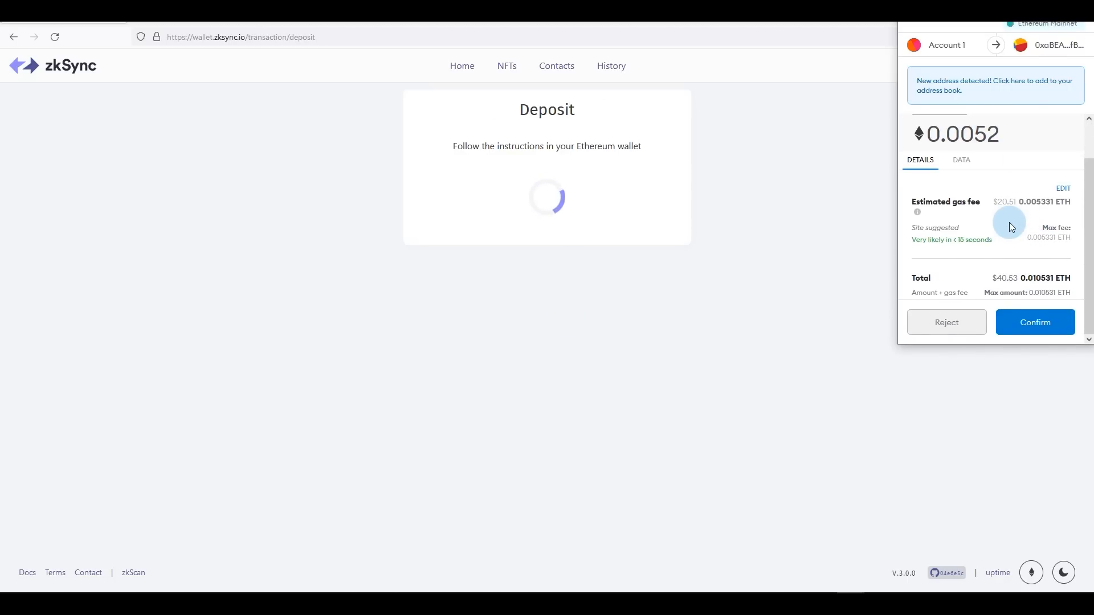
{"action": "mouse_move", "coordinate": [1007, 271]}
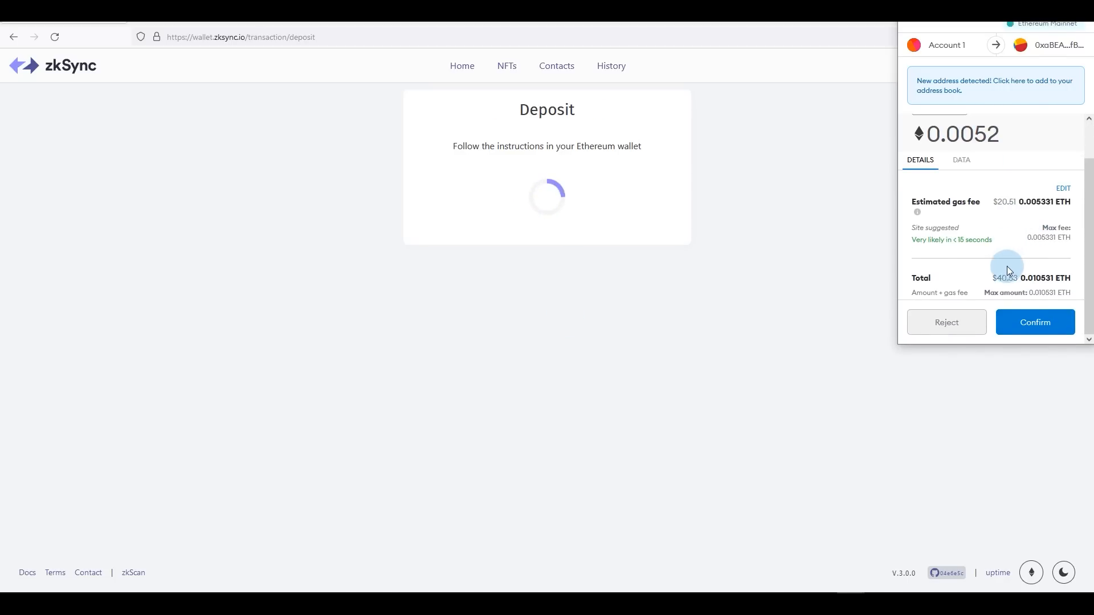
Confirm the 0.0052 ETH deposit in MetaMask and acknowledge the mined-deposit screen
{"action": "left_click", "coordinate": [1033, 321]}
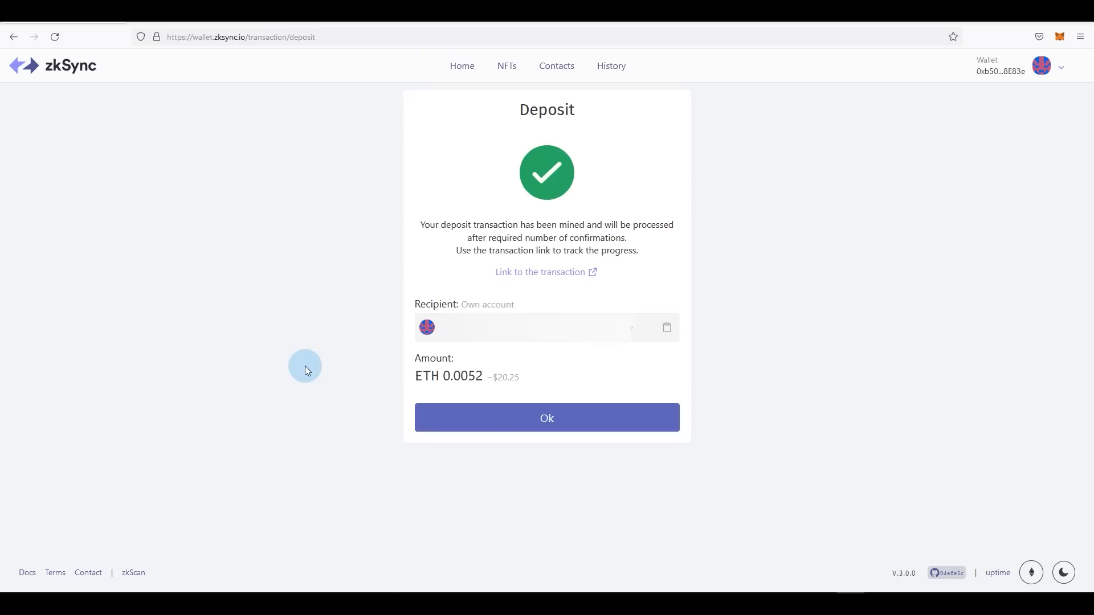
{"action": "mouse_move", "coordinate": [604, 347]}
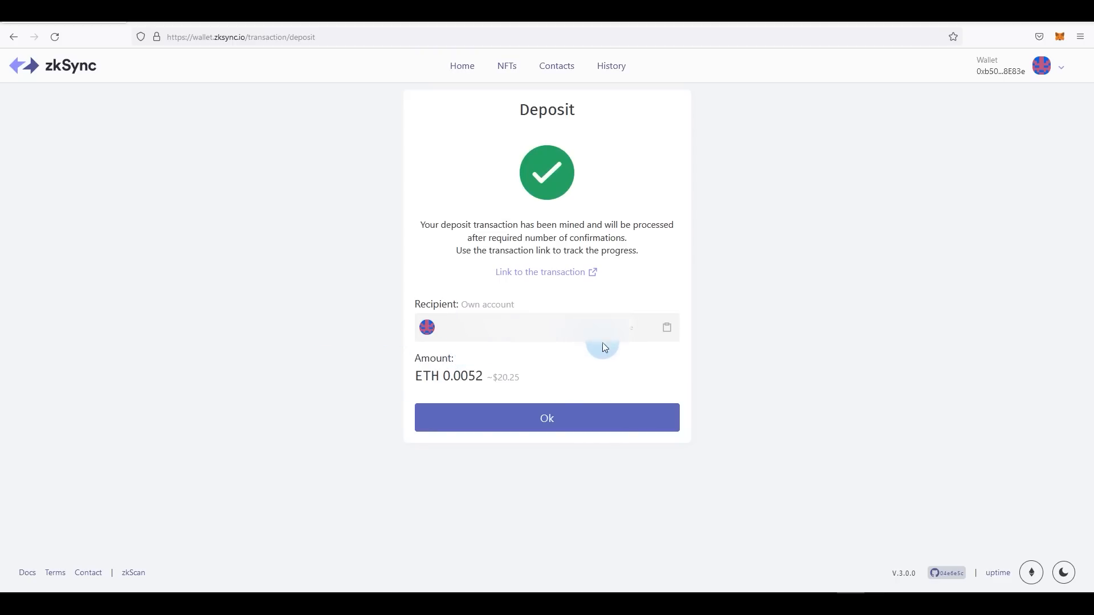
{"action": "left_click", "coordinate": [547, 417]}
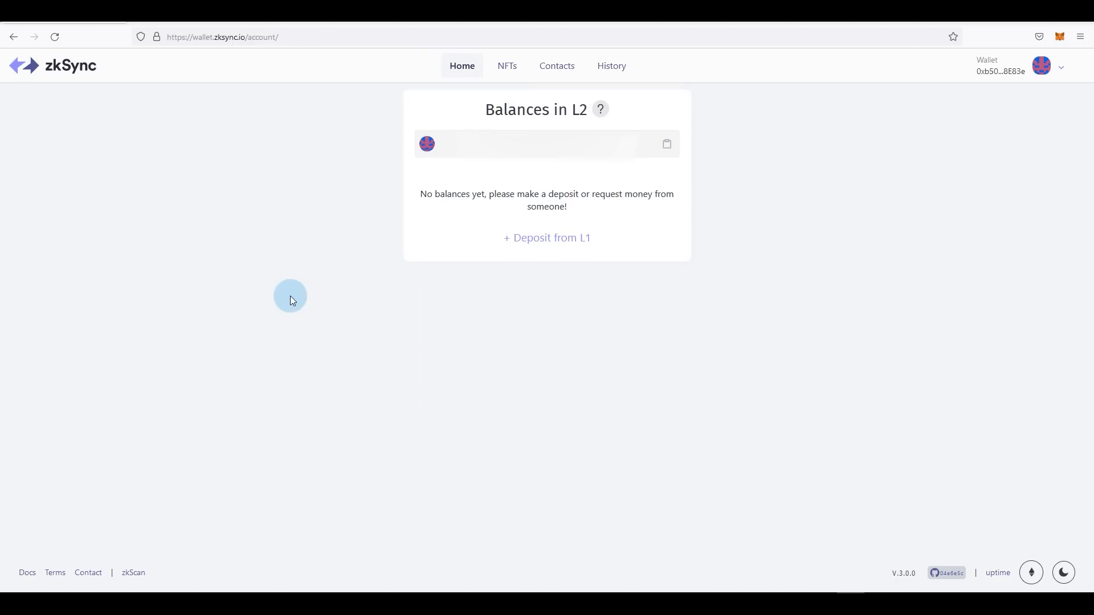
{"action": "mouse_move", "coordinate": [320, 75]}
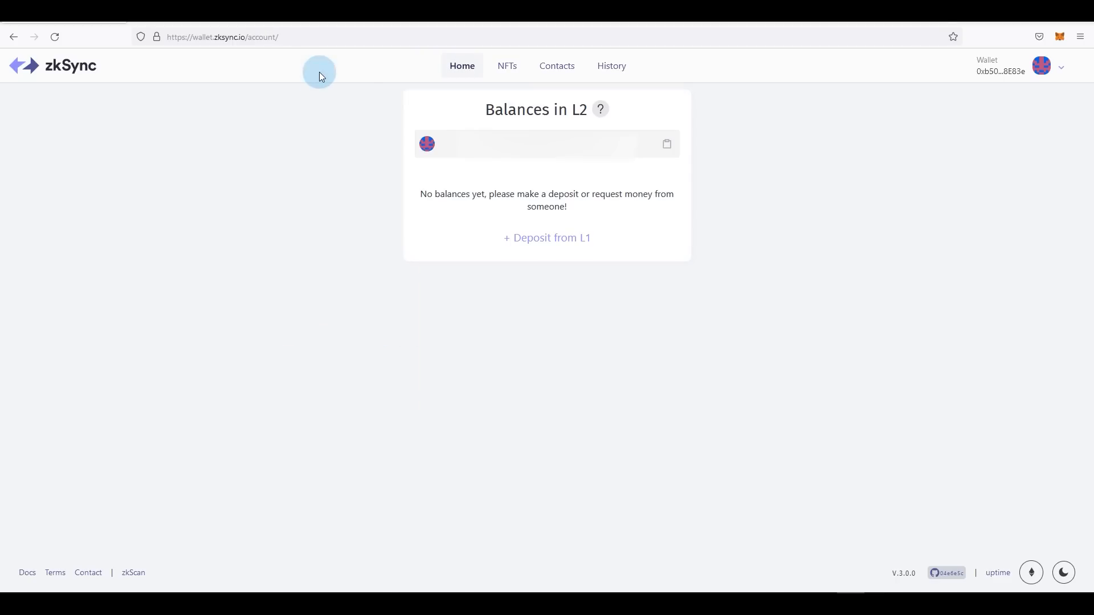
{"action": "mouse_move", "coordinate": [473, 290]}
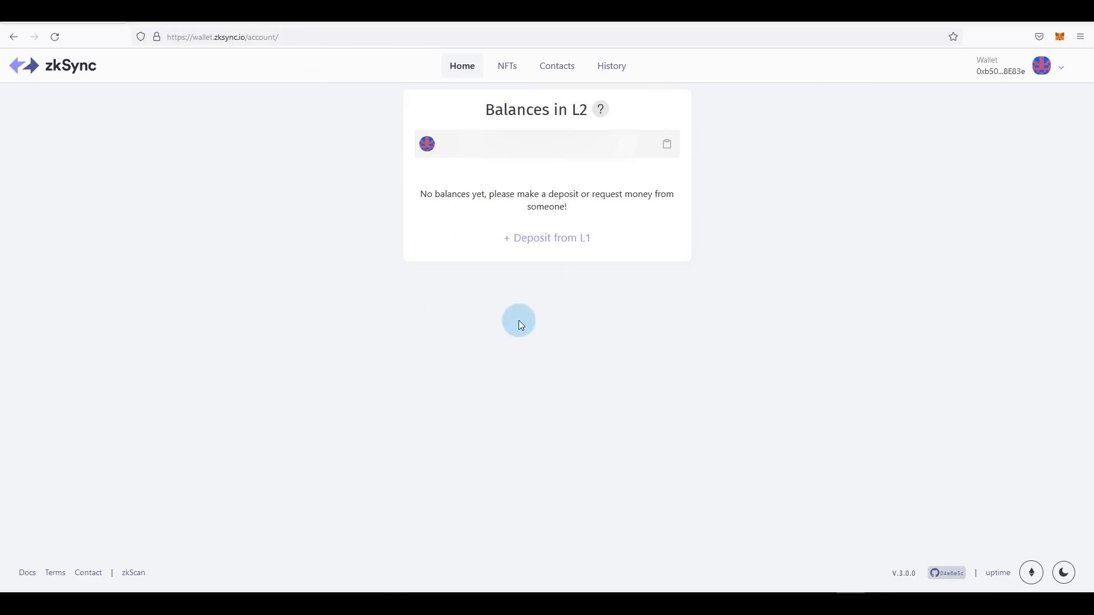
{"action": "mouse_move", "coordinate": [479, 255]}
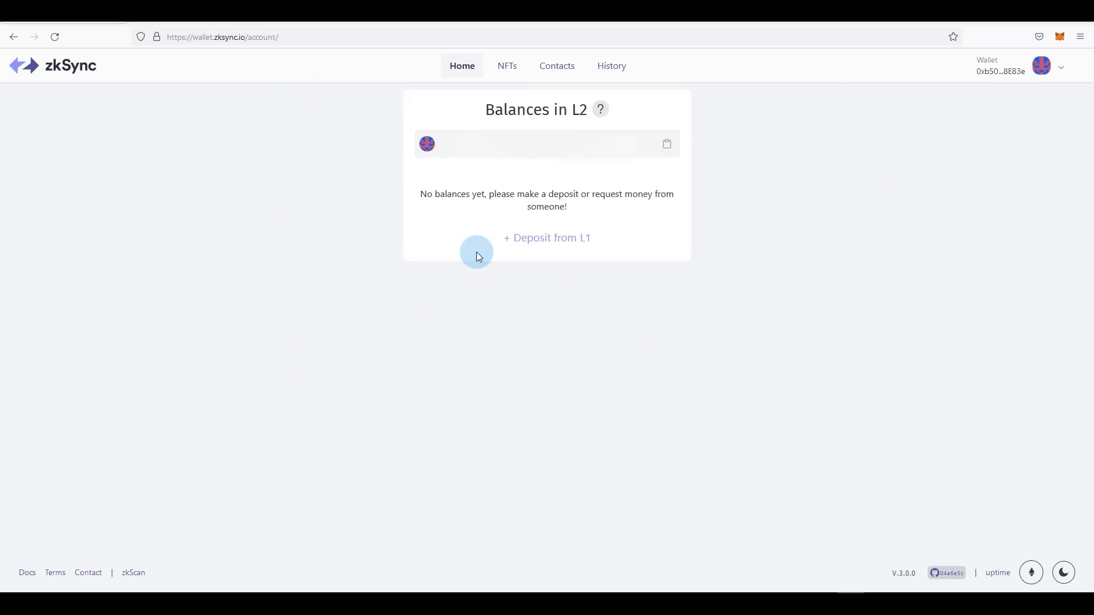